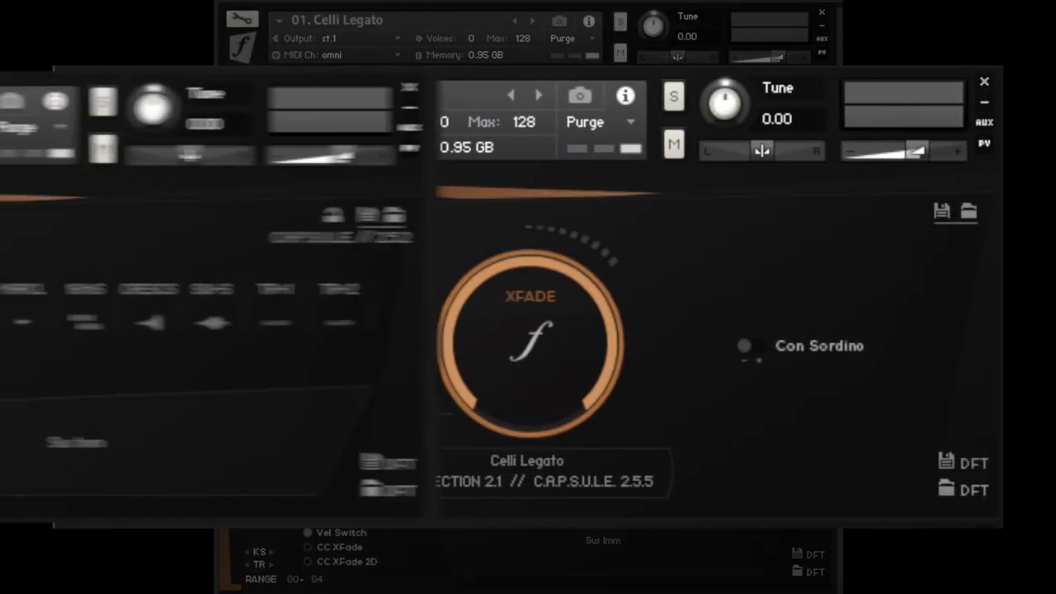
Load Congas Dynamics and show its Mixer View with six mic-position channels at 0.0 dB
left_click(533, 100)
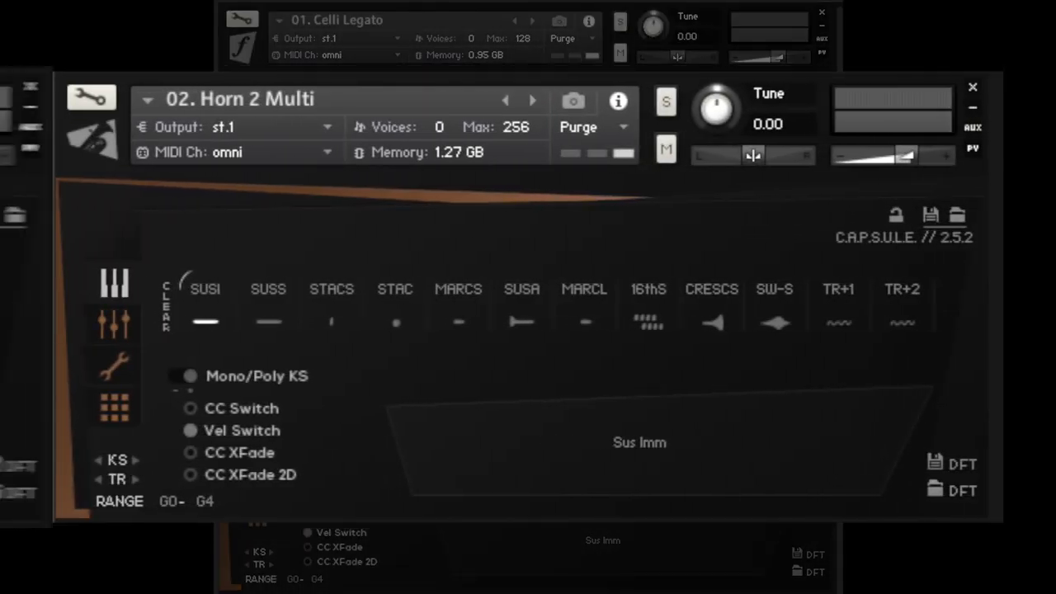
left_click(506, 99)
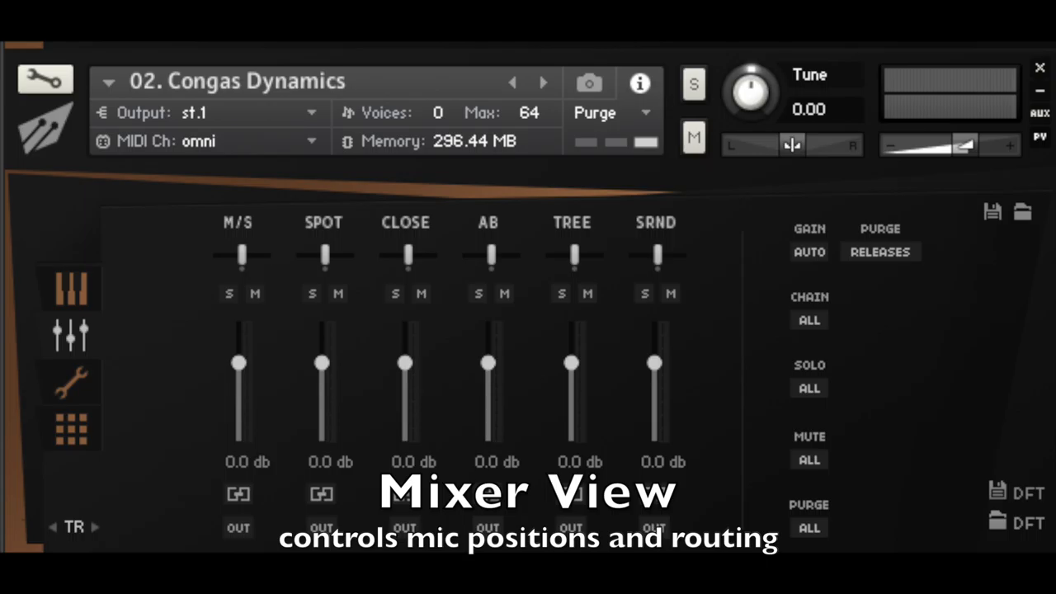
Expand Berlin Series Brass Instruments in Libraries and enter the Trumpet 1 folder
left_click(70, 375)
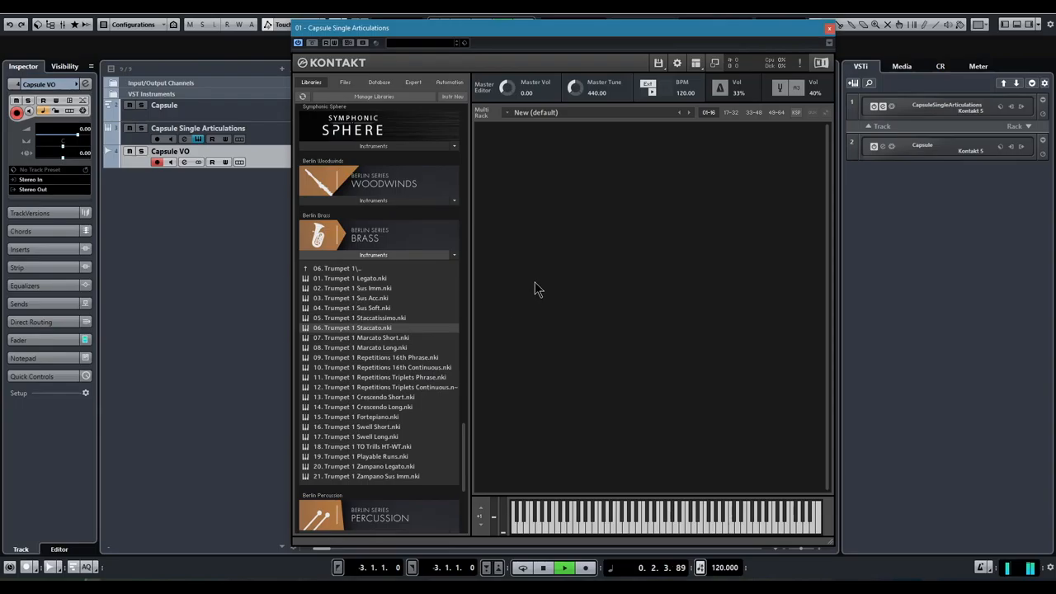
Load 06. Trumpet 1 Staccato.nki into the Multi Rack
double_click(352, 328)
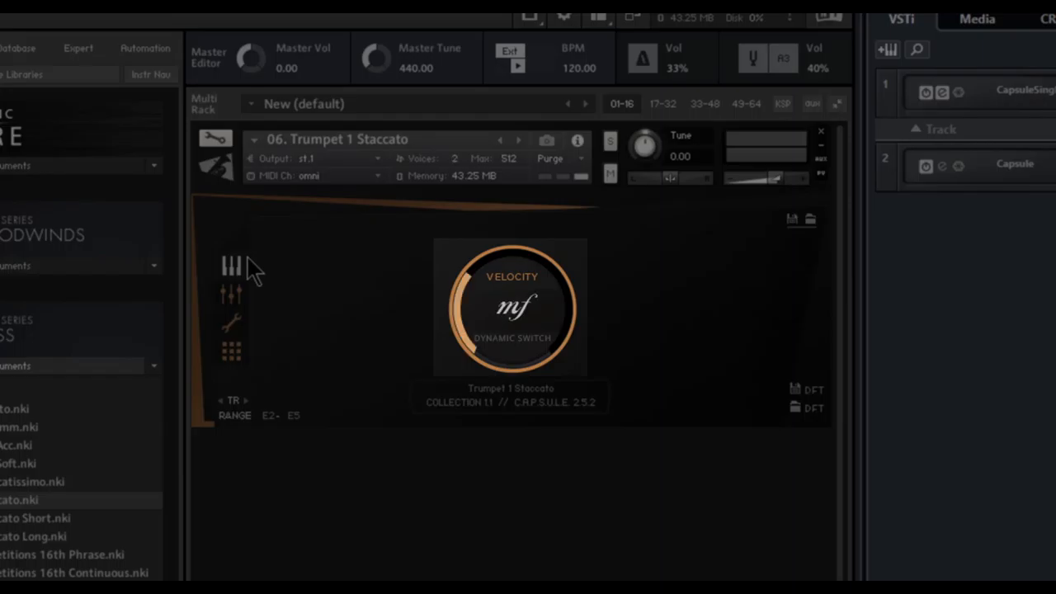
Lower the trumpet's dynamics wheel to p and switch it to XFADE crossfade
left_click_drag(512, 309, 512, 255)
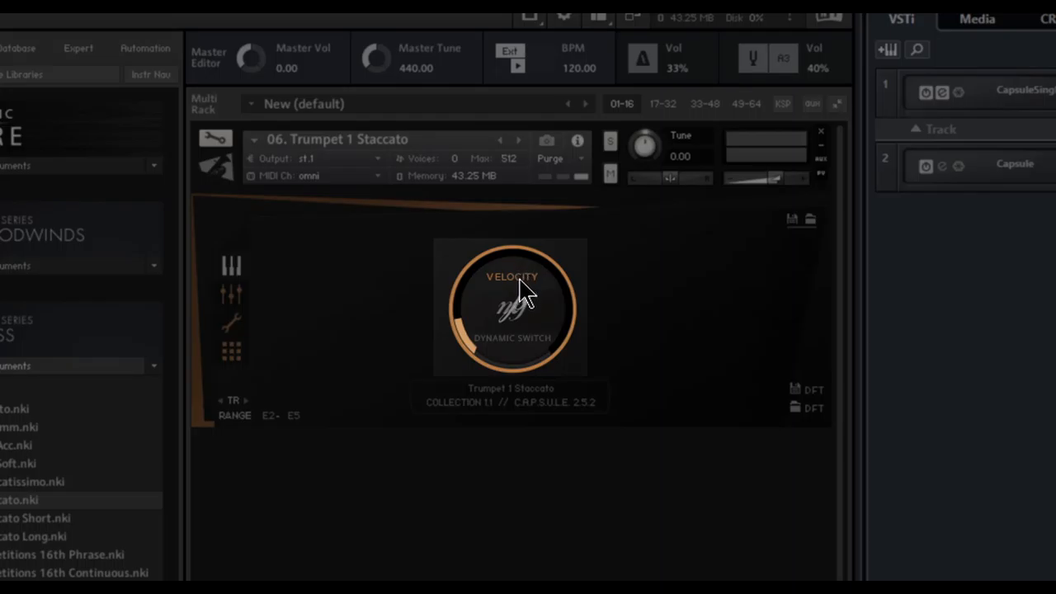
left_click_drag(510, 310, 528, 264)
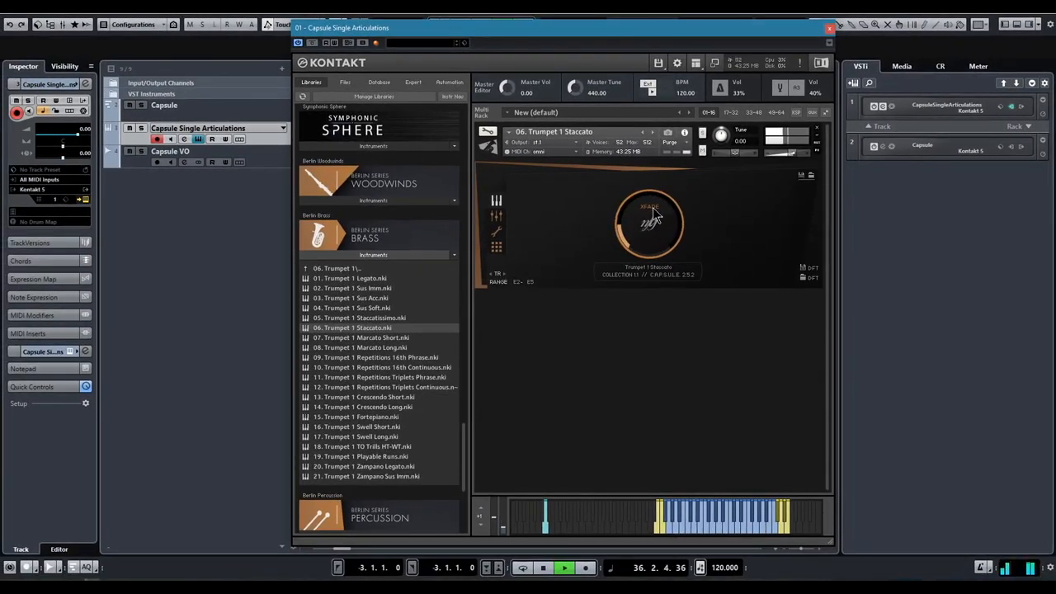
scroll("down", 3)
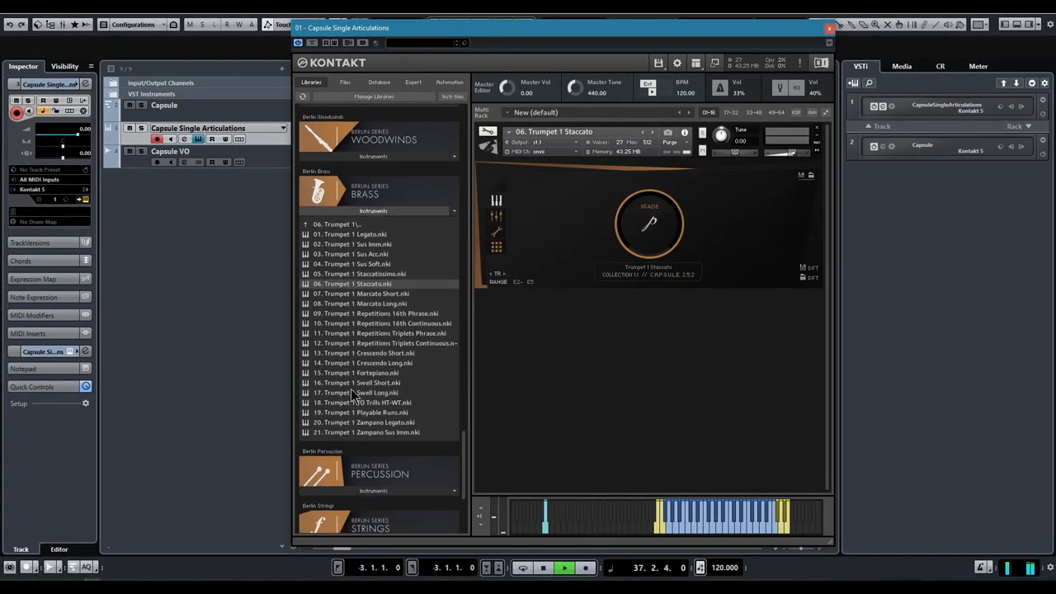
scroll("down", 3)
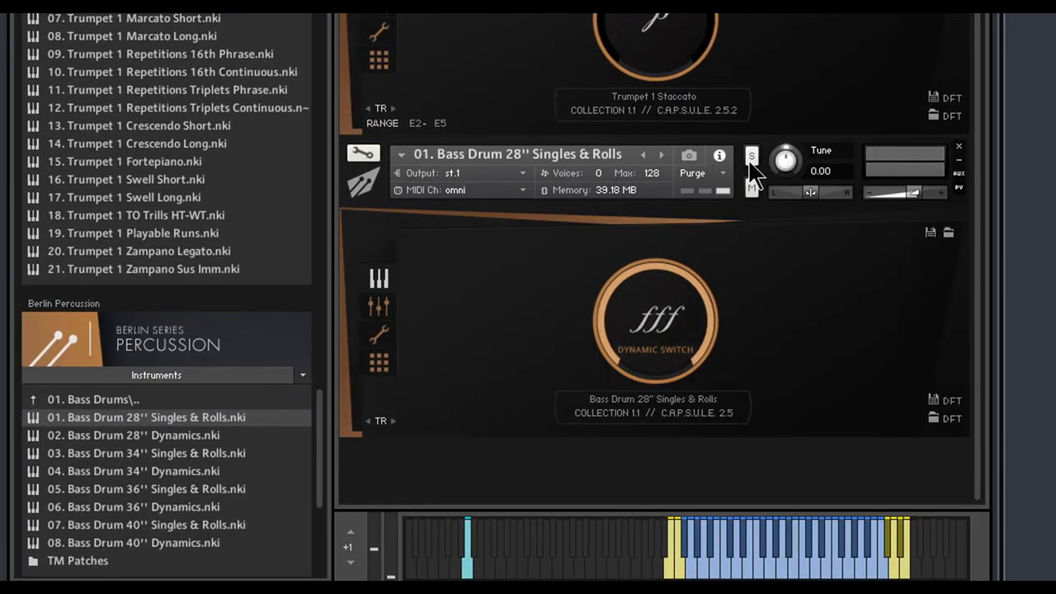
left_click(751, 156)
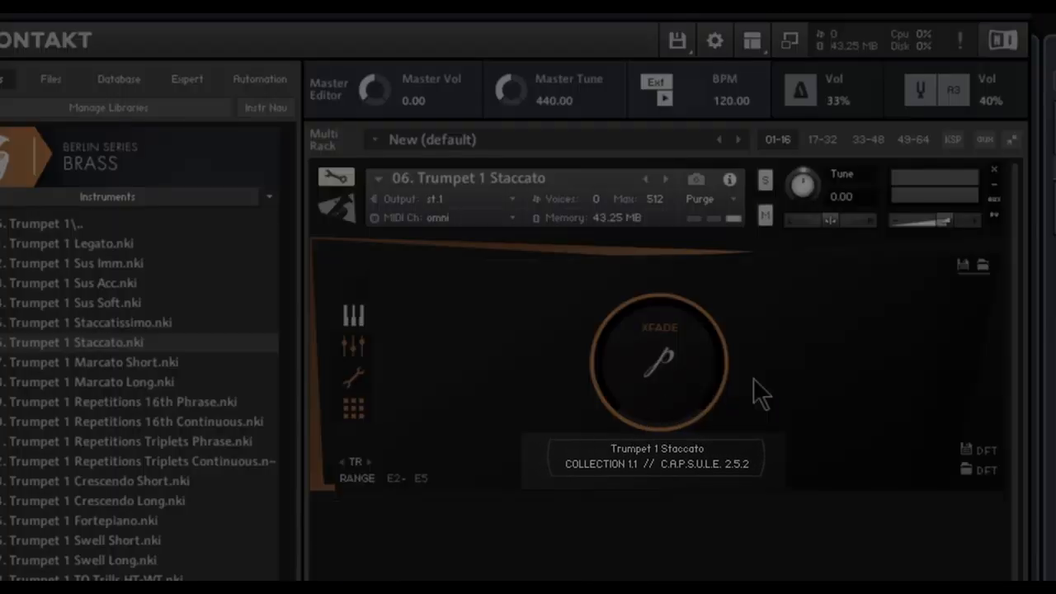
mouse_move(611, 528)
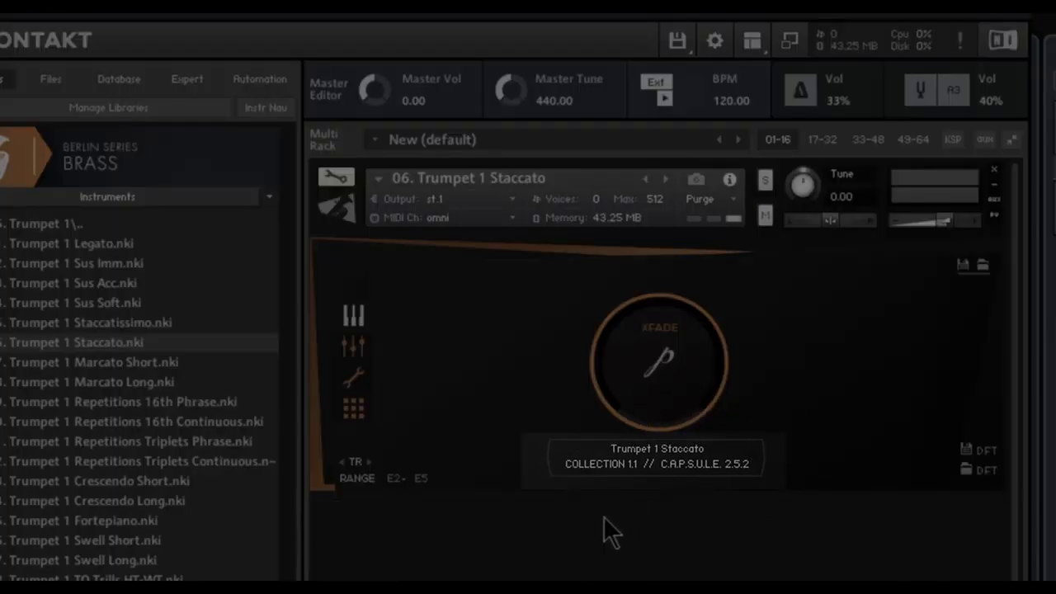
mouse_move(883, 202)
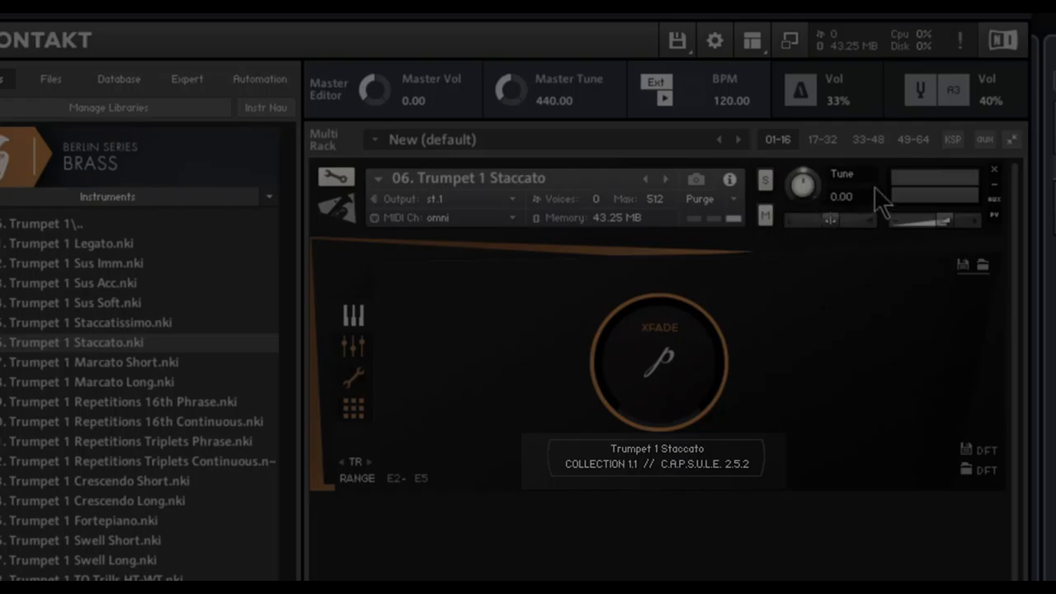
Select the Trumpet 1 Staccato instrument header in the rack
left_click(468, 177)
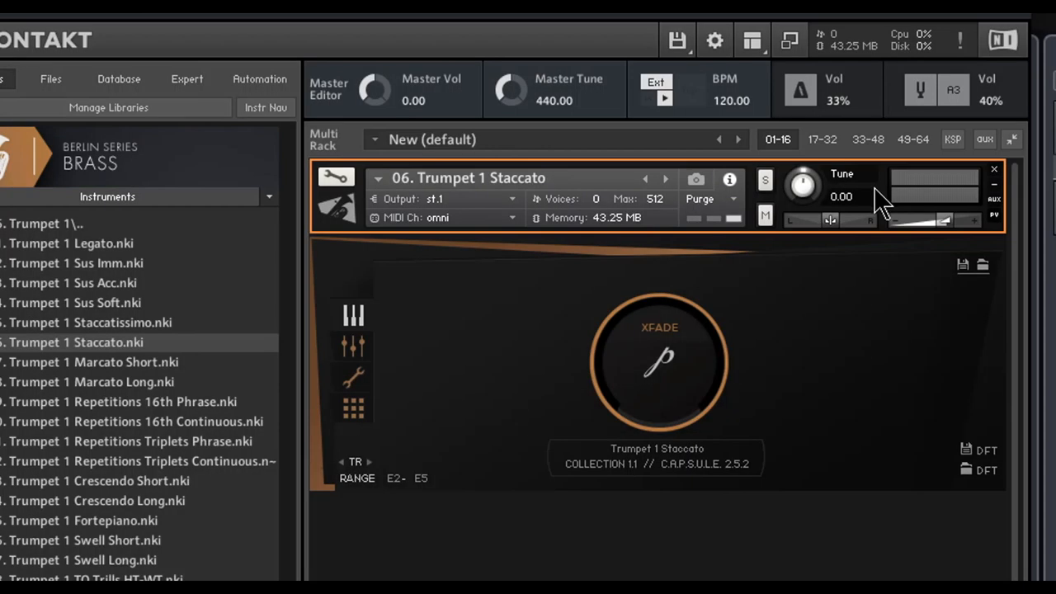
mouse_move(356, 388)
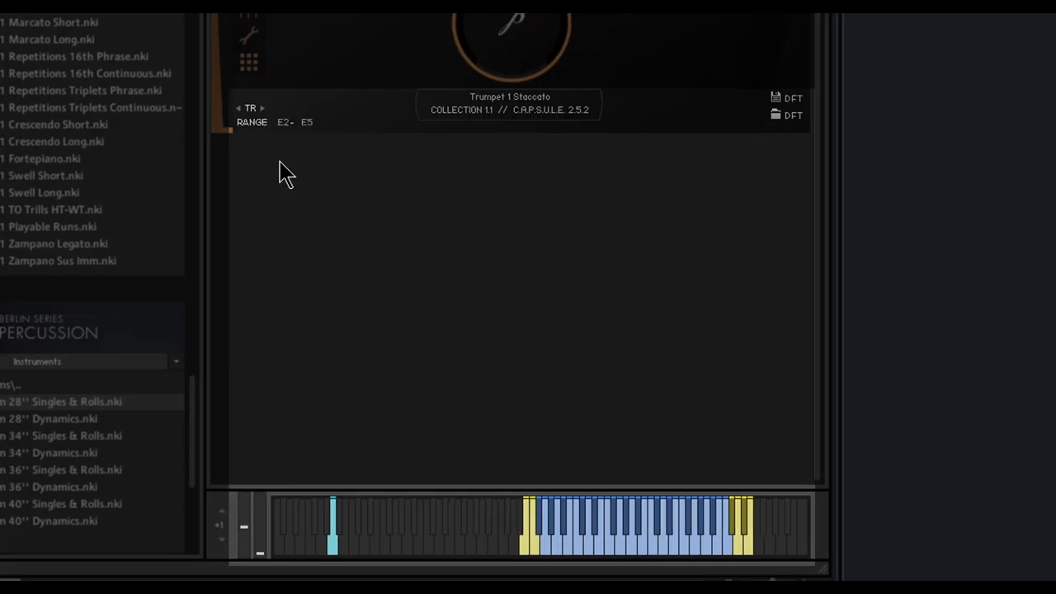
mouse_move(312, 139)
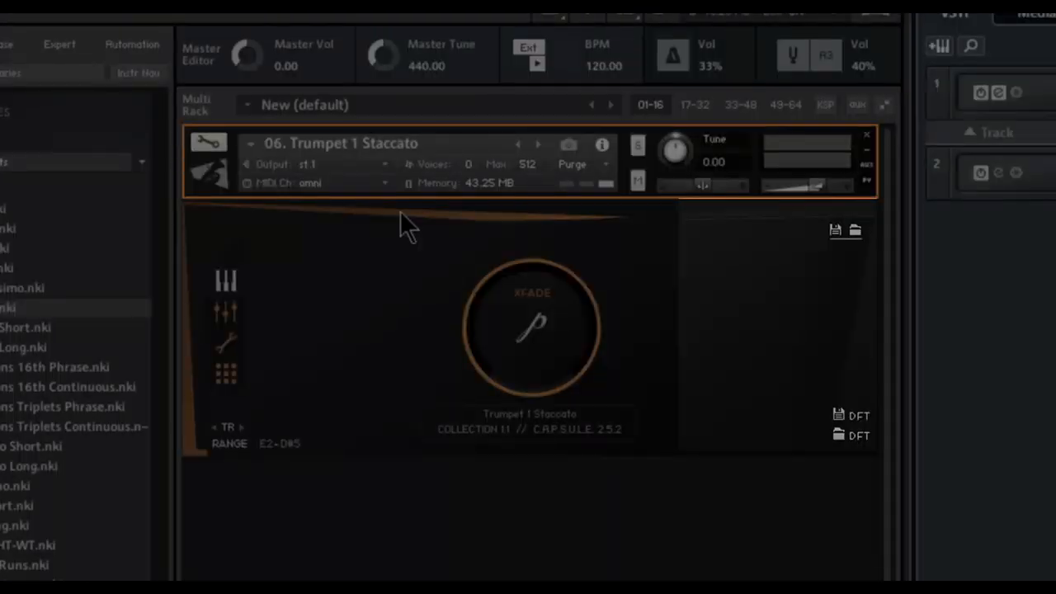
mouse_move(813, 252)
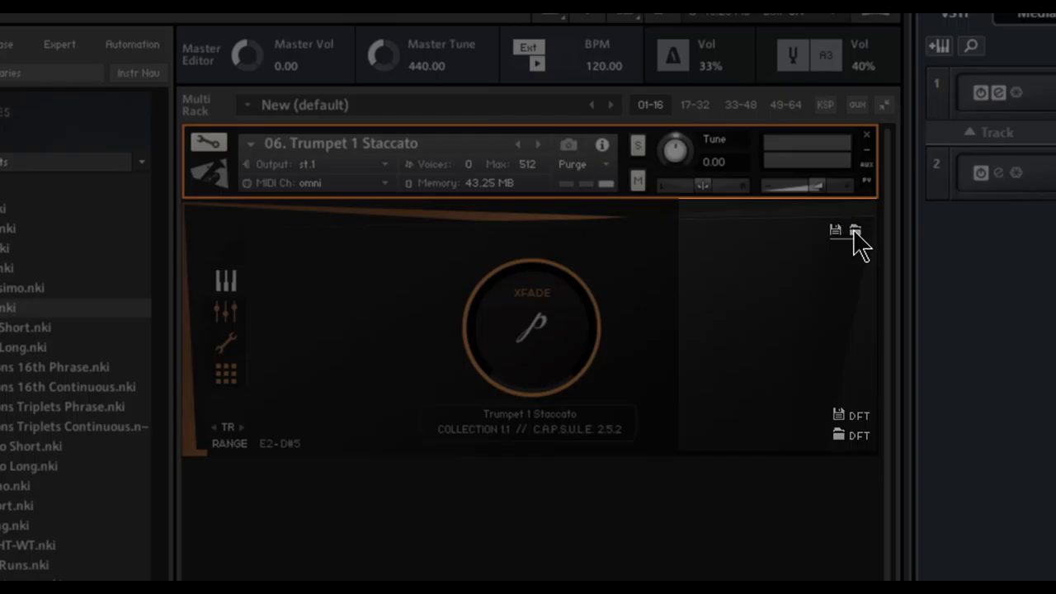
mouse_move(858, 260)
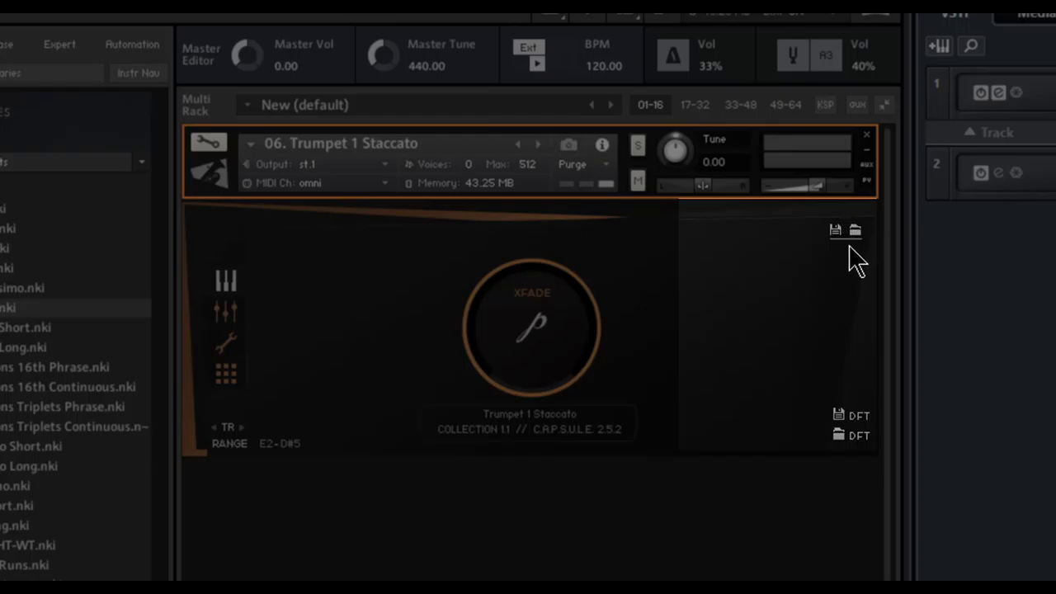
Show the trumpet's Mixer View with six mic channels, only Tree active at 0.0 dB
left_click(855, 231)
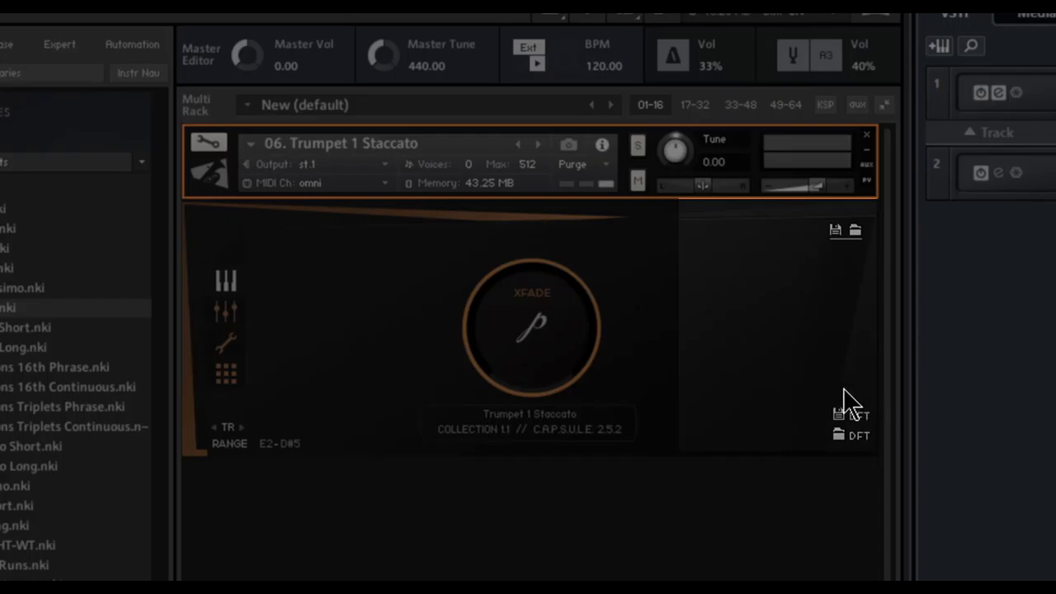
mouse_move(834, 454)
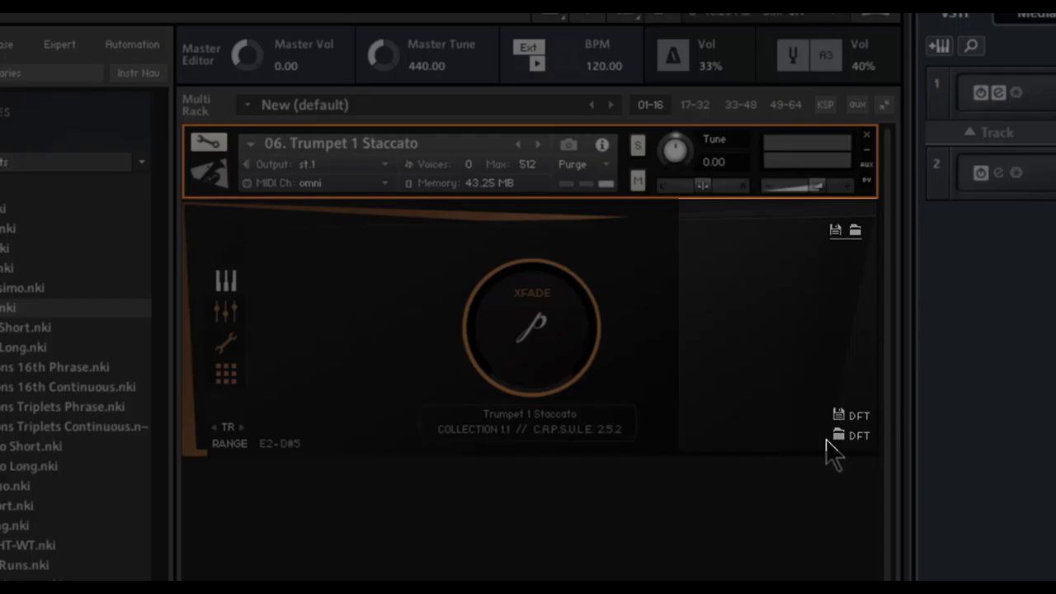
left_click(839, 415)
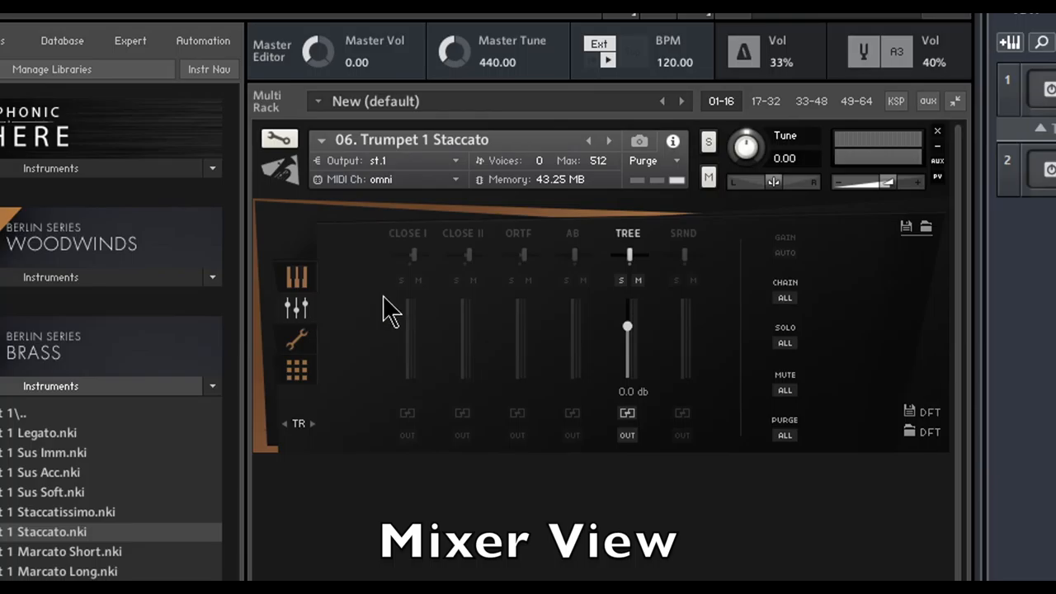
mouse_move(524, 251)
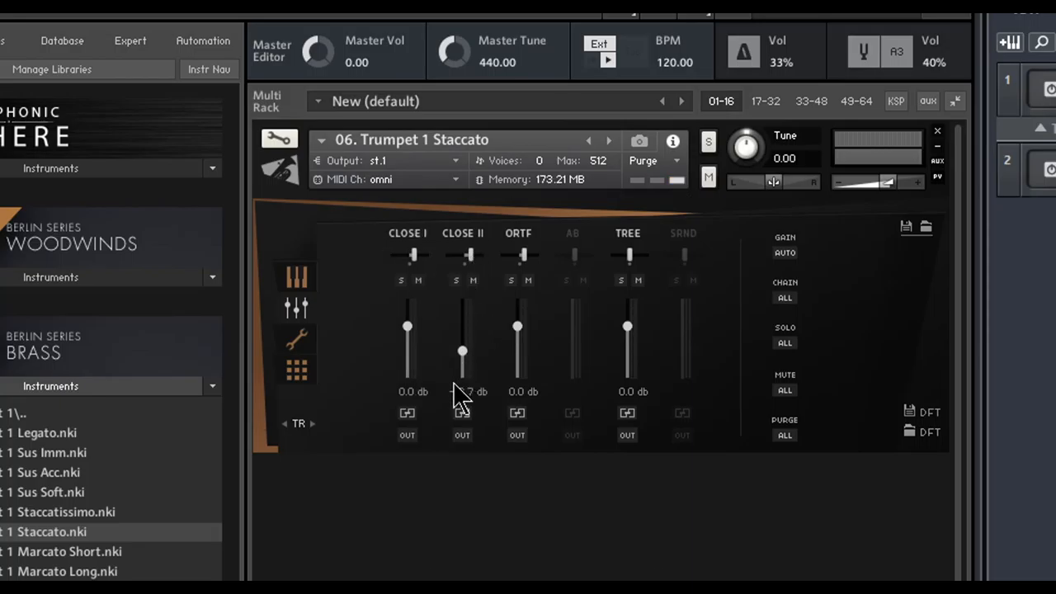
Enable Close I, Close II and ORTF, lowering Close II to -17.9 dB
left_click_drag(462, 328, 462, 353)
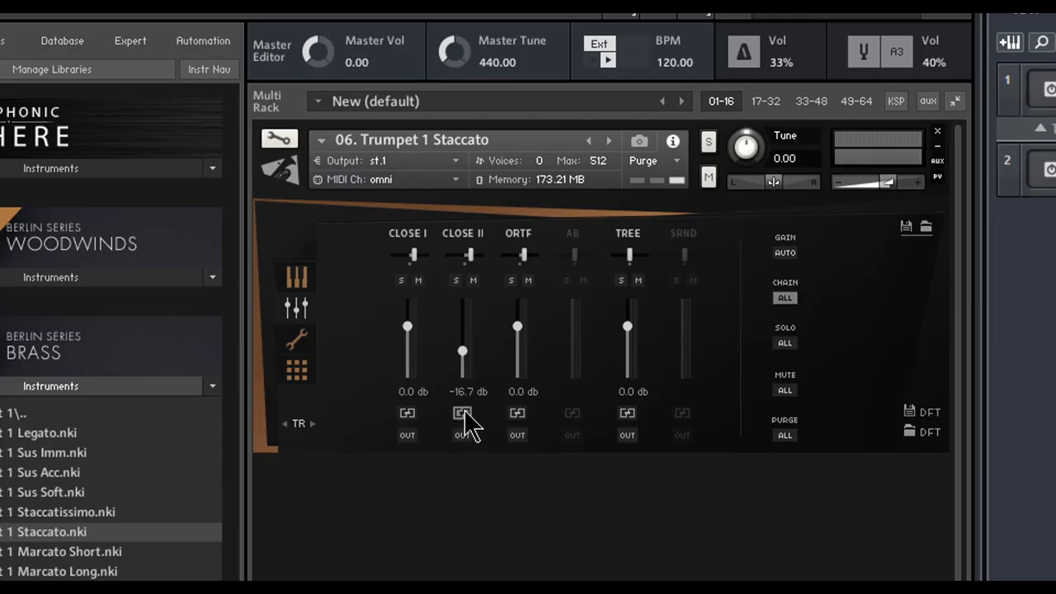
mouse_move(524, 354)
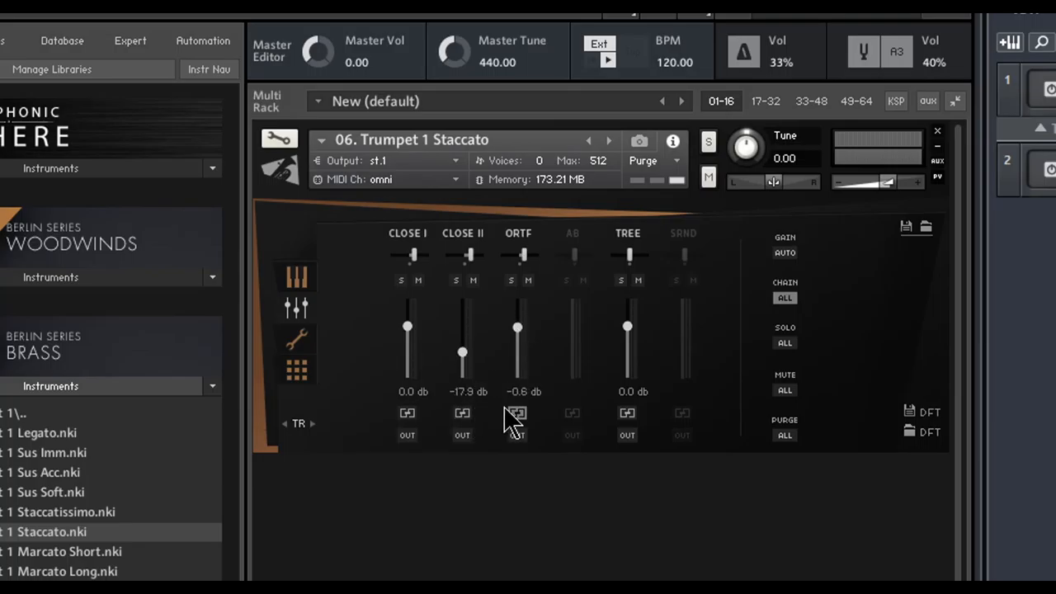
left_click(517, 435)
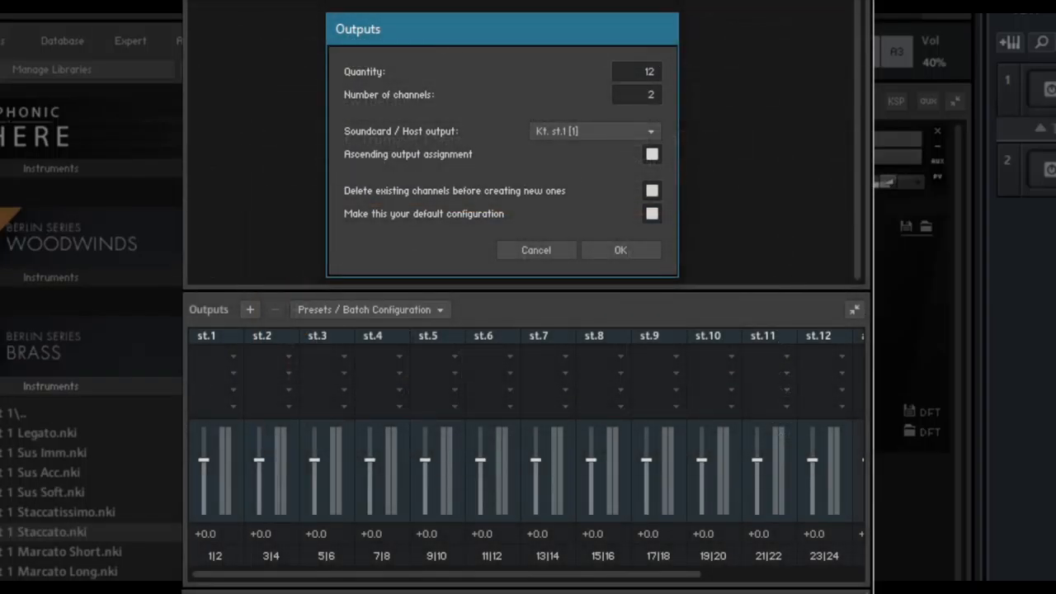
mouse_move(879, 405)
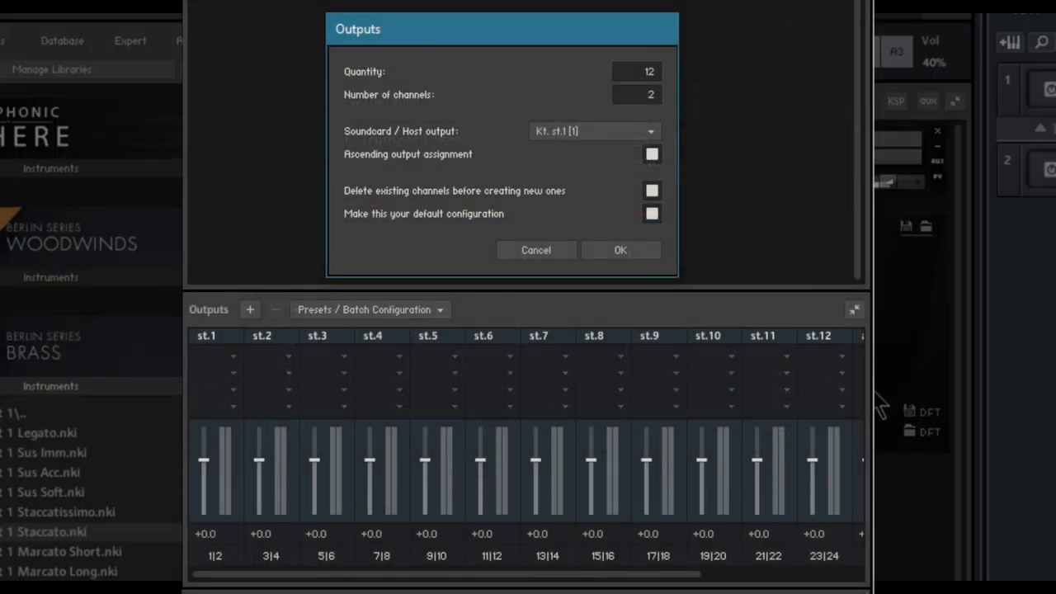
left_click(536, 250)
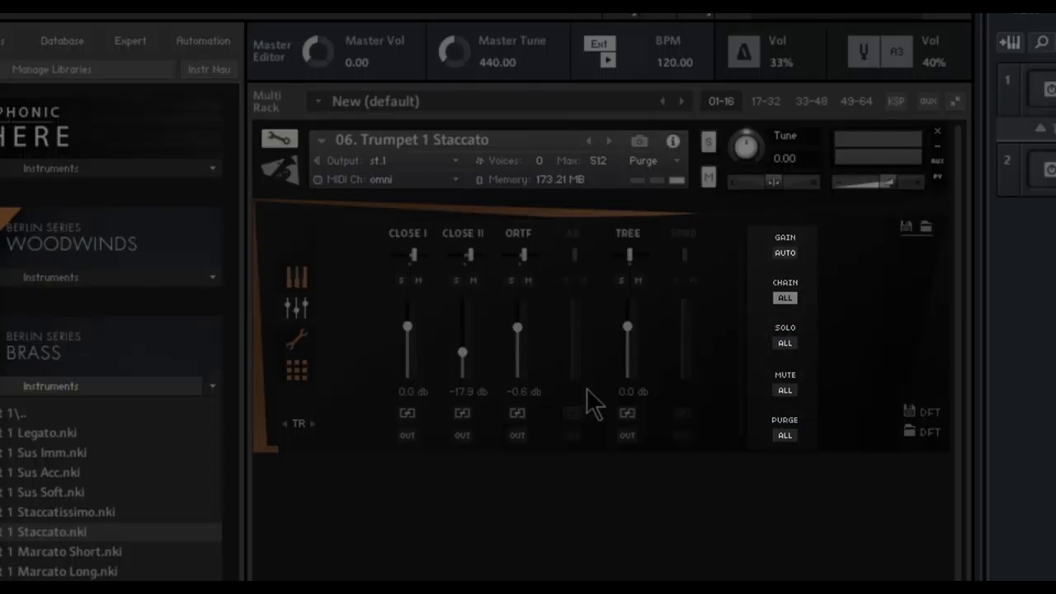
mouse_move(874, 404)
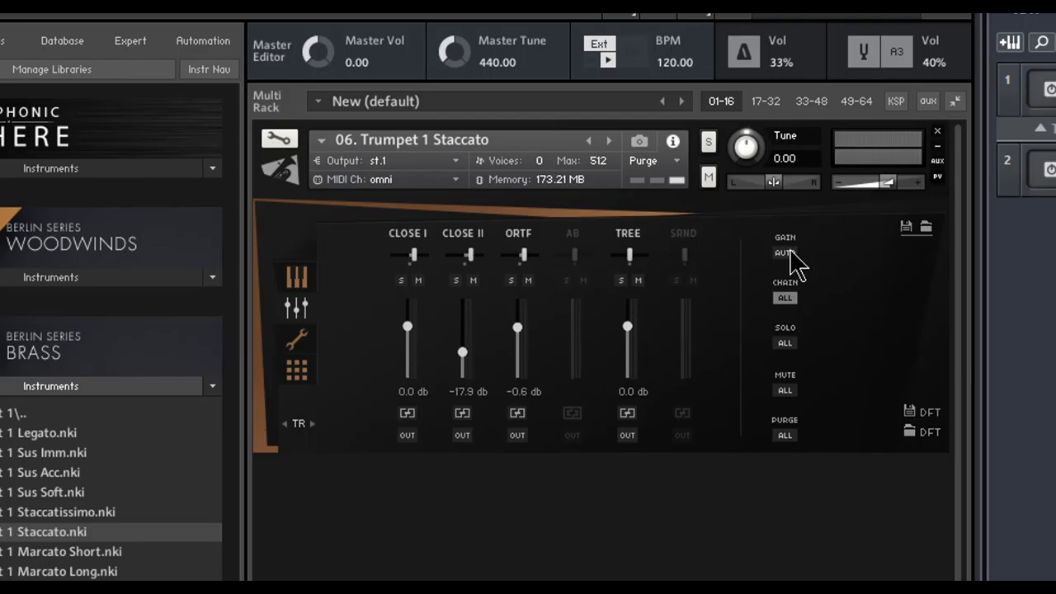
mouse_move(519, 330)
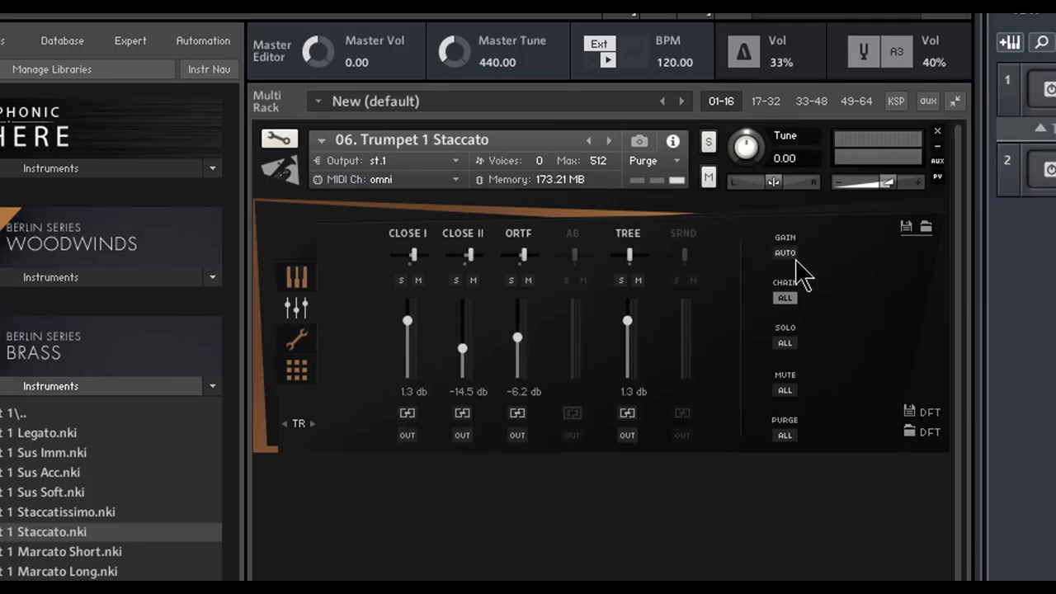
mouse_move(854, 458)
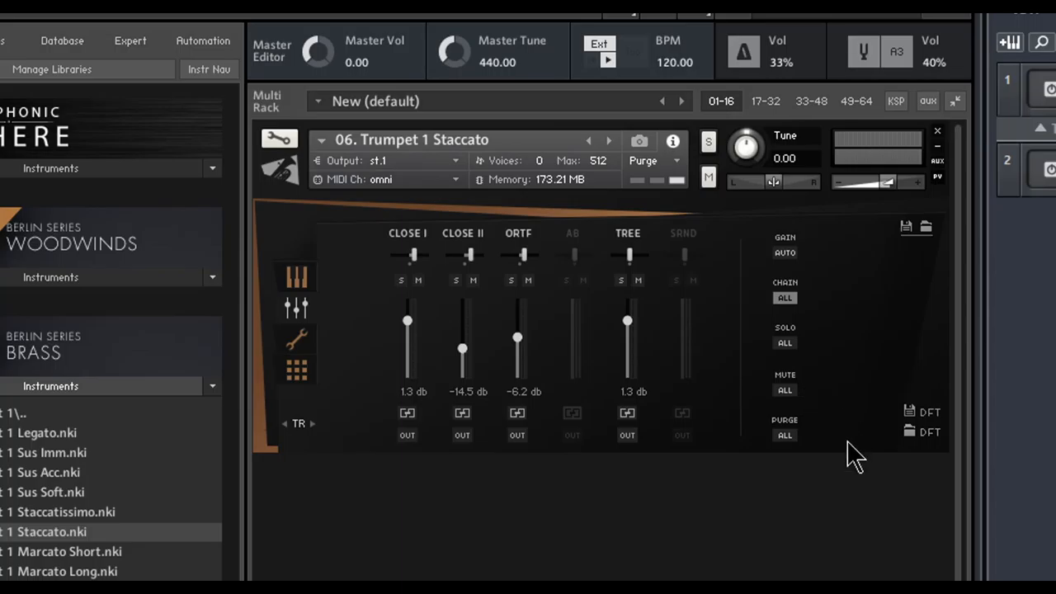
mouse_move(845, 441)
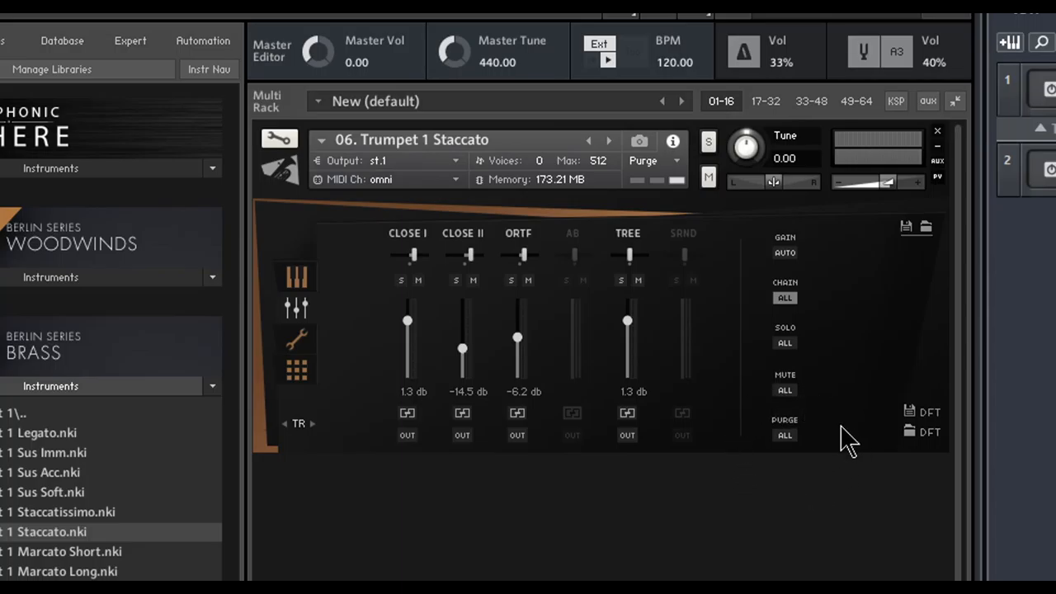
mouse_move(800, 437)
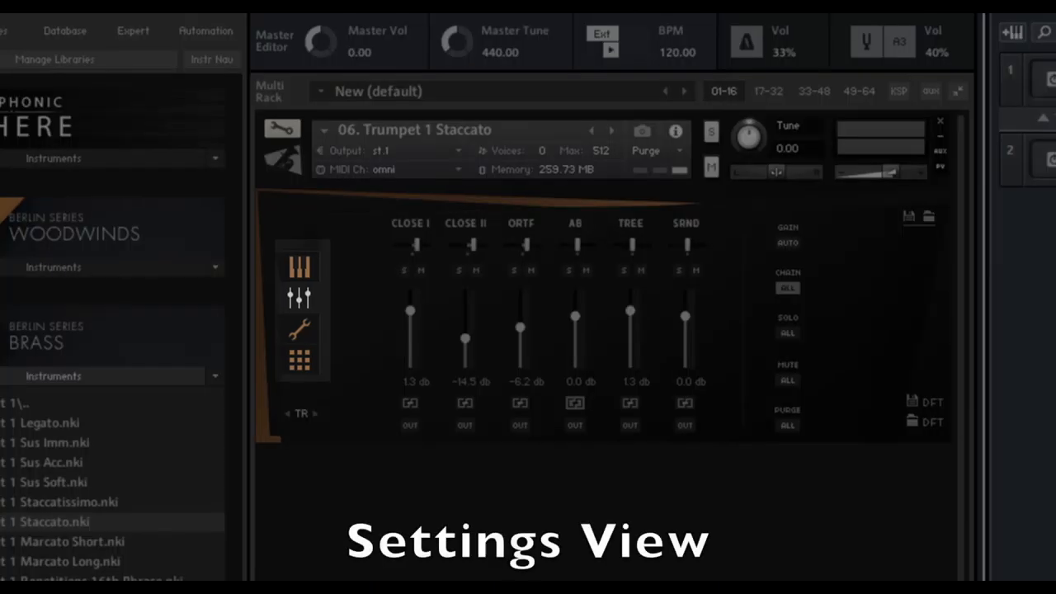
Open the Trumpet 1 Staccato Settings view with dynamics, layer and round-robin options
left_click(299, 324)
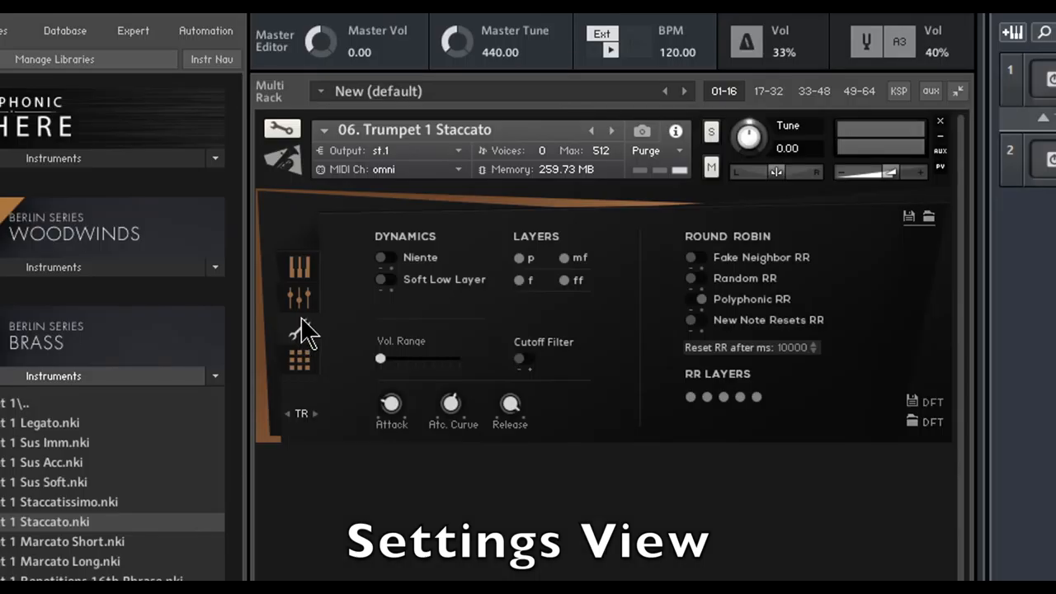
mouse_move(644, 223)
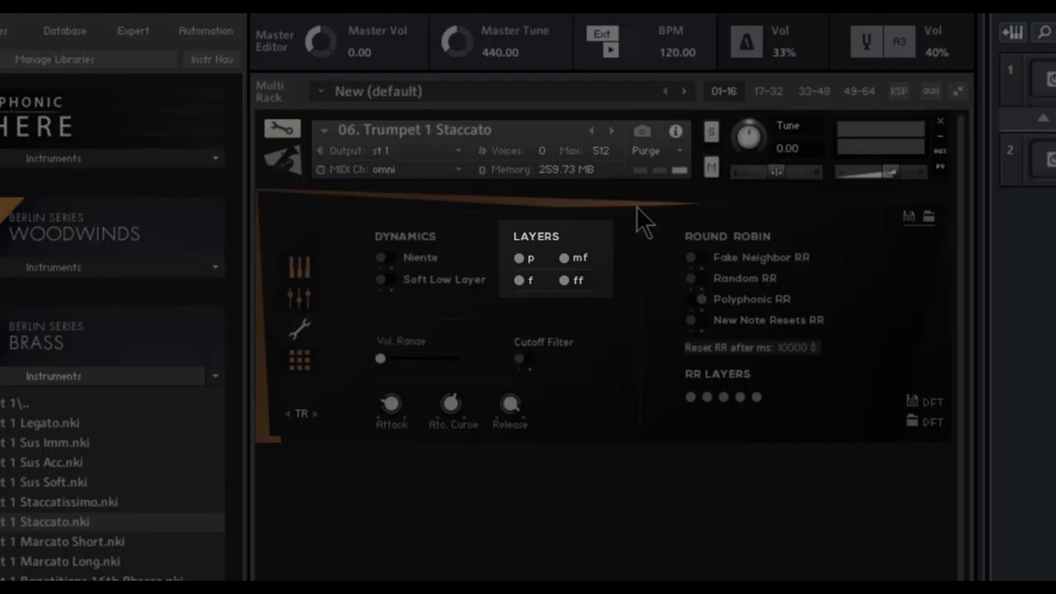
mouse_move(561, 264)
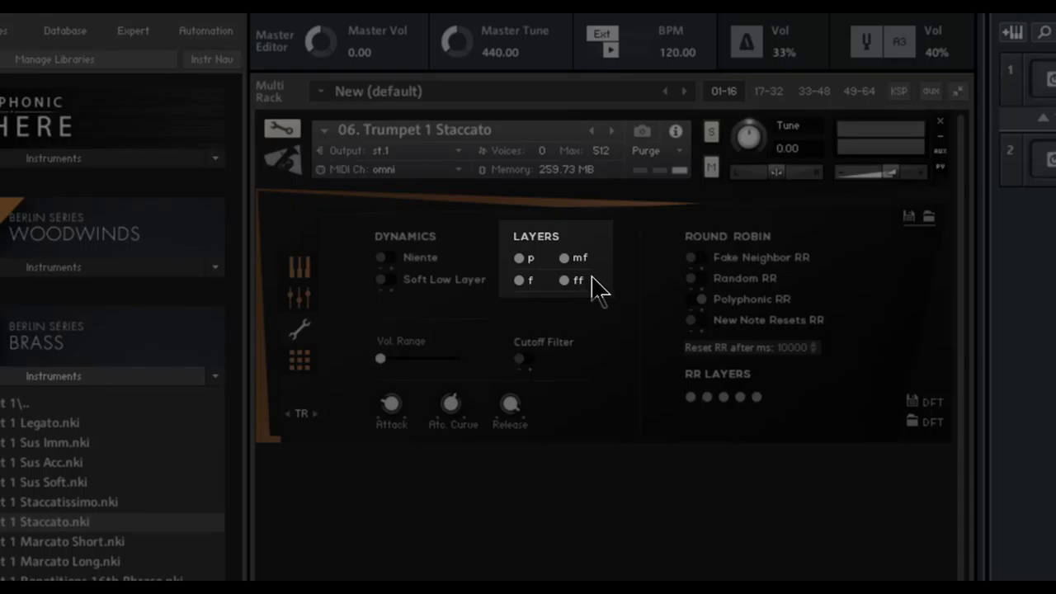
mouse_move(668, 280)
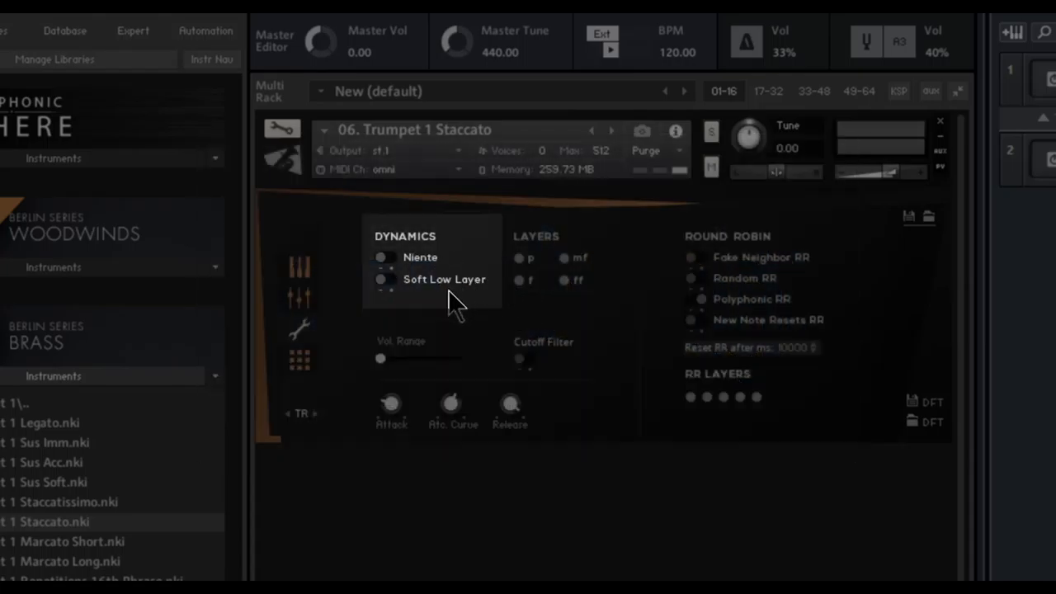
mouse_move(429, 359)
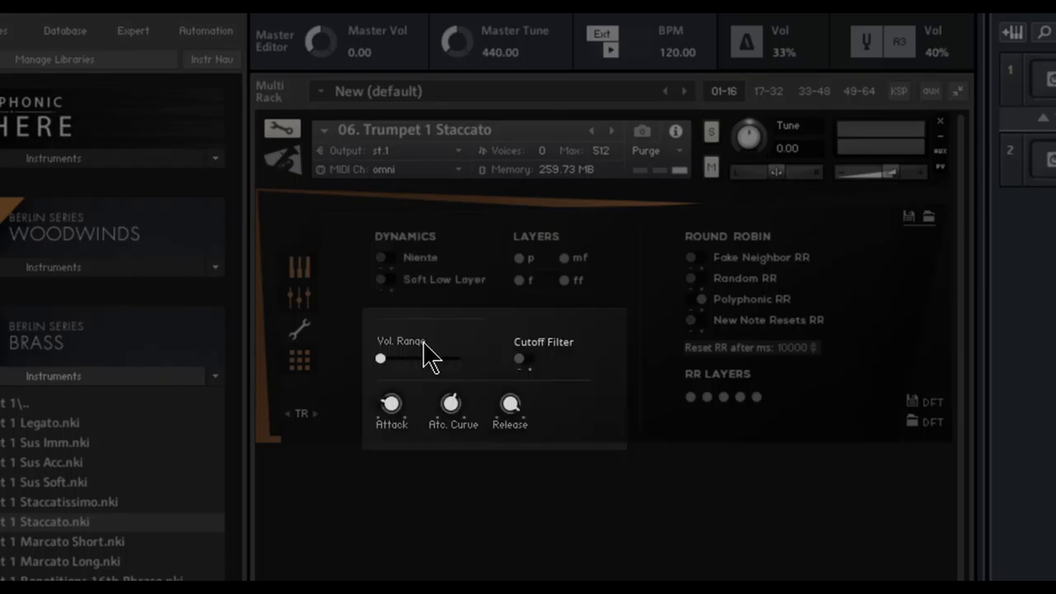
mouse_move(347, 359)
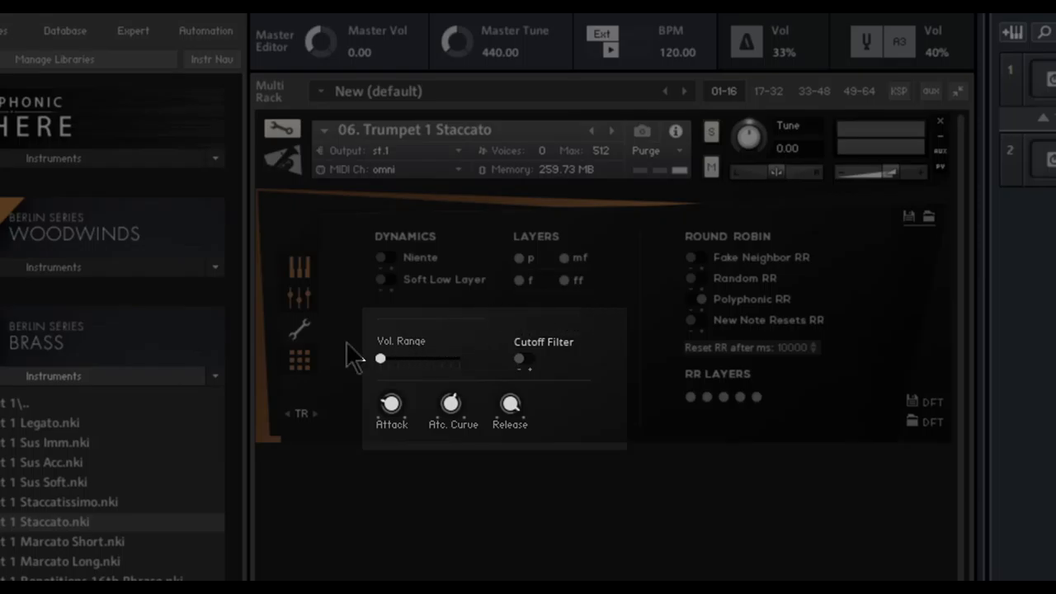
left_click_drag(379, 358, 413, 358)
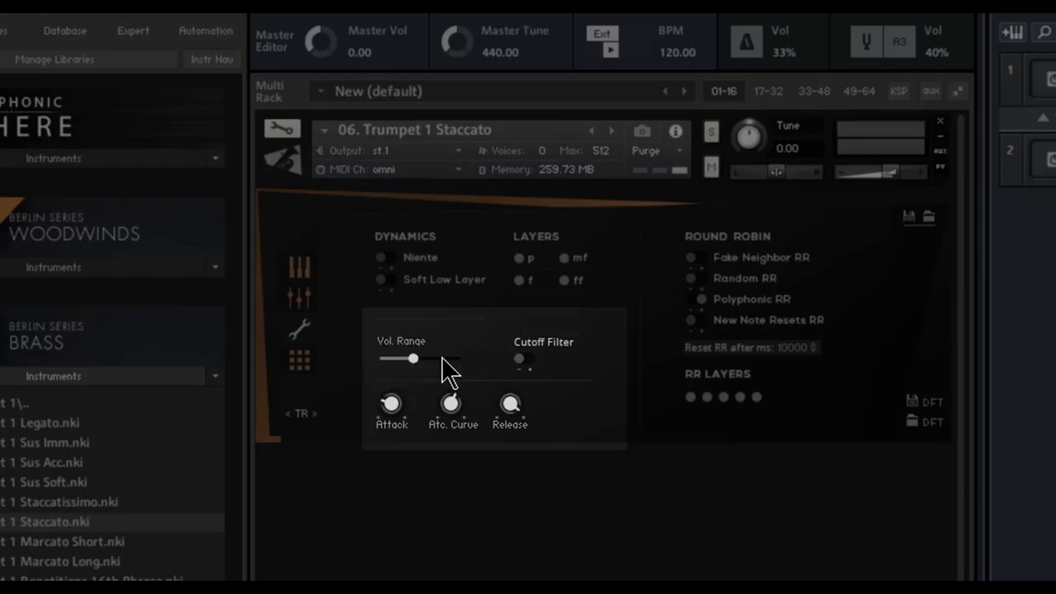
left_click_drag(413, 358, 380, 358)
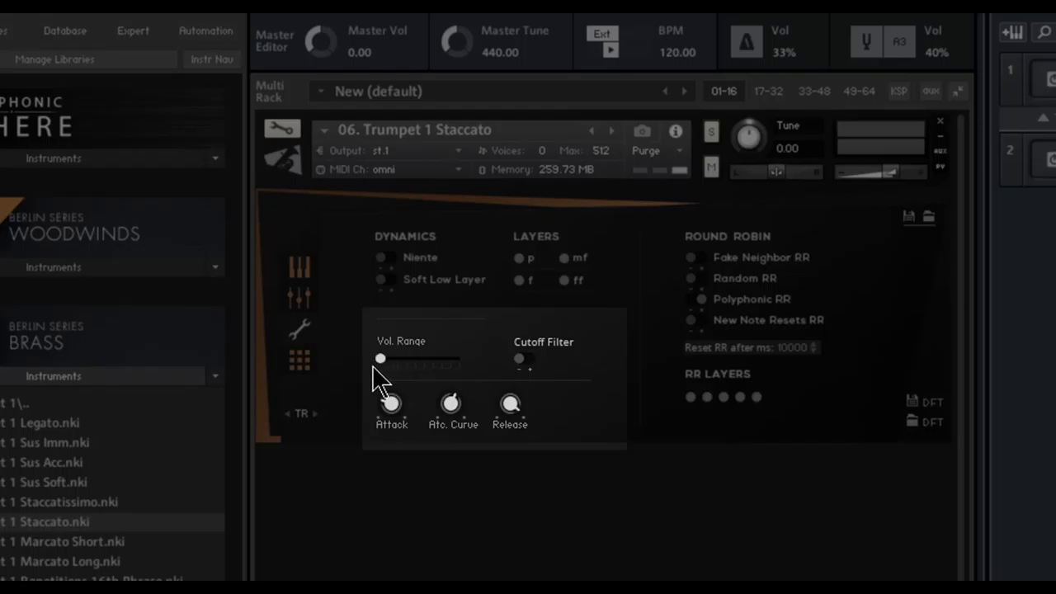
mouse_move(549, 355)
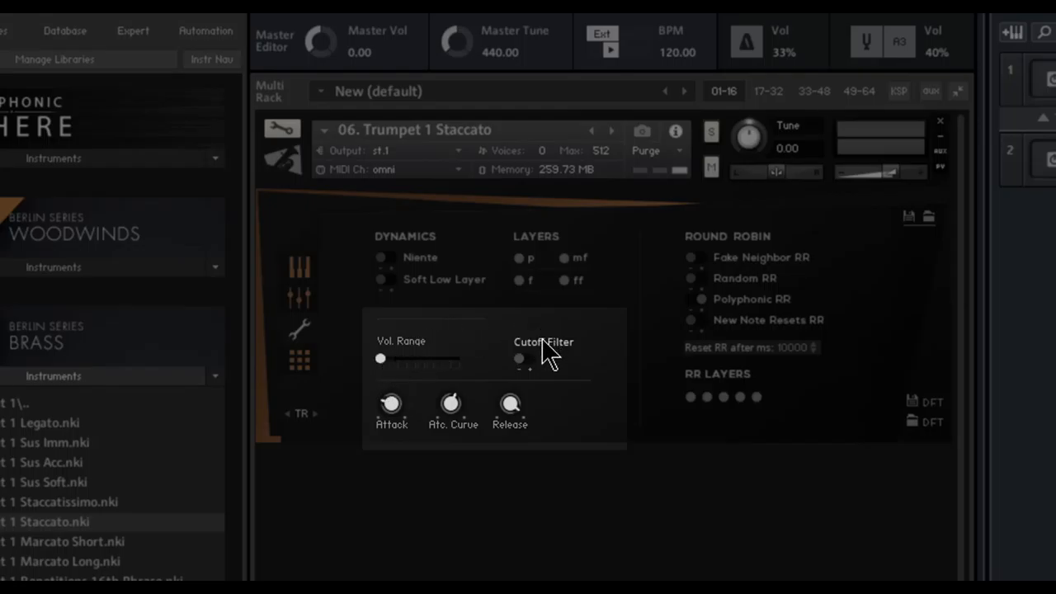
mouse_move(560, 326)
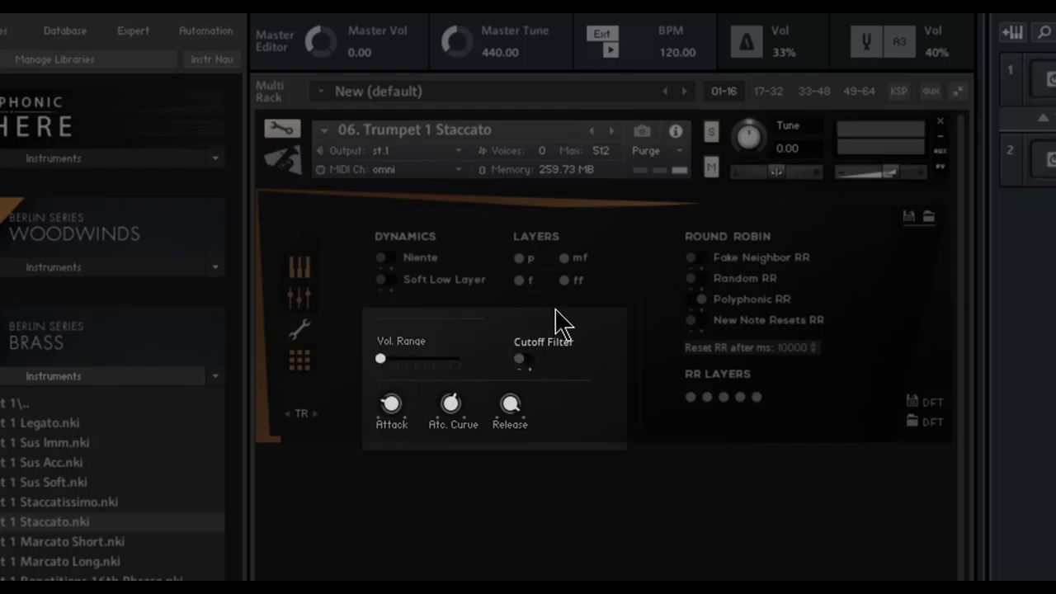
mouse_move(371, 347)
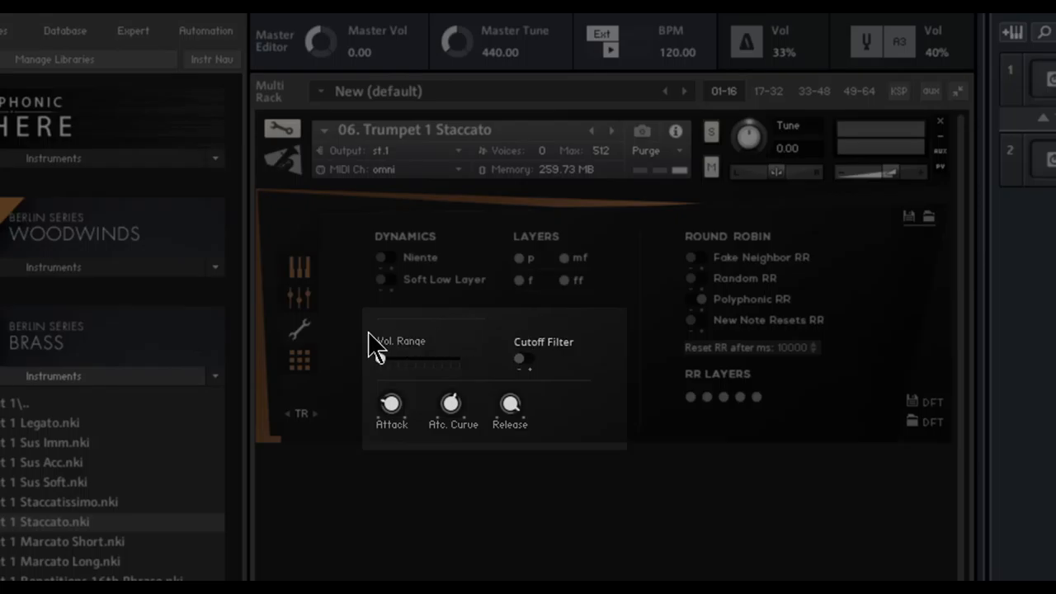
mouse_move(473, 487)
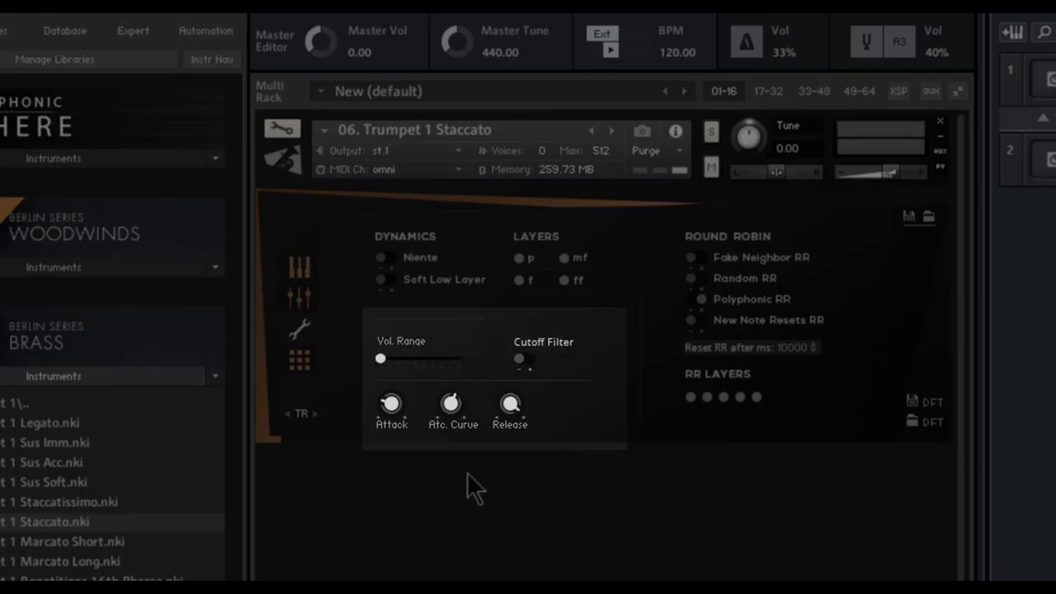
mouse_move(578, 322)
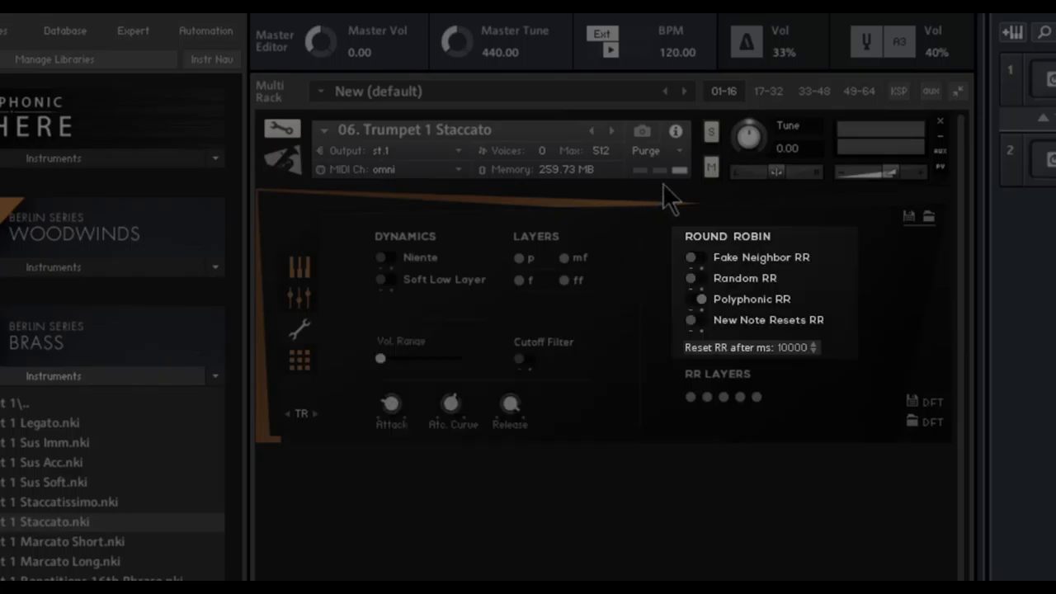
mouse_move(649, 221)
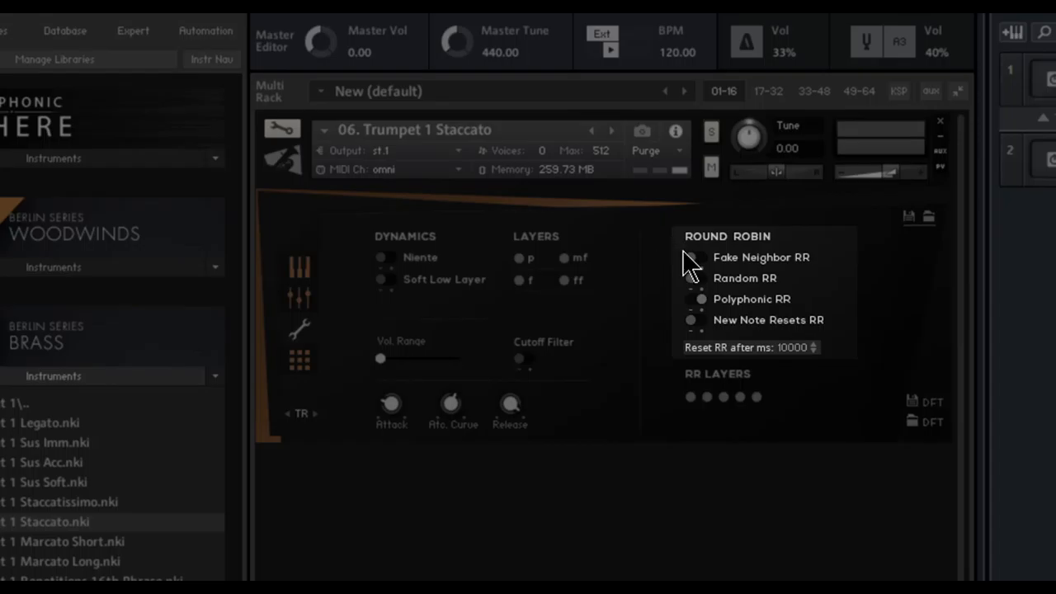
Set Polyphonic RR, turn off New Note Resets RR, and show the controller table
left_click(692, 257)
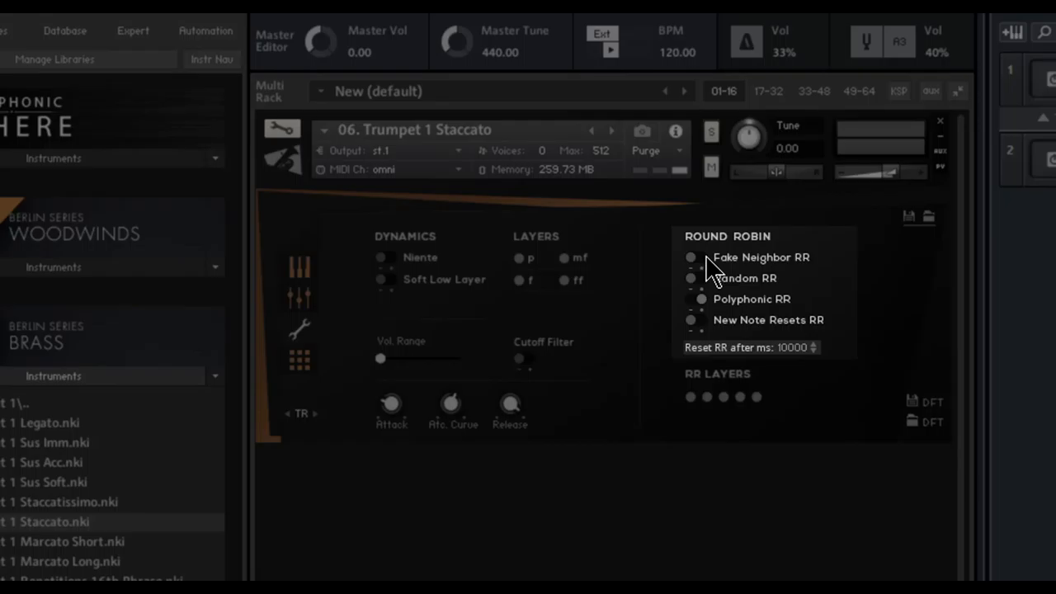
mouse_move(696, 285)
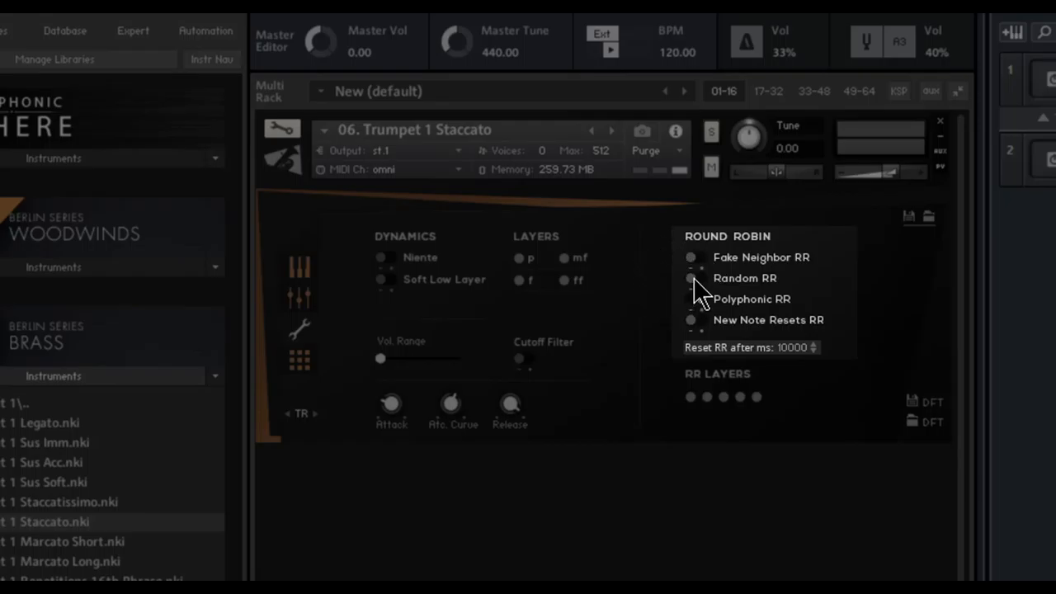
left_click(692, 278)
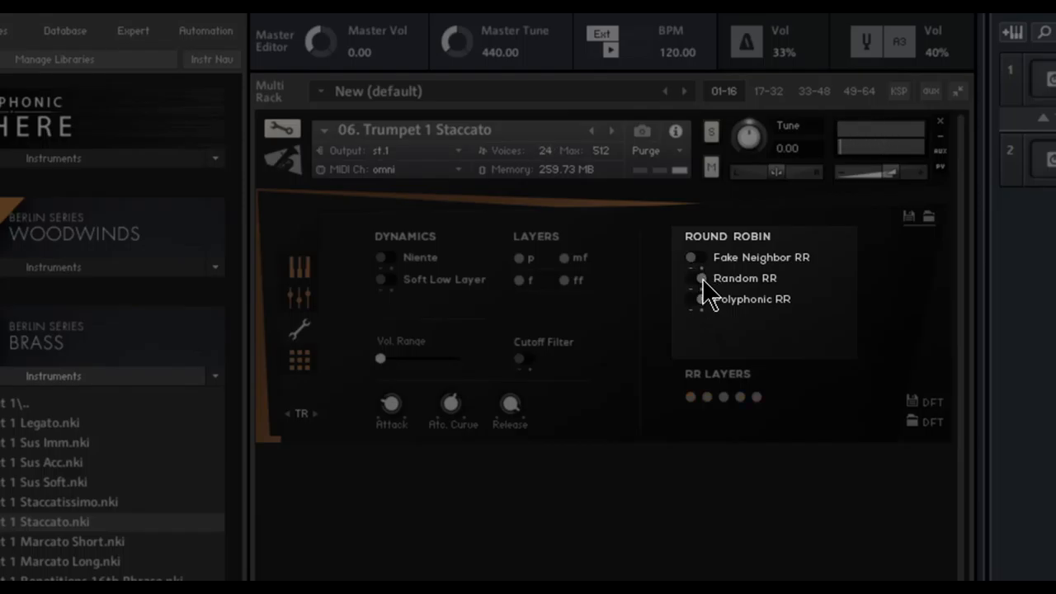
left_click(691, 278)
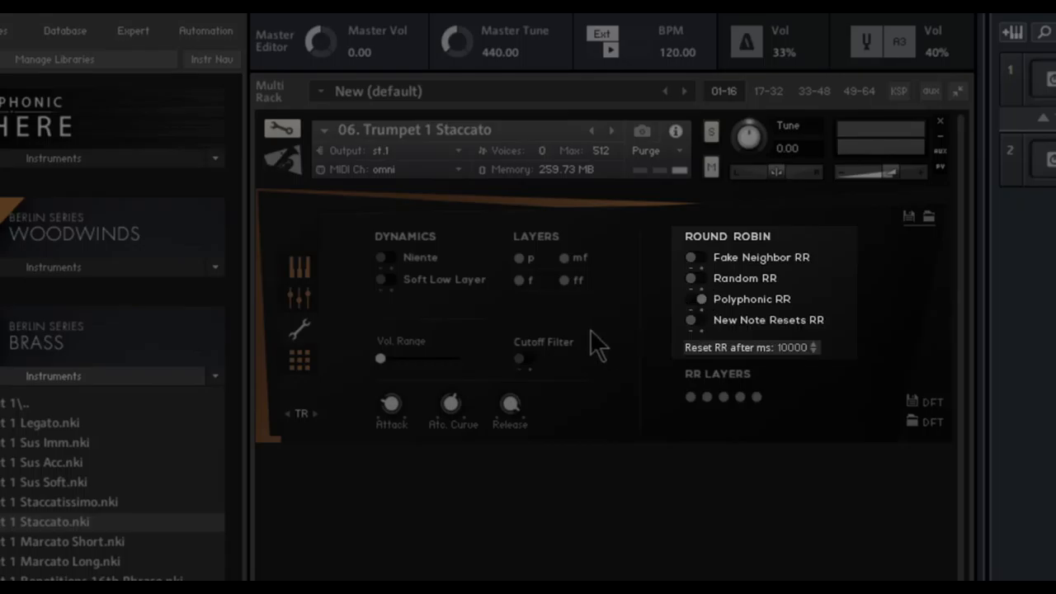
mouse_move(607, 288)
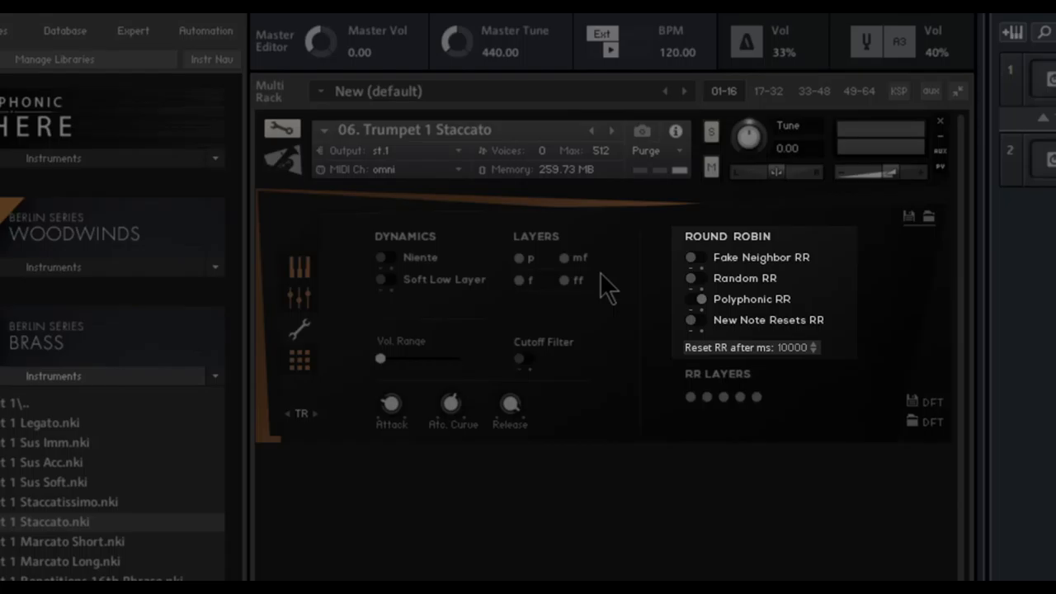
mouse_move(697, 337)
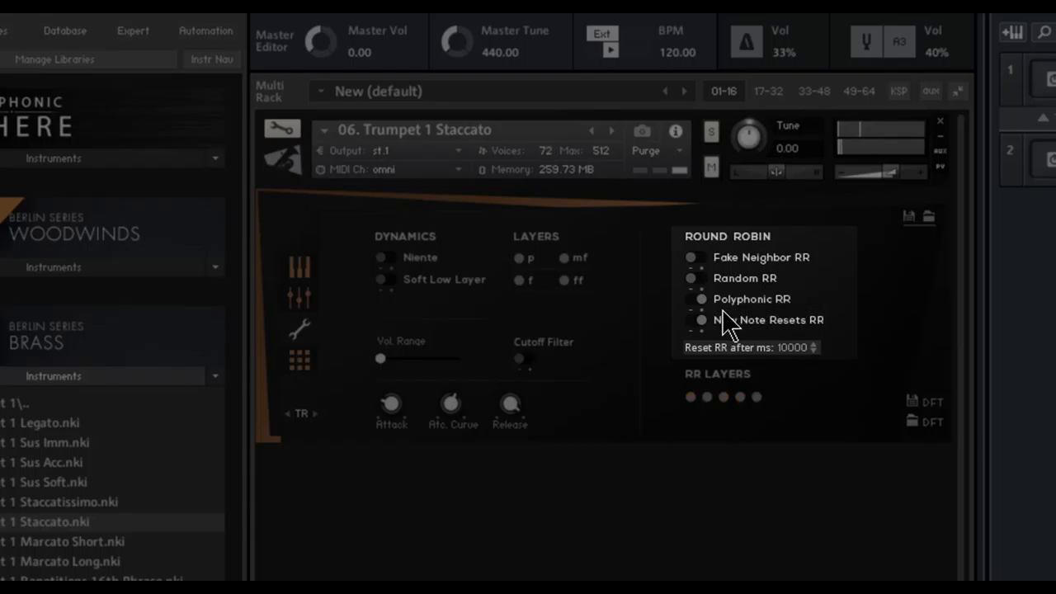
left_click(702, 320)
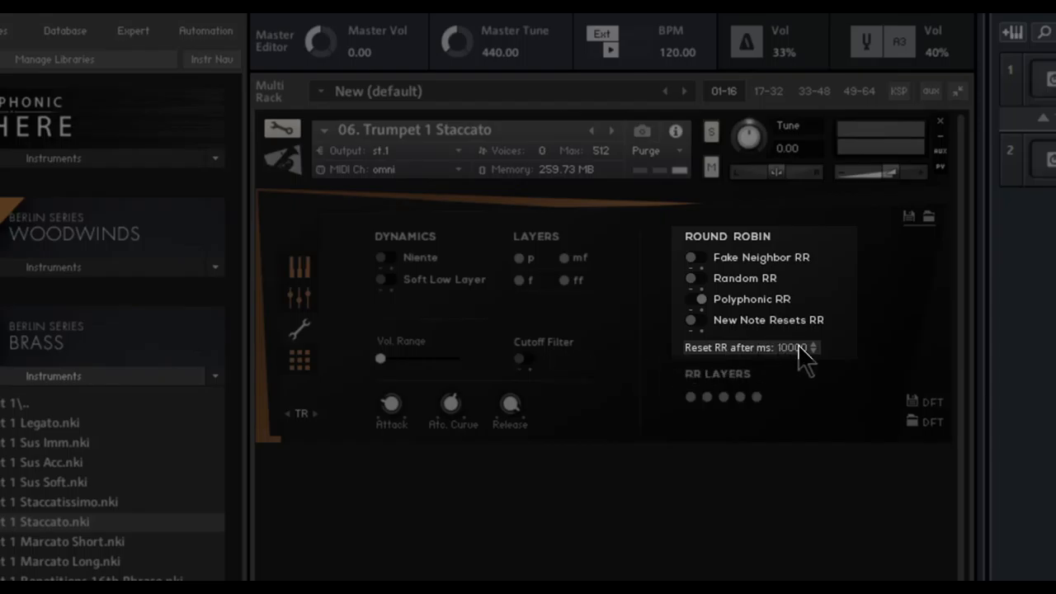
left_click(812, 351)
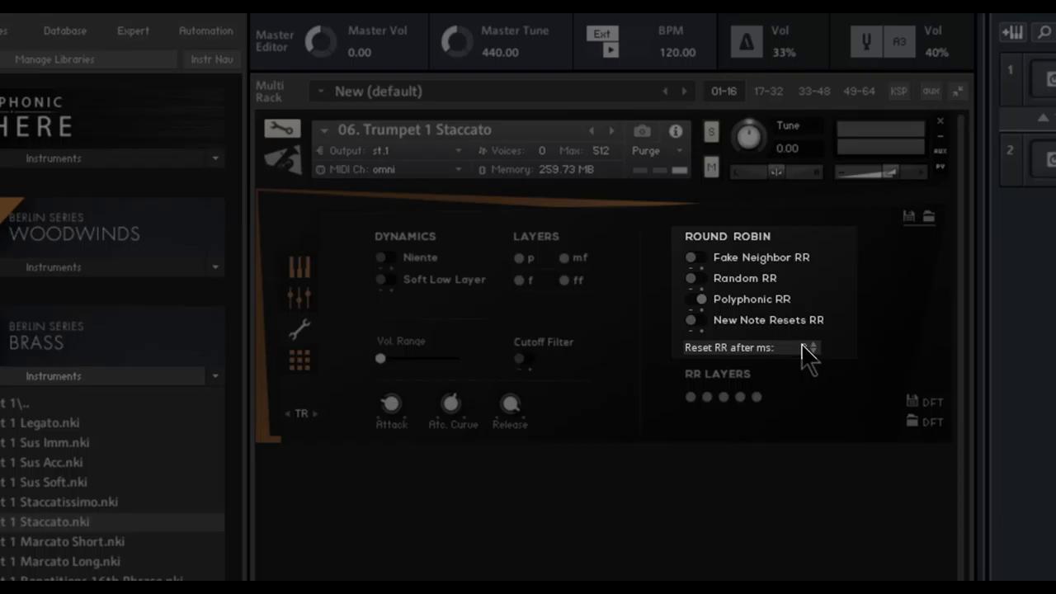
left_click(813, 344)
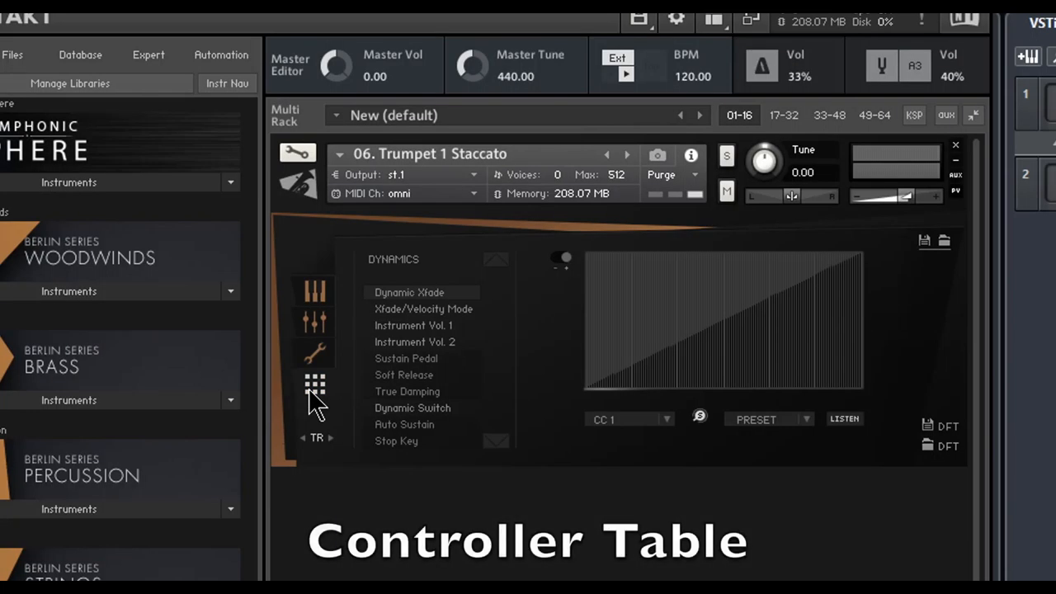
mouse_move(520, 452)
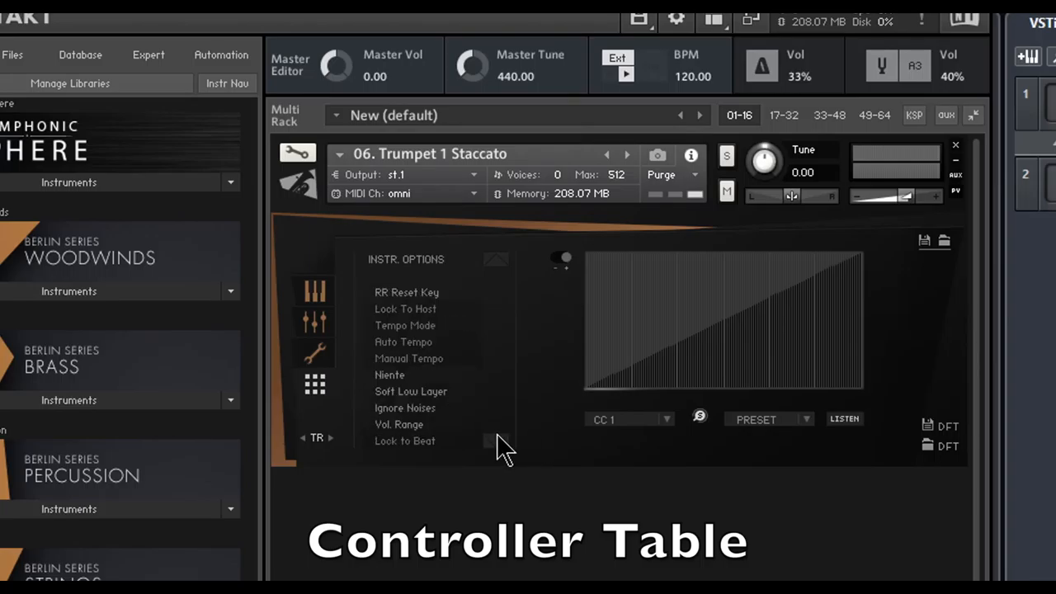
Cycle controller table categories back to Instr. Options, where RR Reset Key shows CC 7
left_click(315, 322)
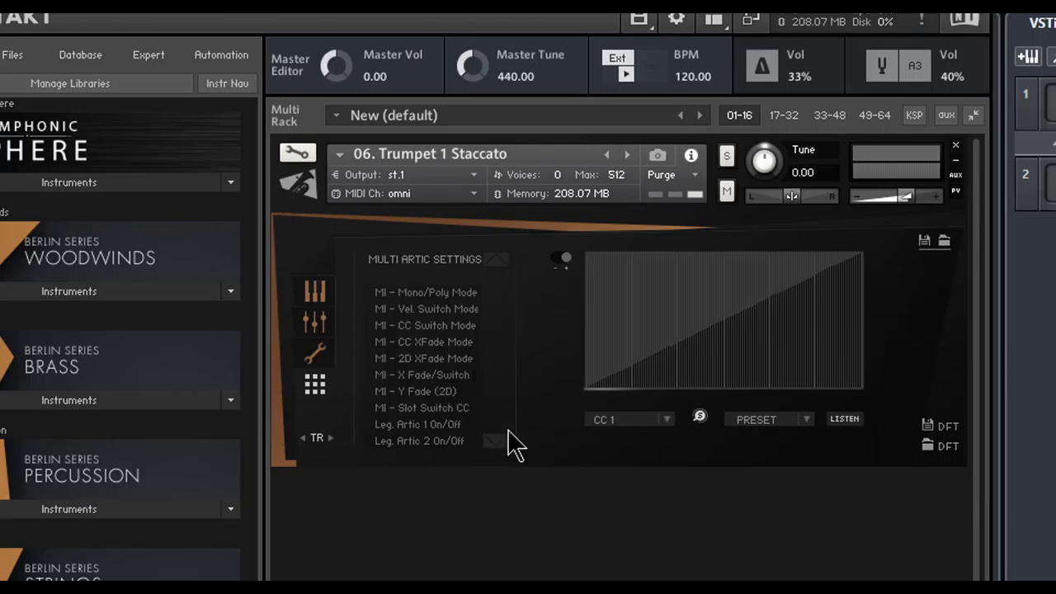
mouse_move(495, 458)
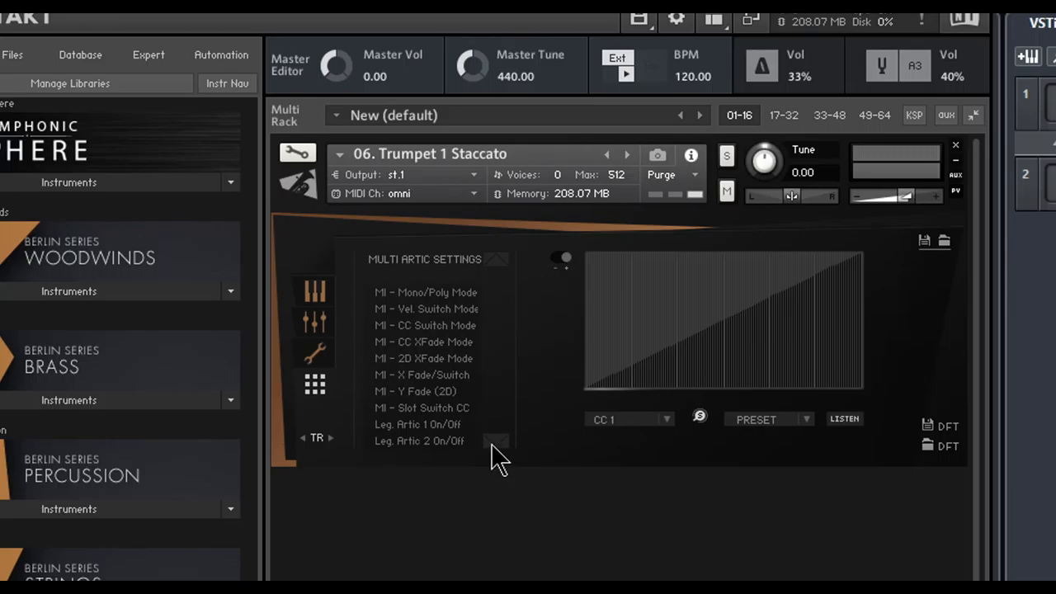
left_click(314, 352)
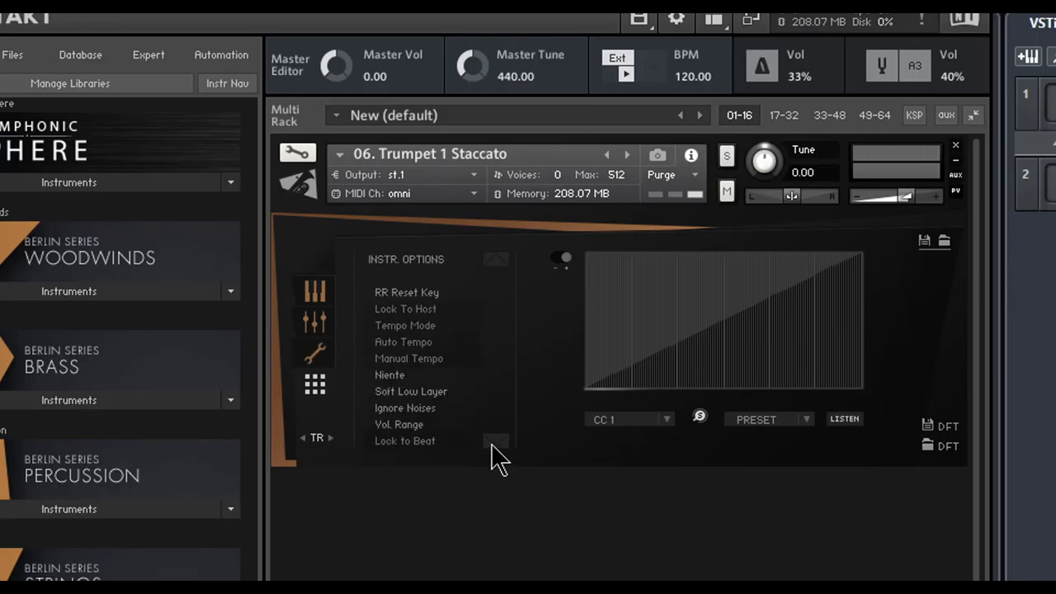
left_click(407, 293)
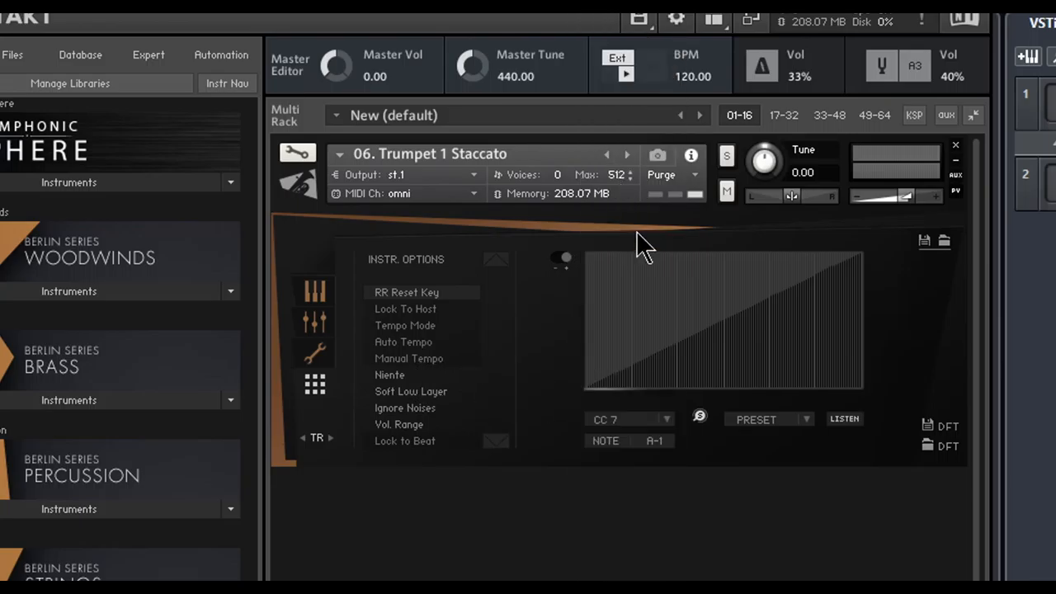
mouse_move(759, 454)
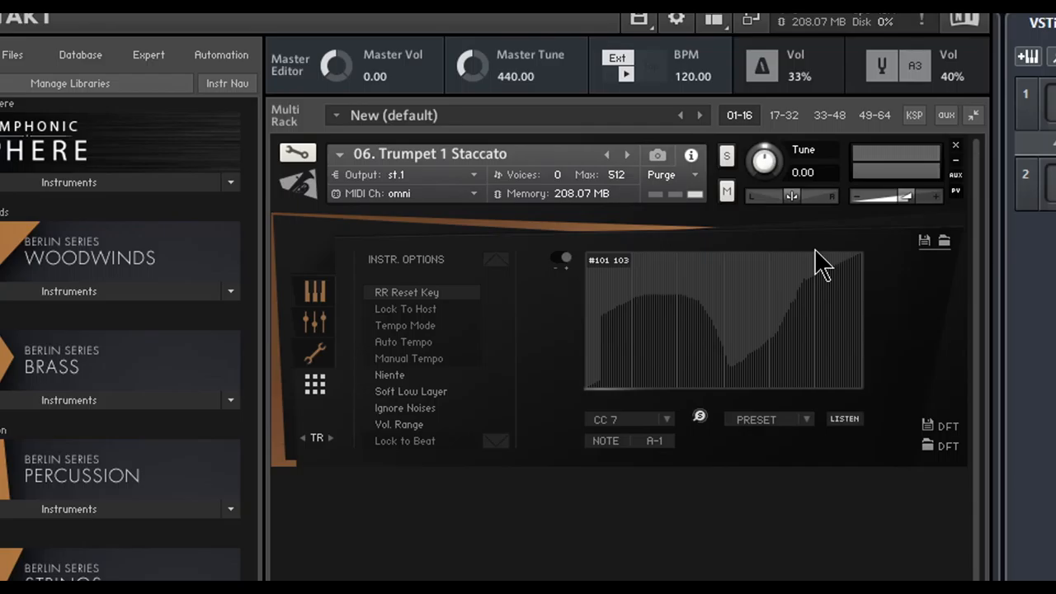
Apply a preset shape from the PRESET list to the controller response curve
left_click(768, 419)
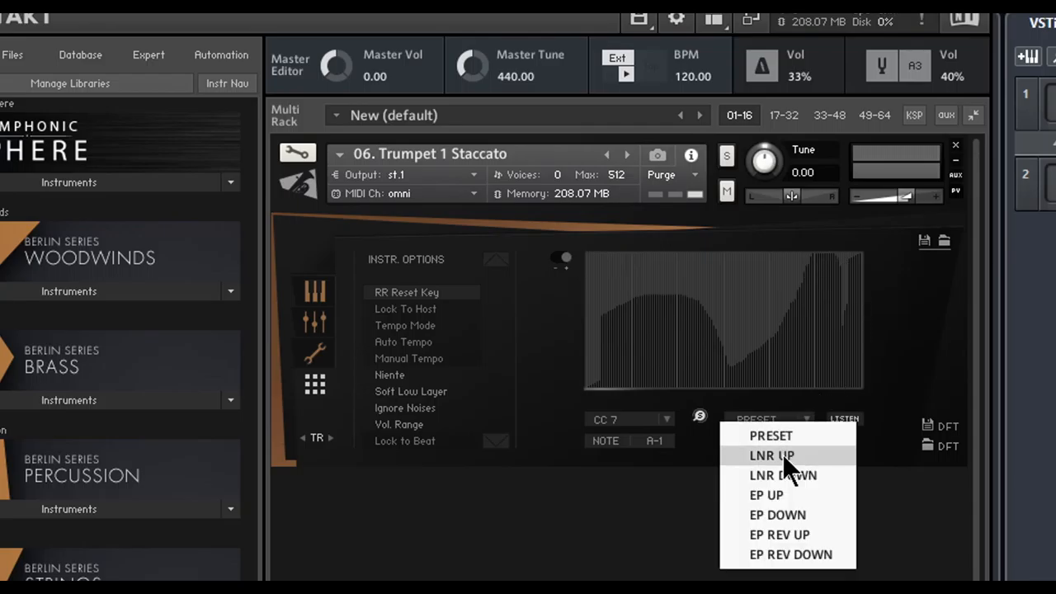
left_click(771, 455)
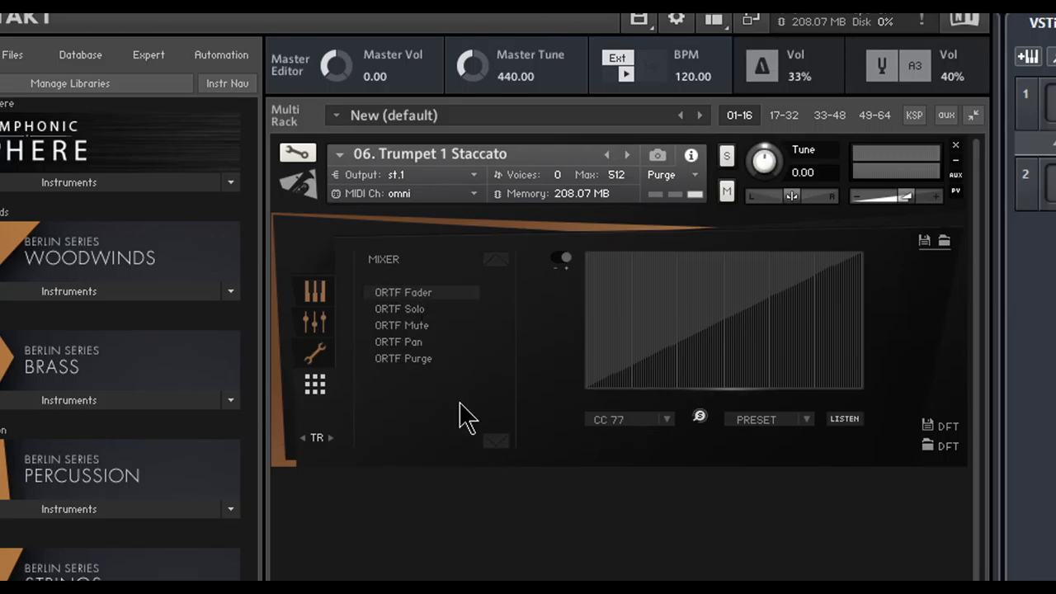
mouse_move(316, 305)
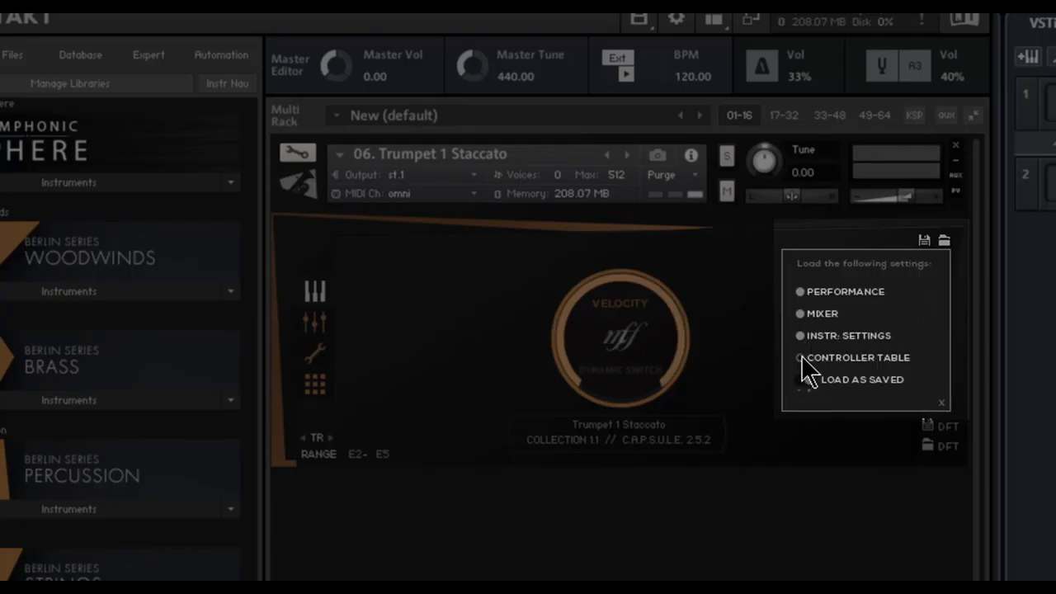
left_click(799, 380)
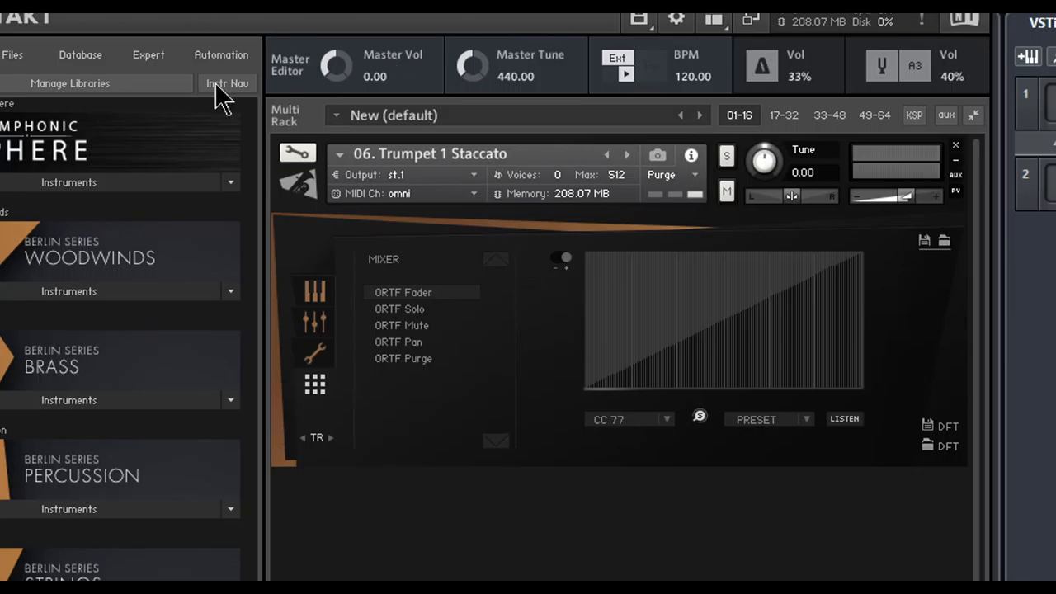
mouse_move(493, 448)
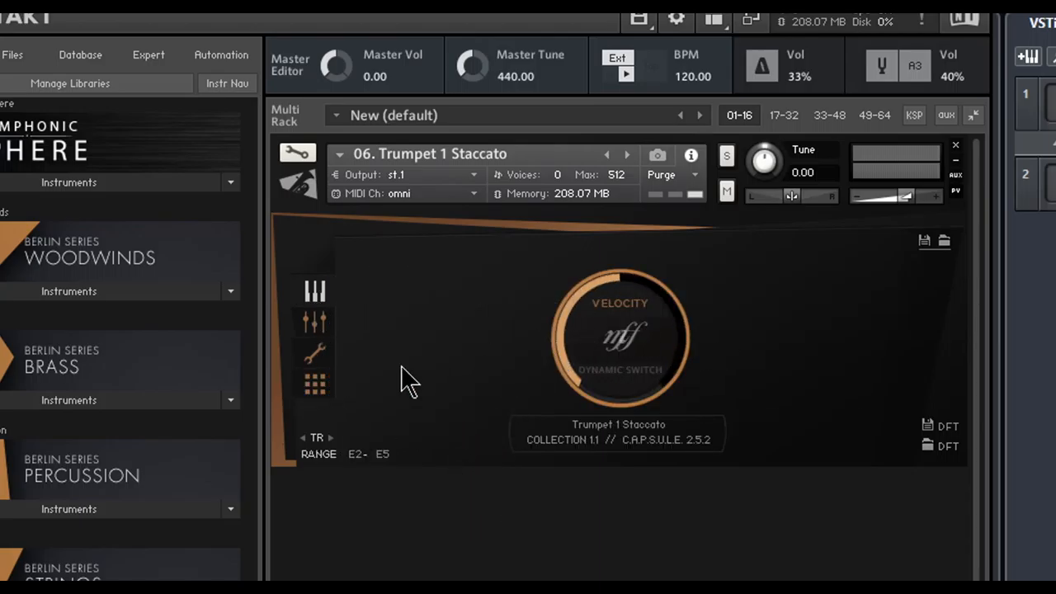
mouse_move(573, 375)
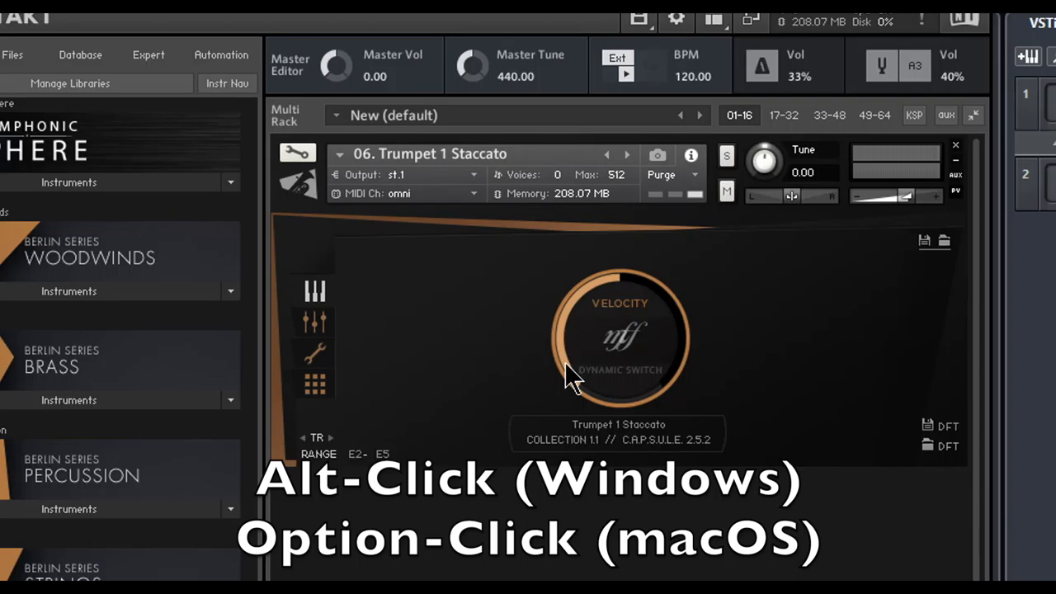
Reset the dynamics control to its default value
left_click(618, 338)
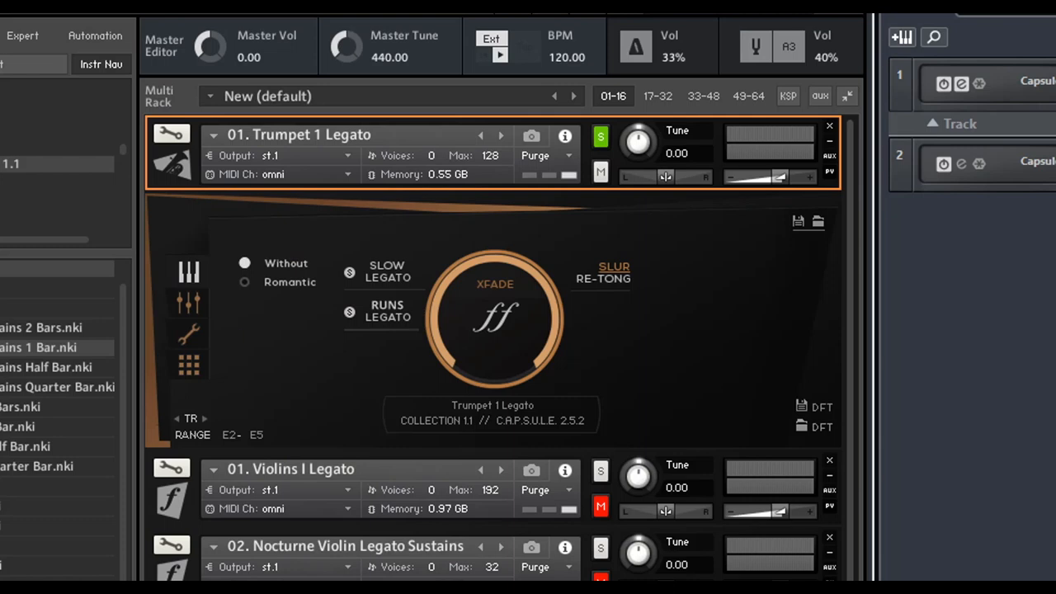
mouse_move(73, 533)
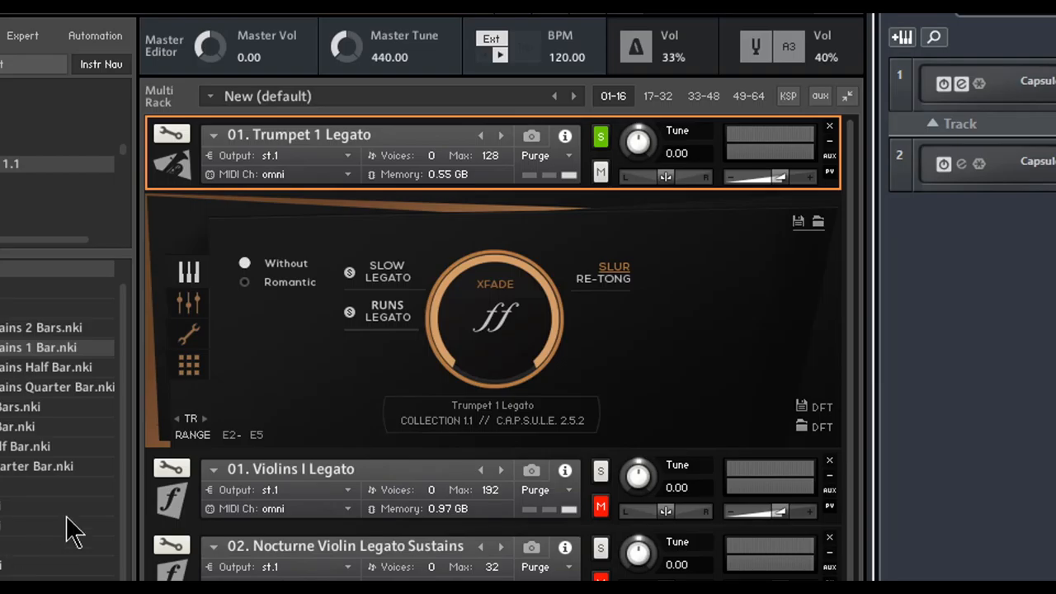
mouse_move(529, 231)
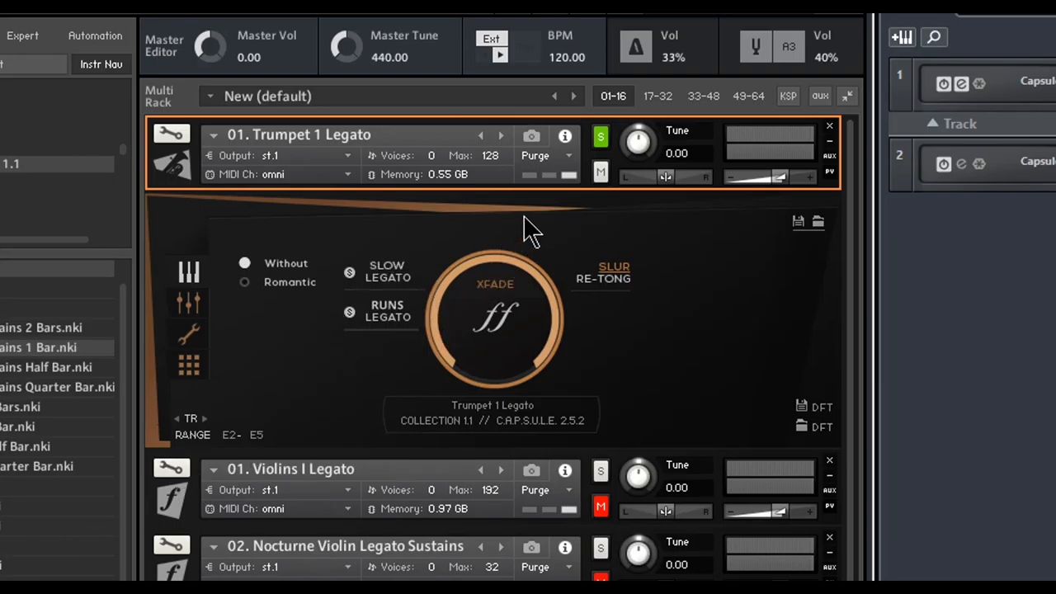
scroll("down", 3)
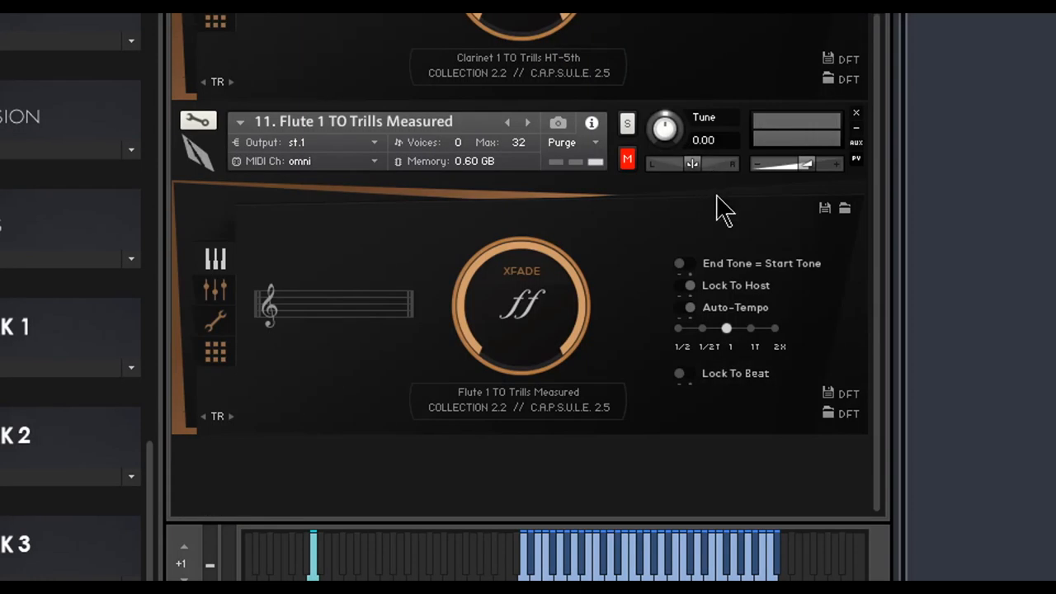
Select the Flute 1 TO Trills Measured instrument panel in the rack
left_click(627, 124)
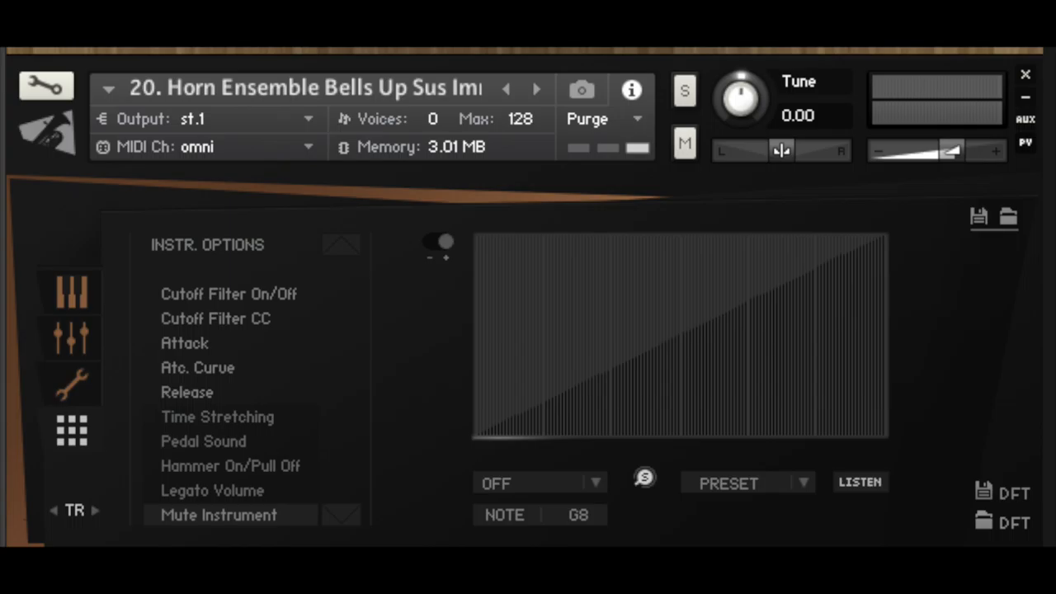
Load 16. Celli Portato Short TM.nki from the Berlin Strings celli list
left_click(219, 515)
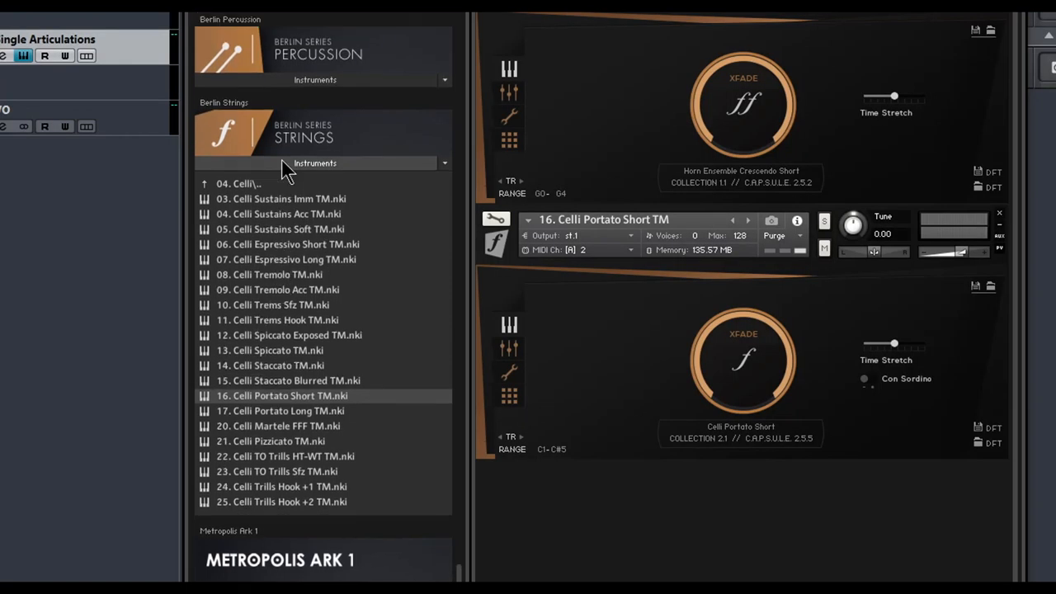
Push the Horn Ensemble Crescendo Short Time Stretch slider toward its maximum
scroll("down", 3)
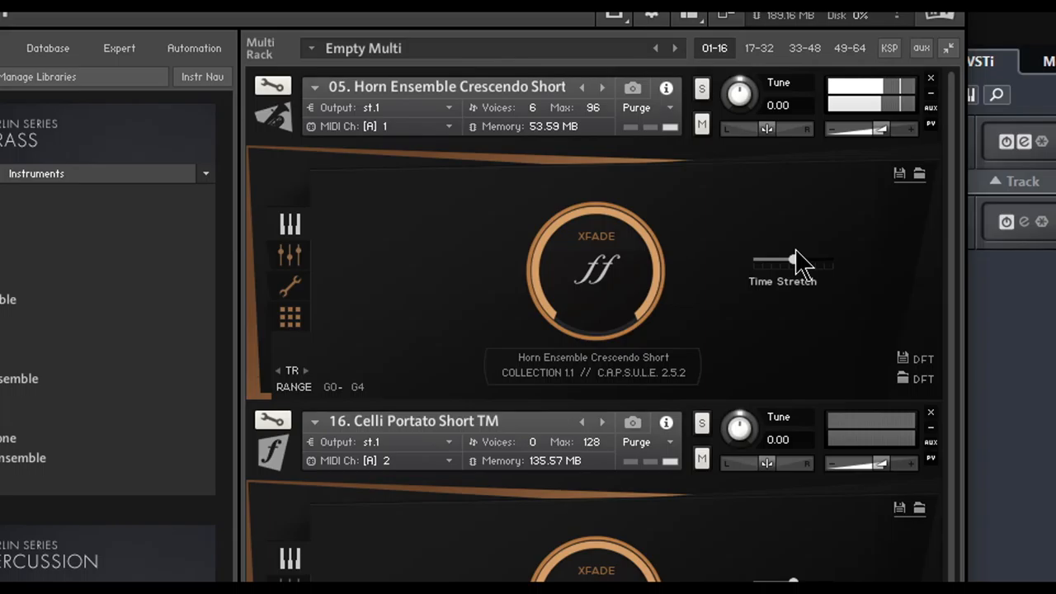
left_click_drag(796, 262, 771, 262)
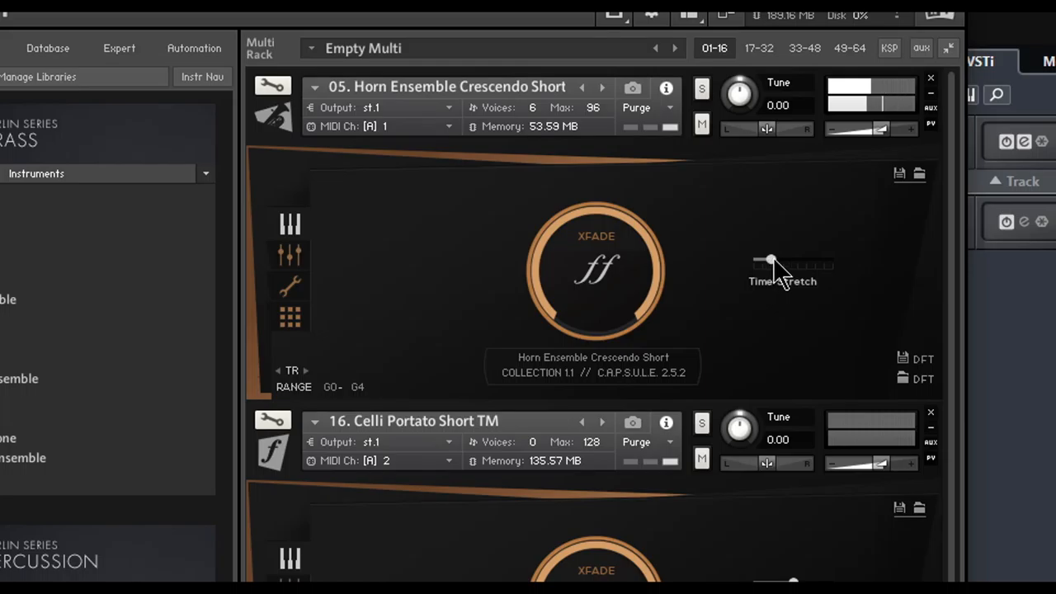
left_click_drag(771, 260, 815, 260)
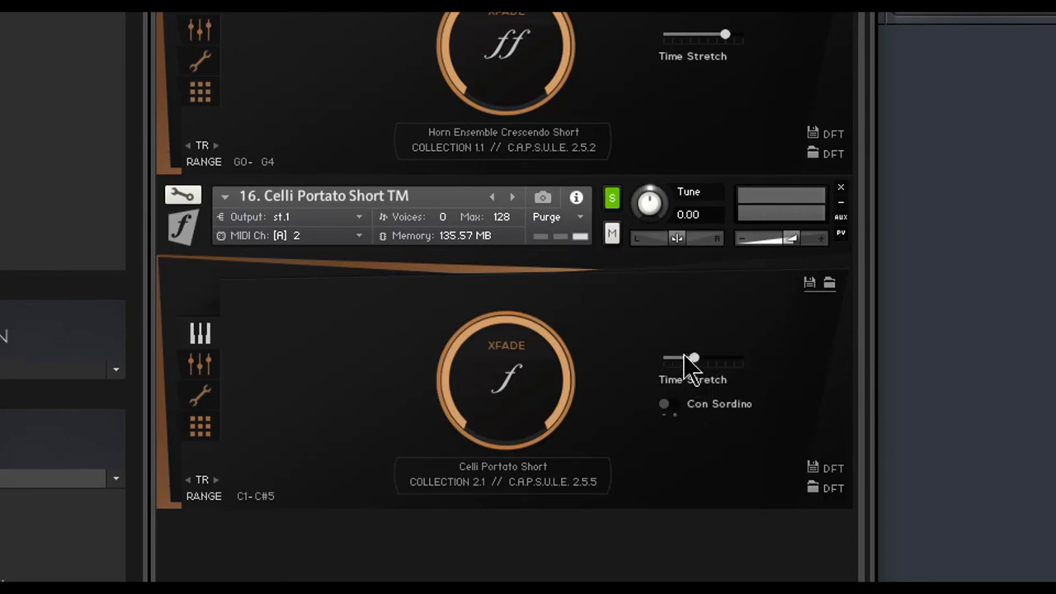
Set the Celli Portato Short TM Time Stretch slider to its maximum
left_click_drag(693, 358, 676, 361)
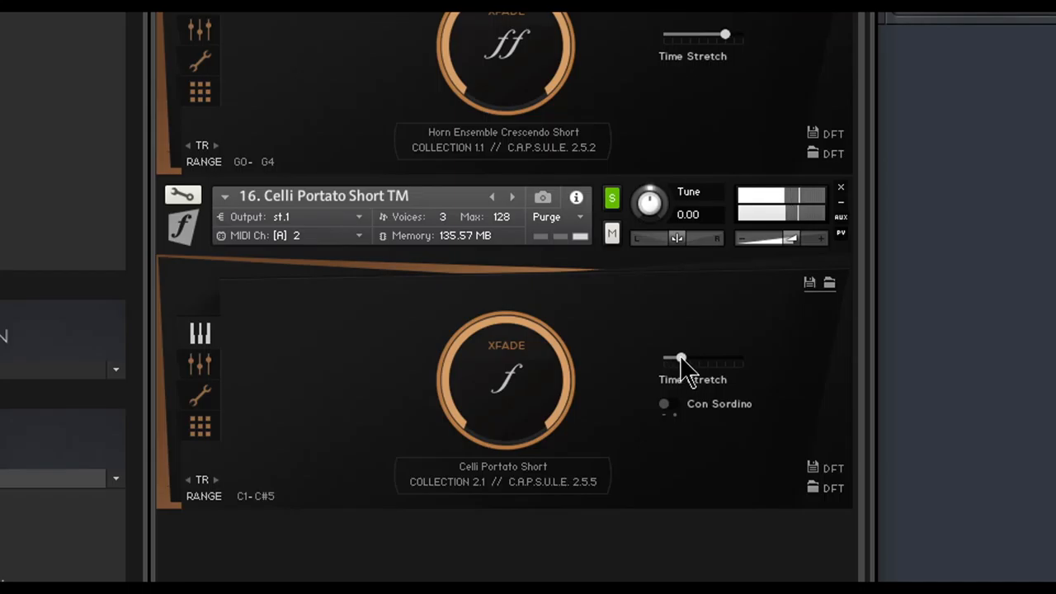
left_click_drag(678, 357, 697, 358)
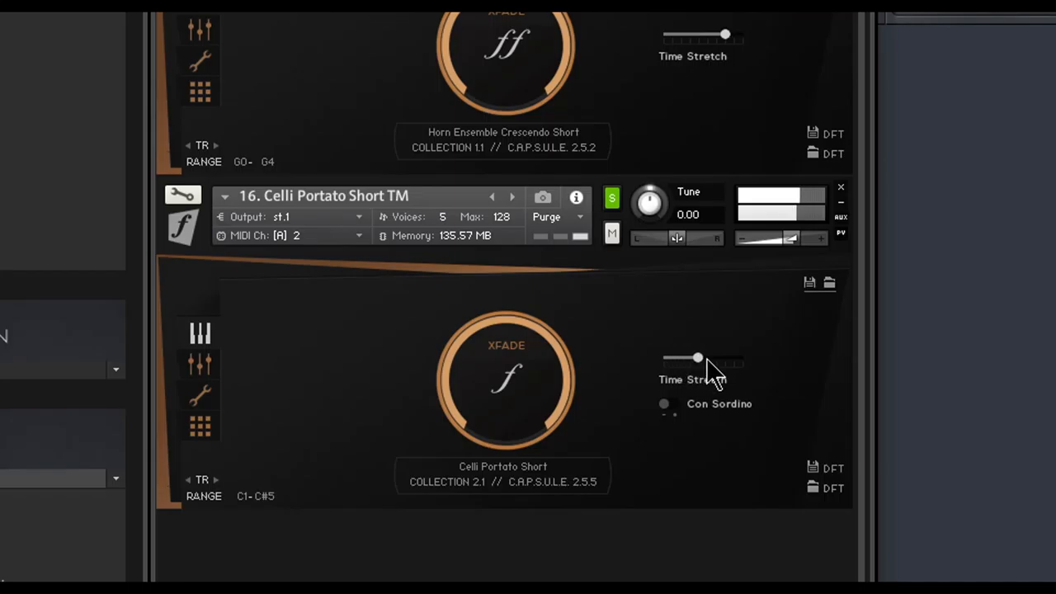
left_click_drag(697, 357, 717, 357)
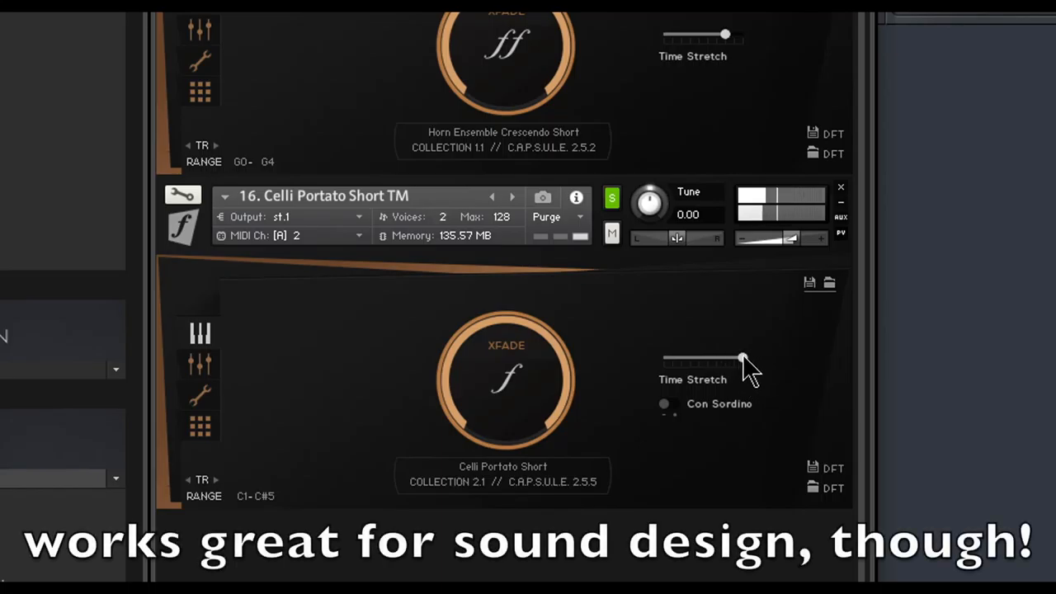
left_click_drag(743, 359, 664, 359)
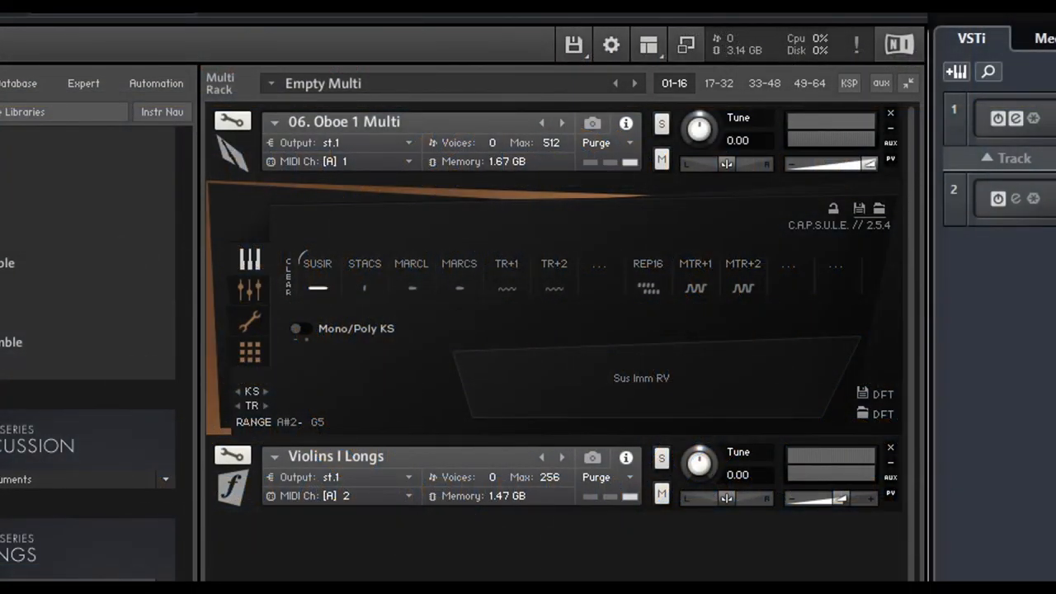
mouse_move(251, 301)
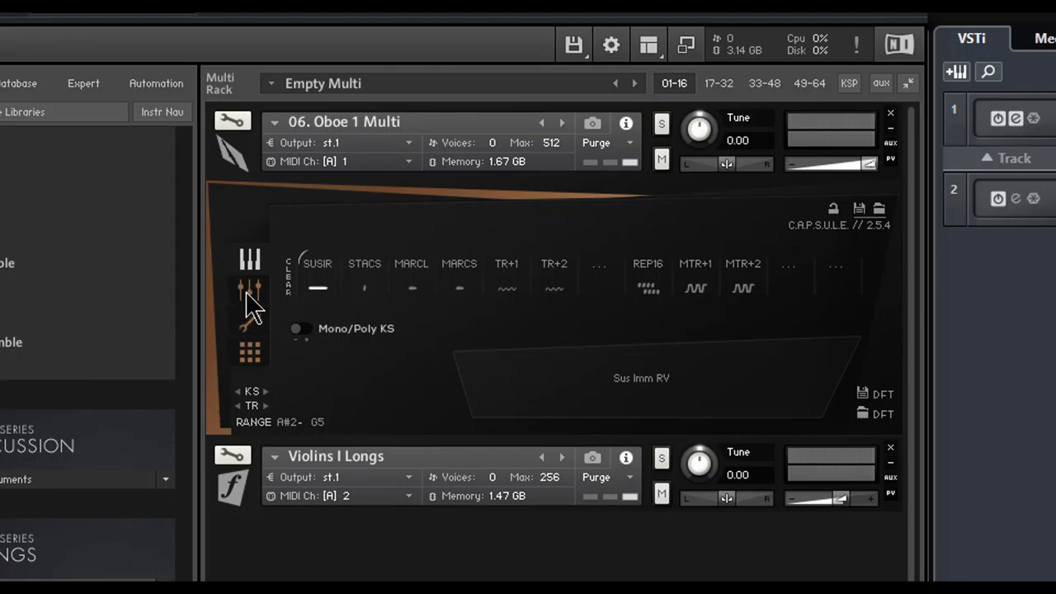
Activate the MTR+2 slot on the Oboe 1 Multi Capsule Slots page
left_click(250, 353)
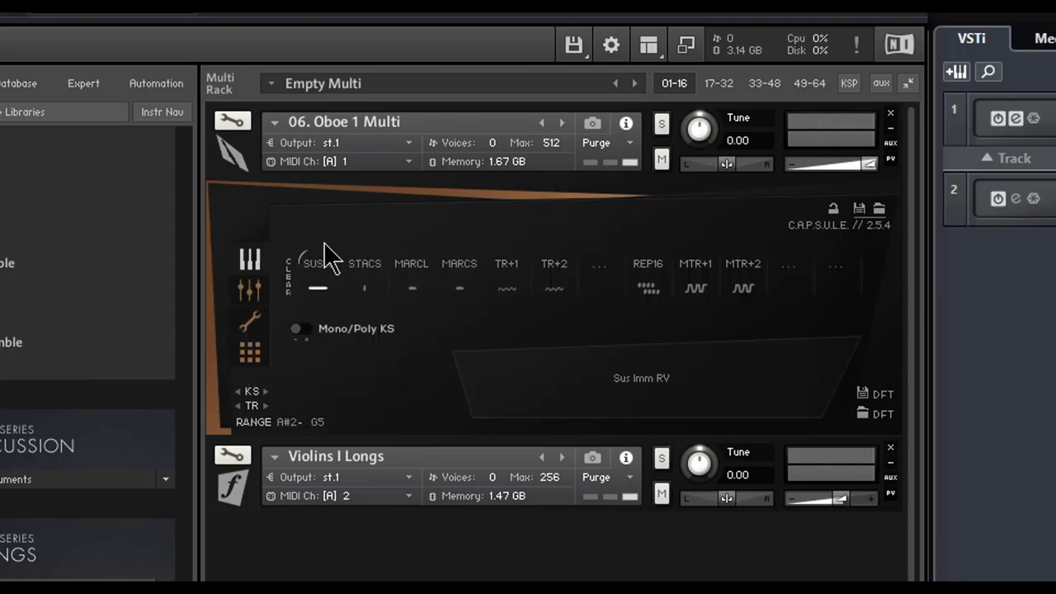
mouse_move(363, 128)
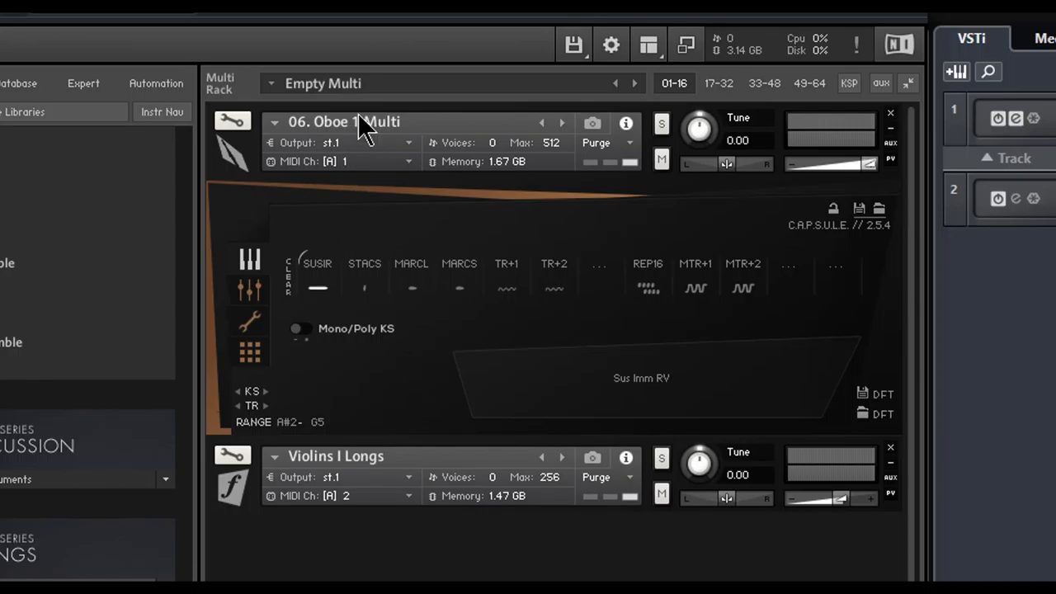
mouse_move(615, 185)
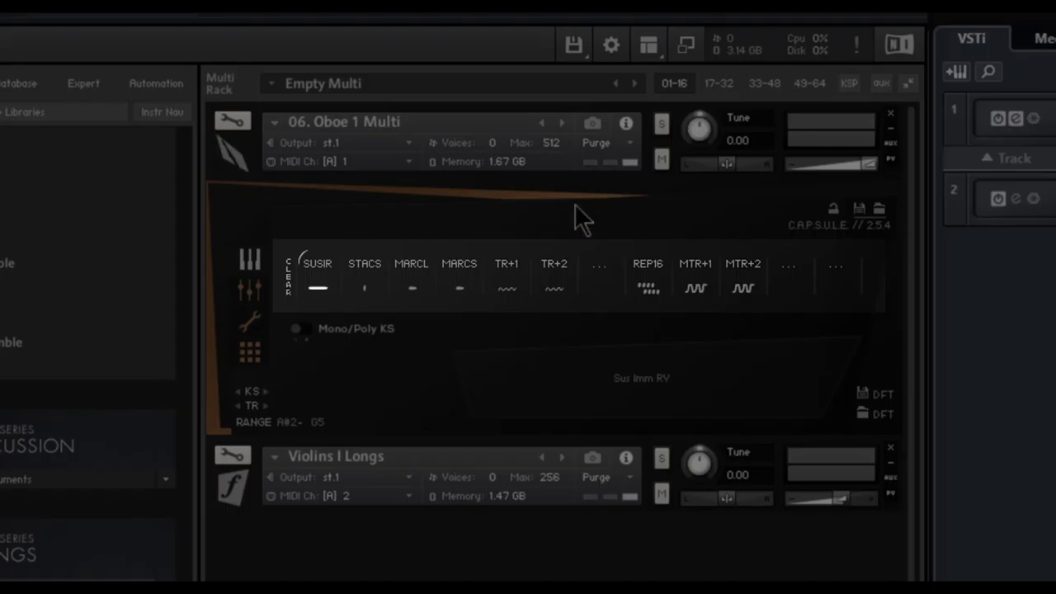
mouse_move(401, 301)
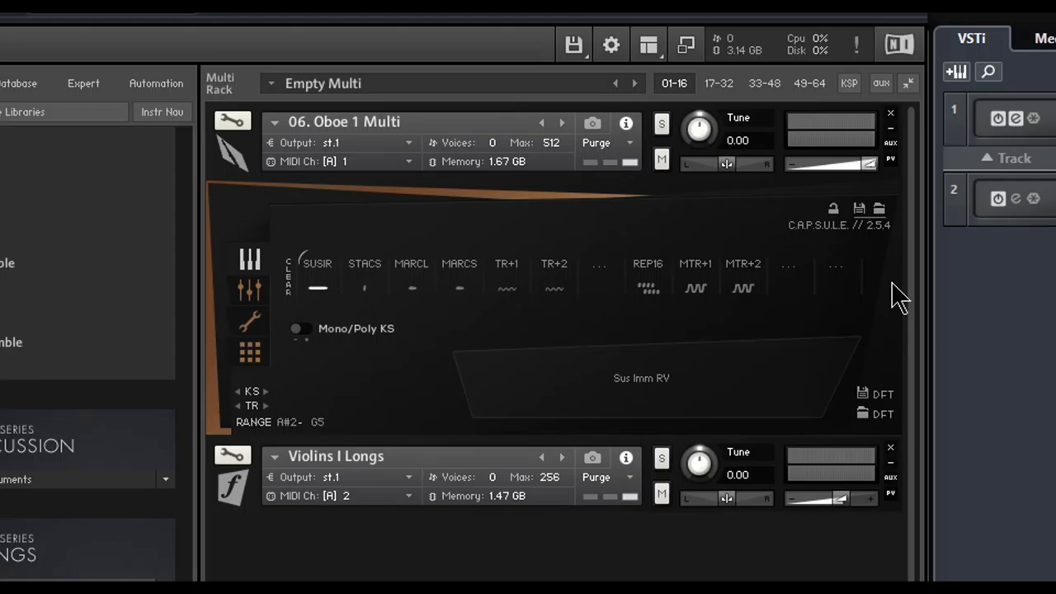
mouse_move(623, 280)
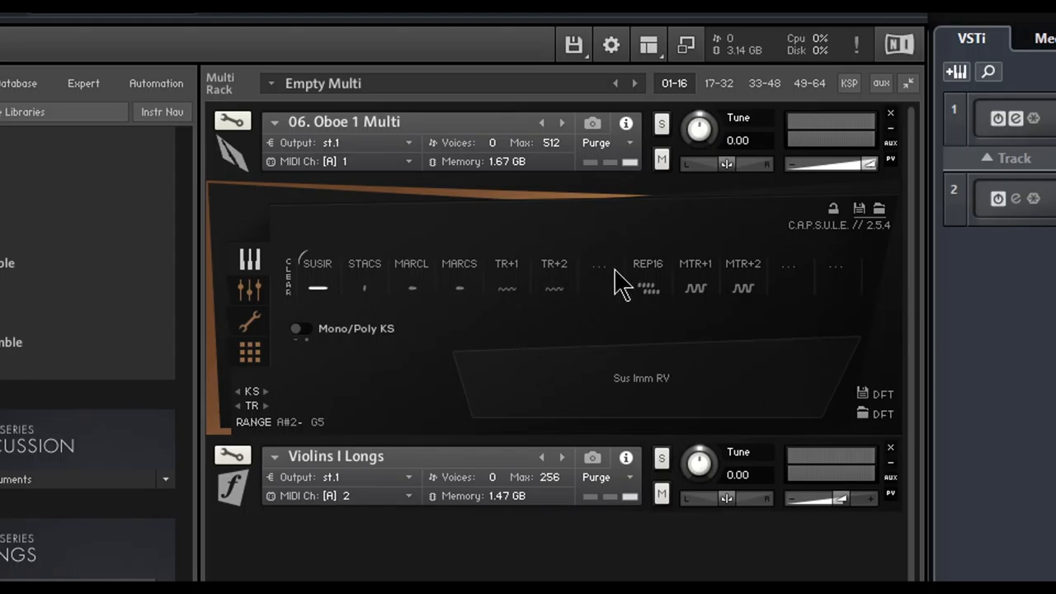
mouse_move(623, 223)
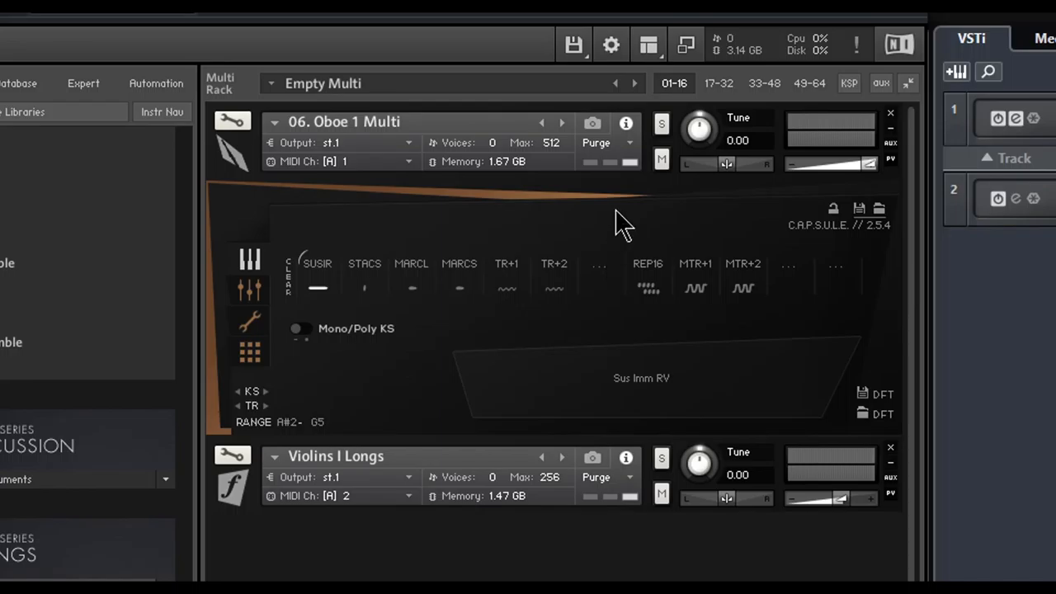
mouse_move(540, 334)
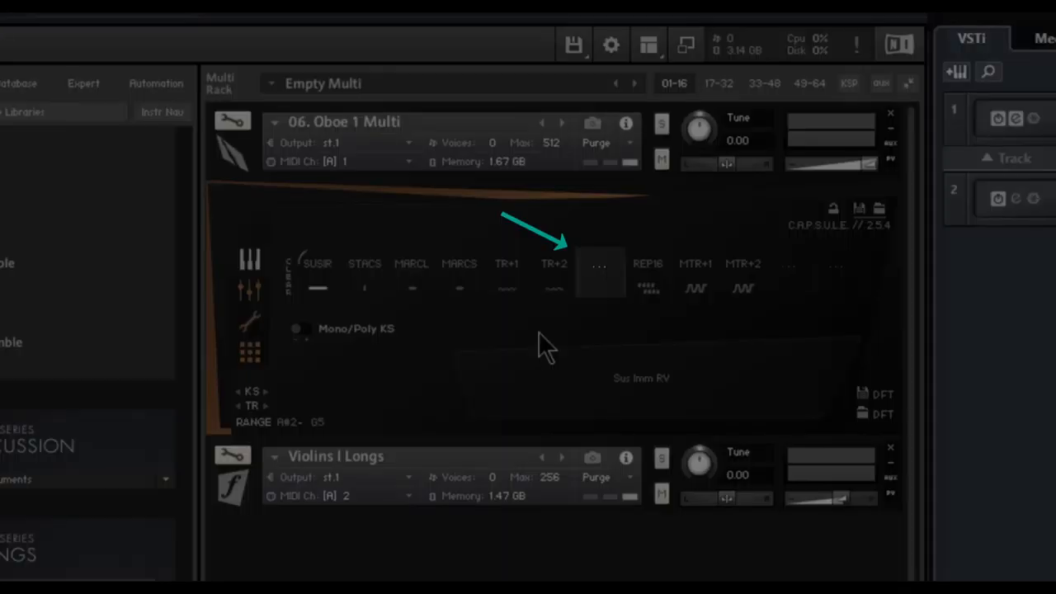
mouse_move(660, 331)
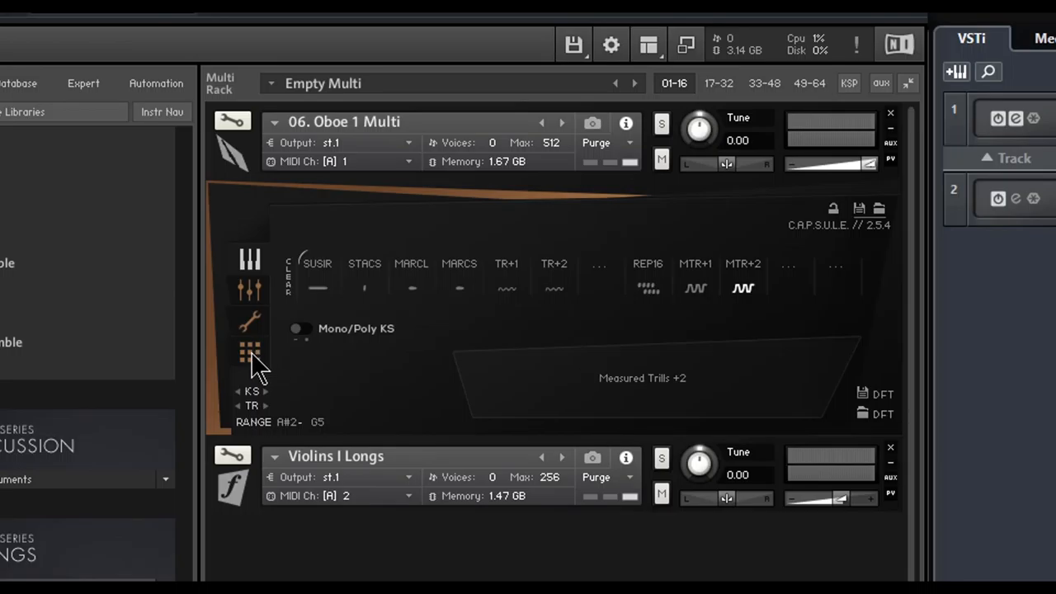
Review Multi Artic Settings, reselect SUSIR, and browse a slot's articulation list
left_click(249, 352)
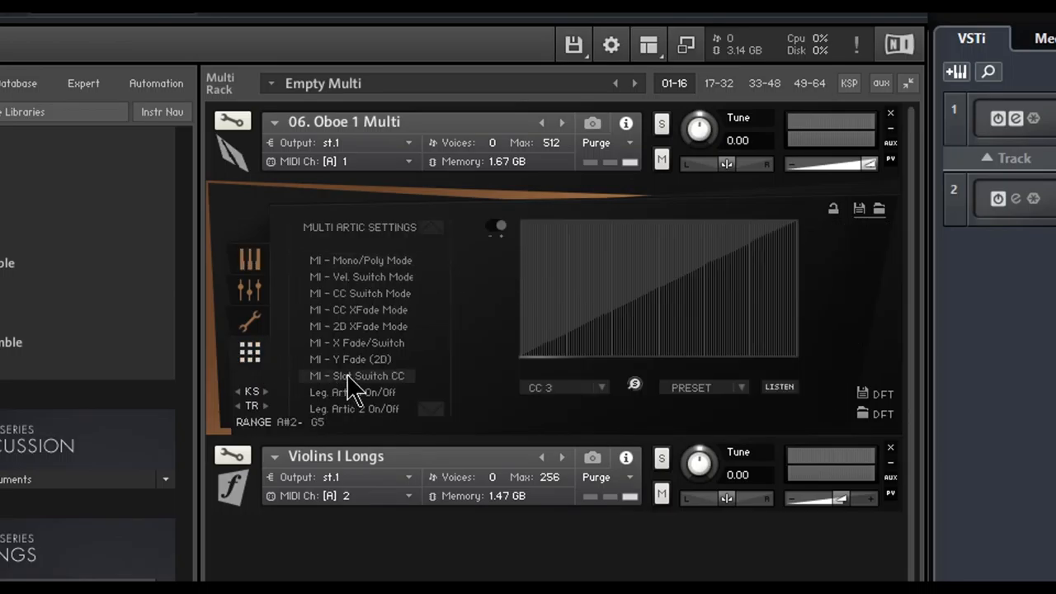
left_click(249, 263)
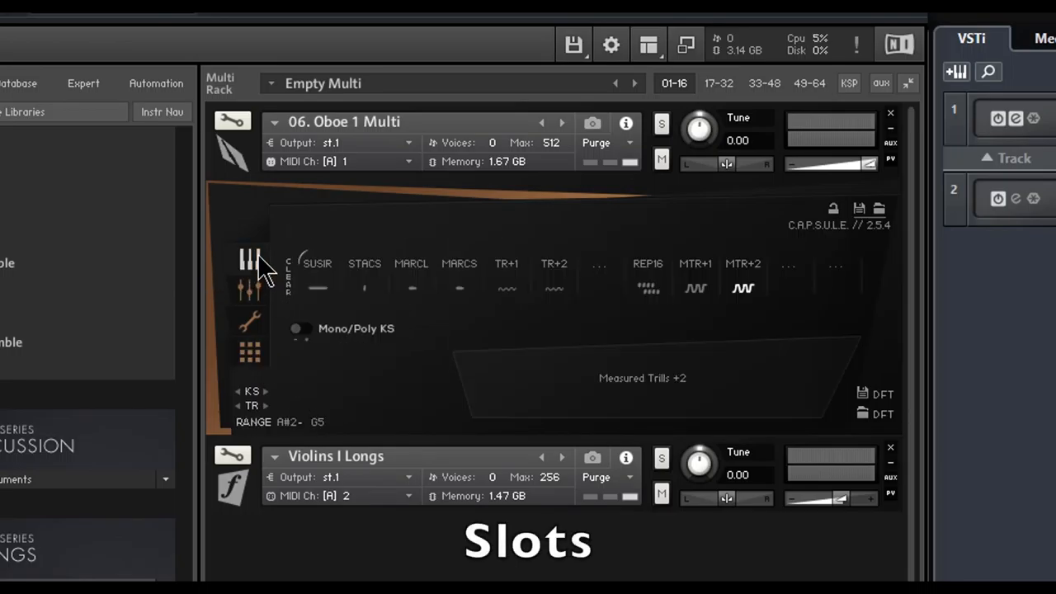
left_click(459, 276)
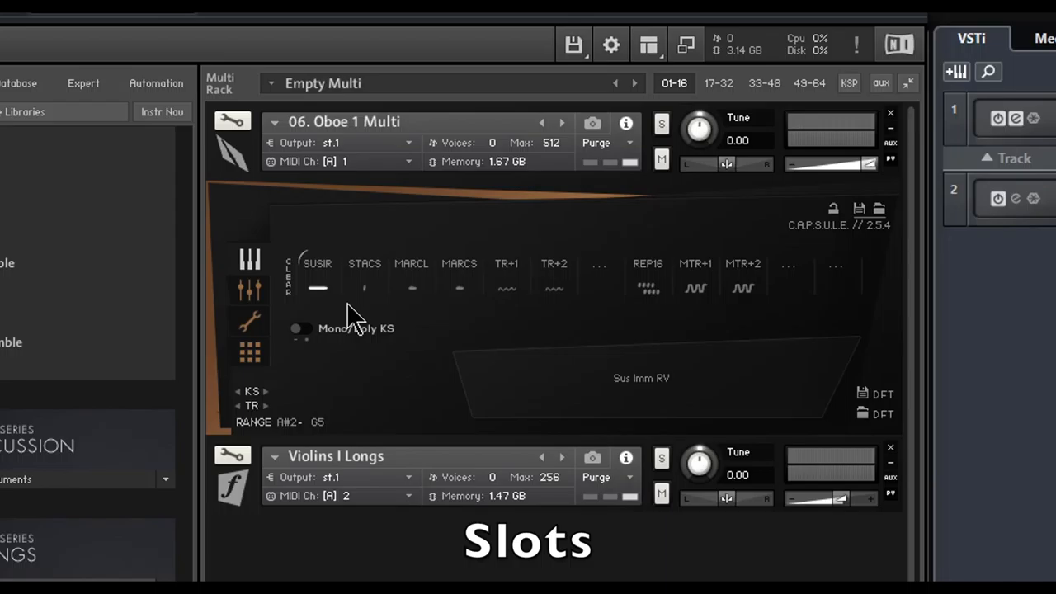
mouse_move(468, 307)
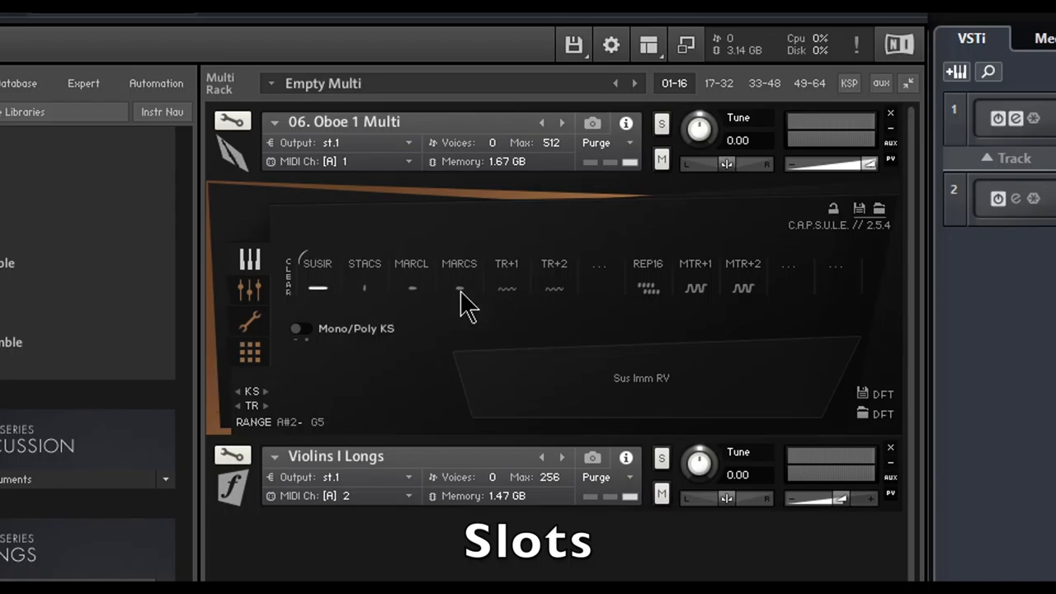
mouse_move(631, 355)
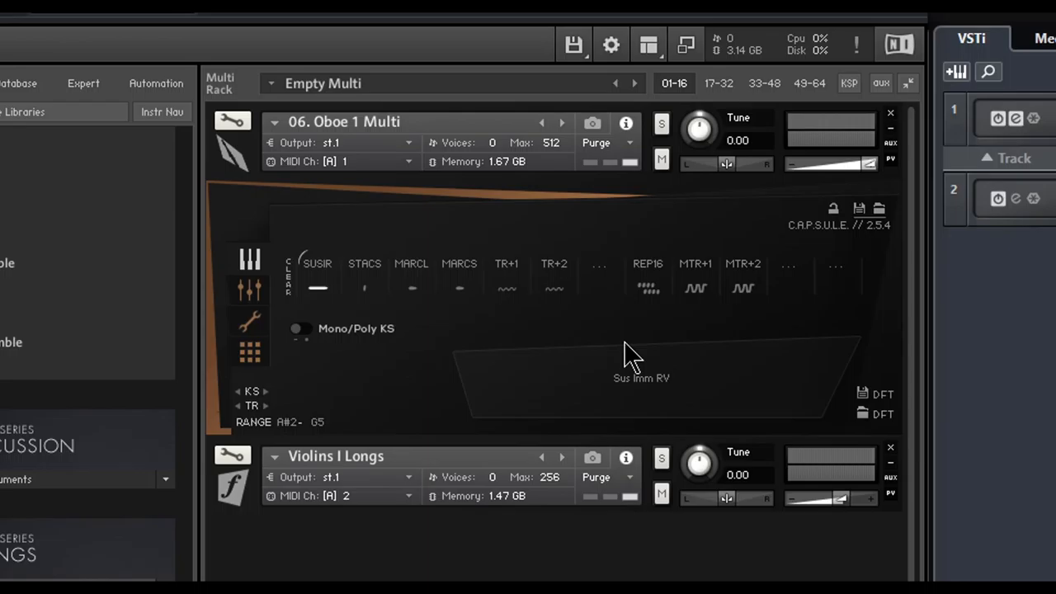
mouse_move(376, 305)
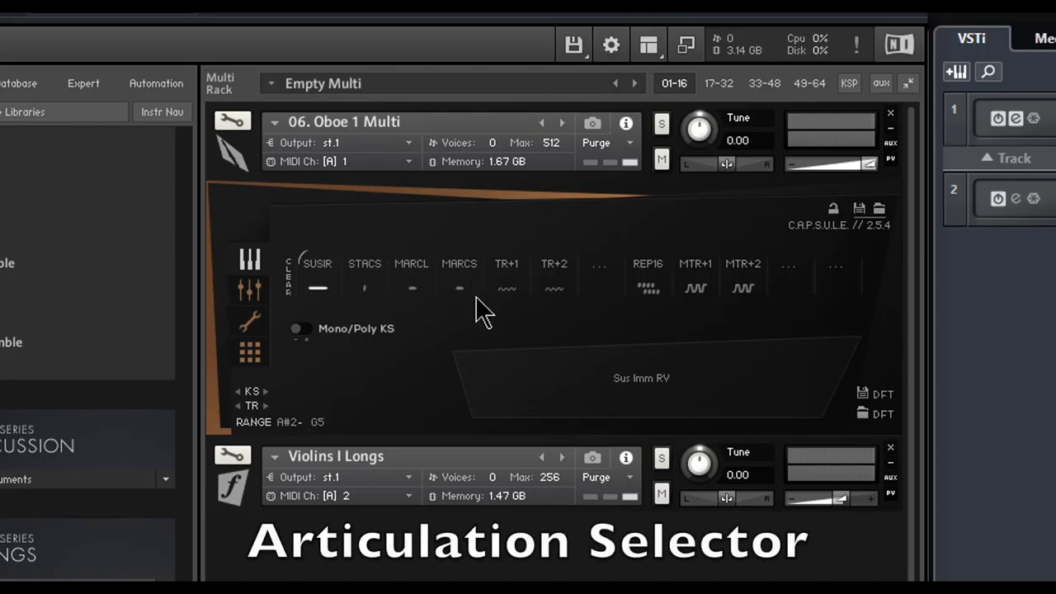
left_click(318, 281)
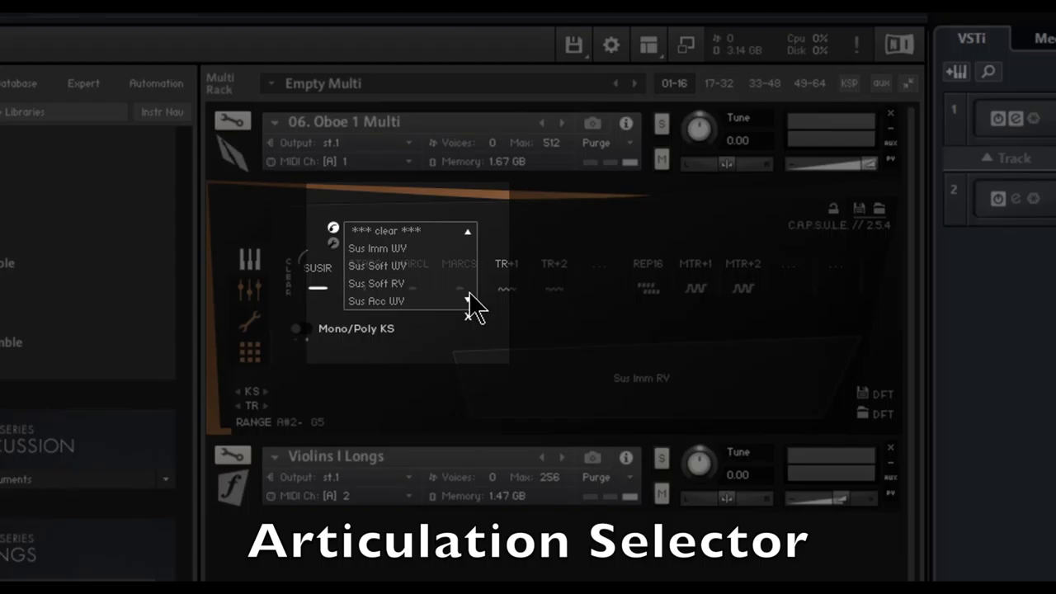
scroll("down", 3)
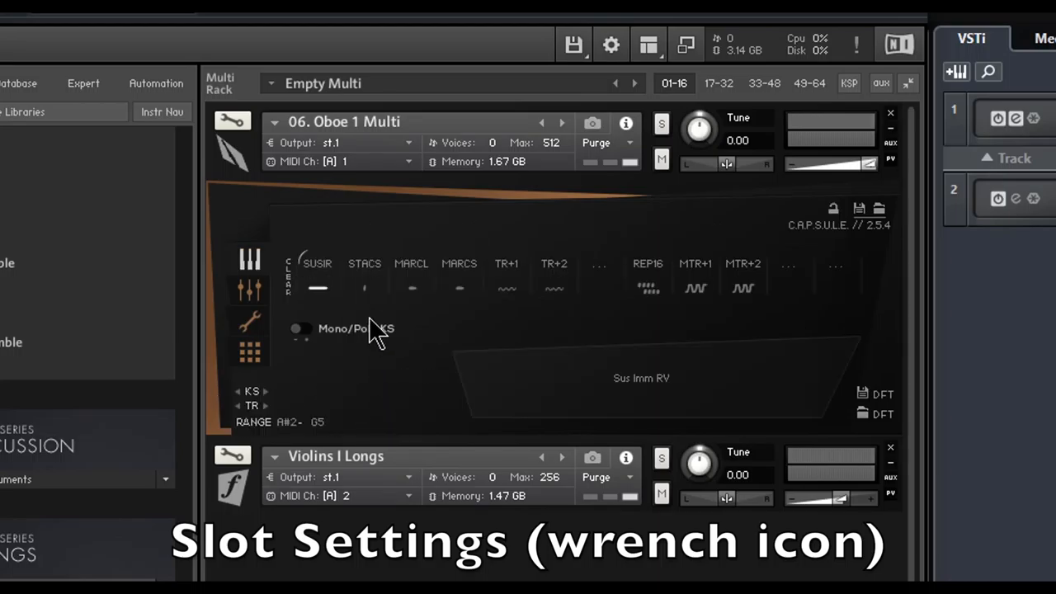
Activate the STACS slot and show its Layers and Round Robin settings
left_click(363, 263)
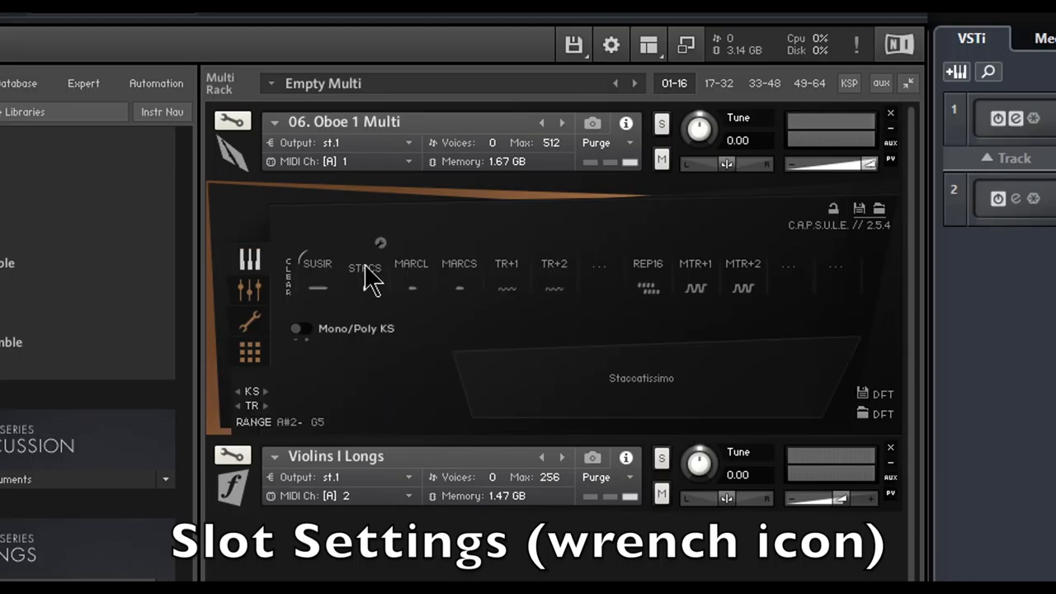
left_click(249, 322)
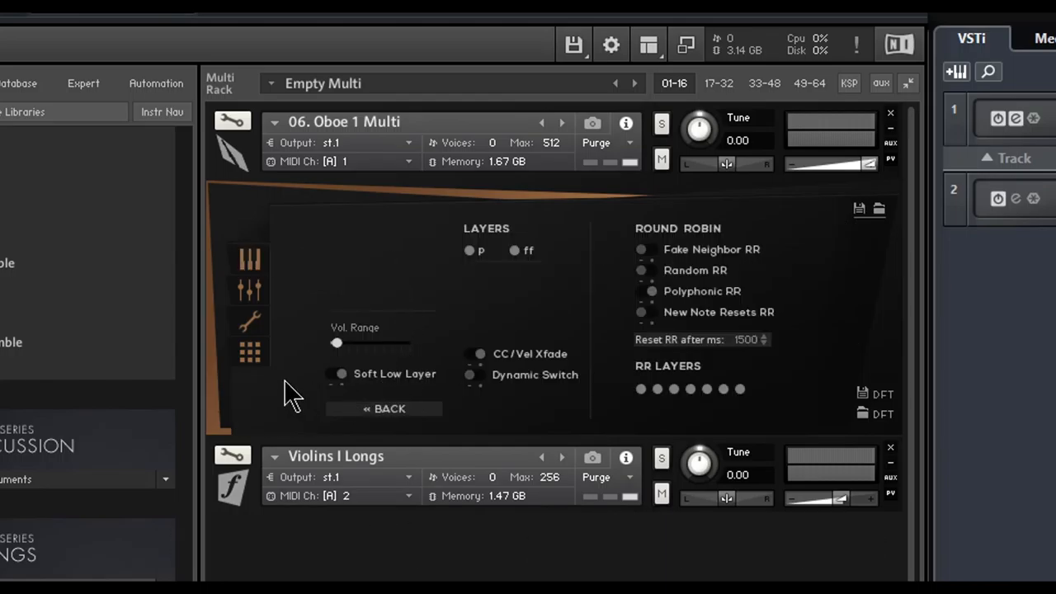
mouse_move(293, 359)
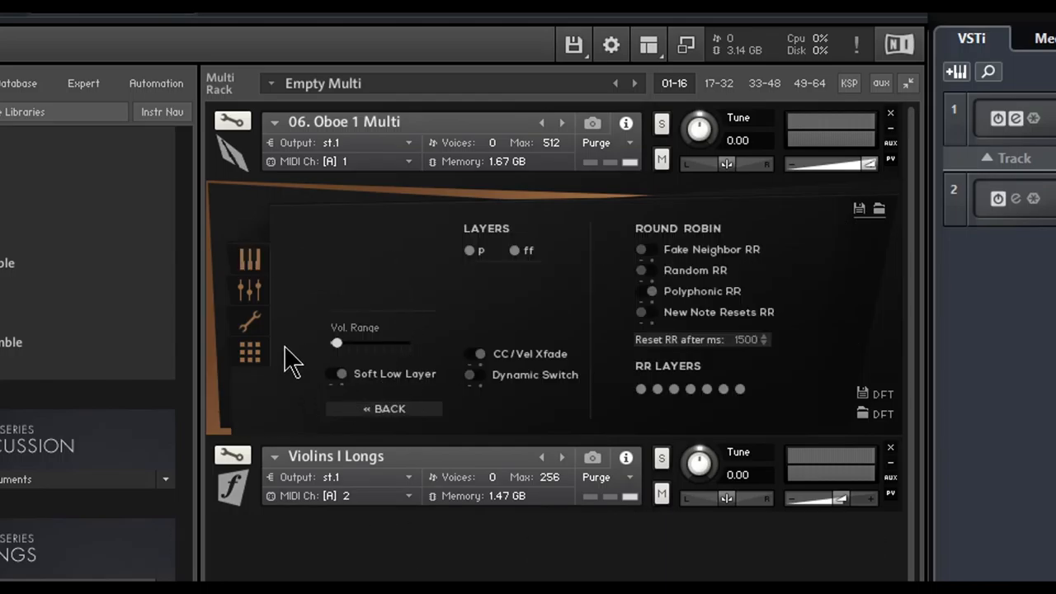
mouse_move(491, 297)
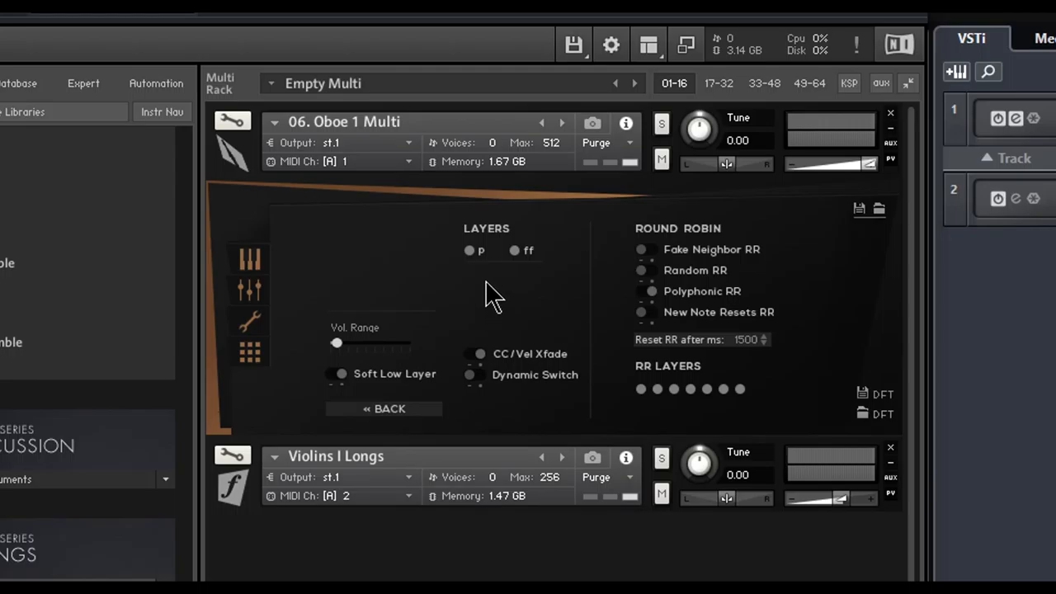
mouse_move(371, 280)
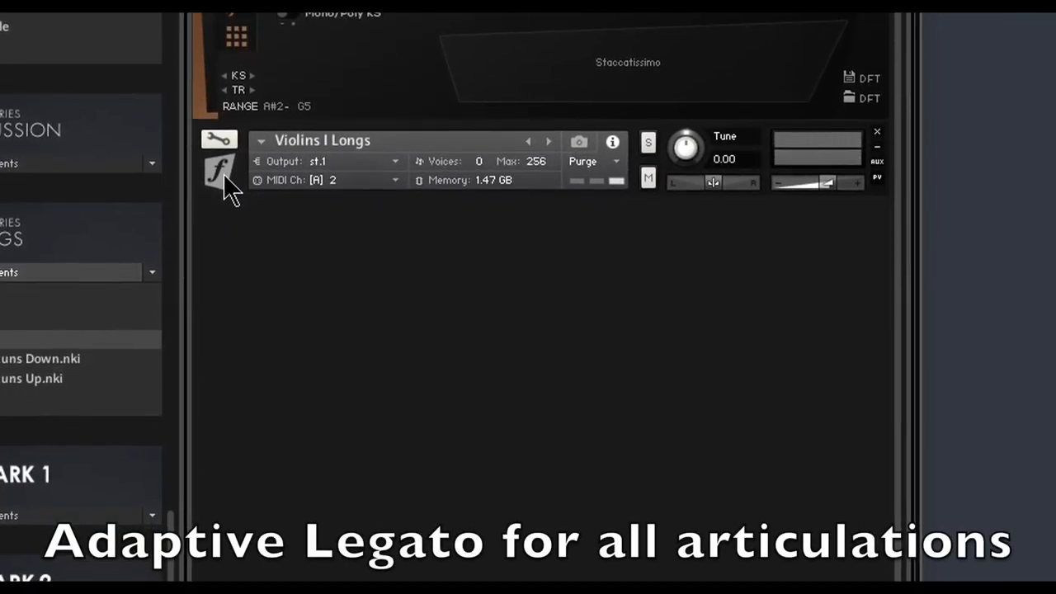
Open the Violins I Longs interface and view its legato and slot settings
left_click(220, 173)
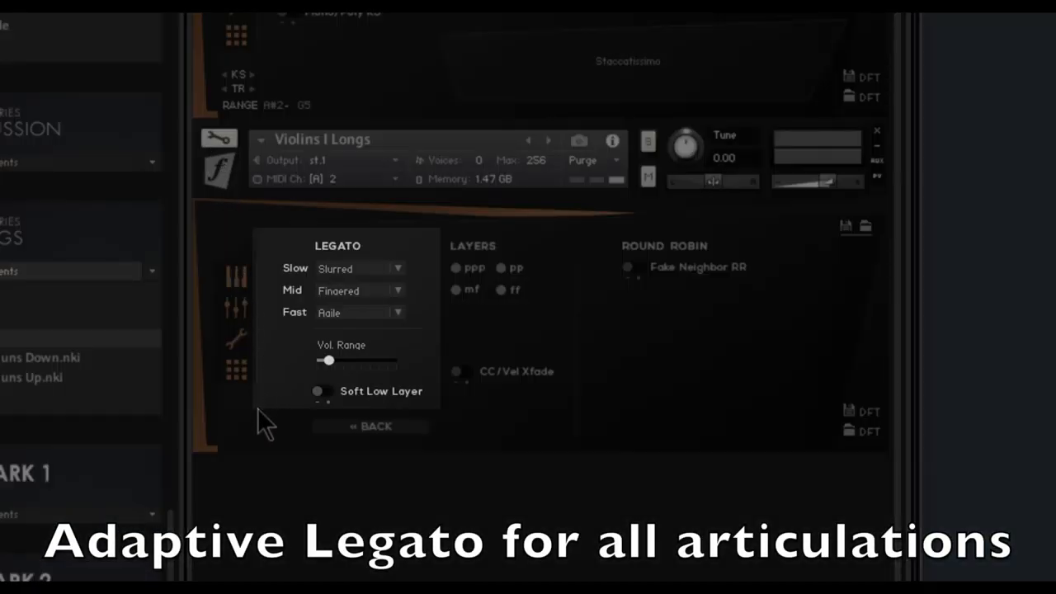
mouse_move(223, 334)
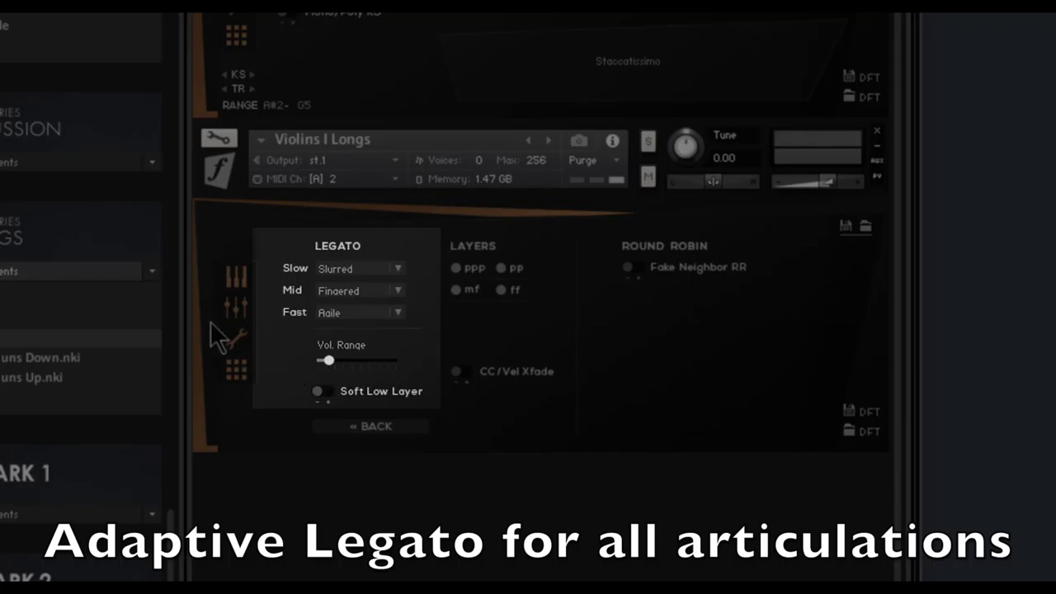
mouse_move(297, 405)
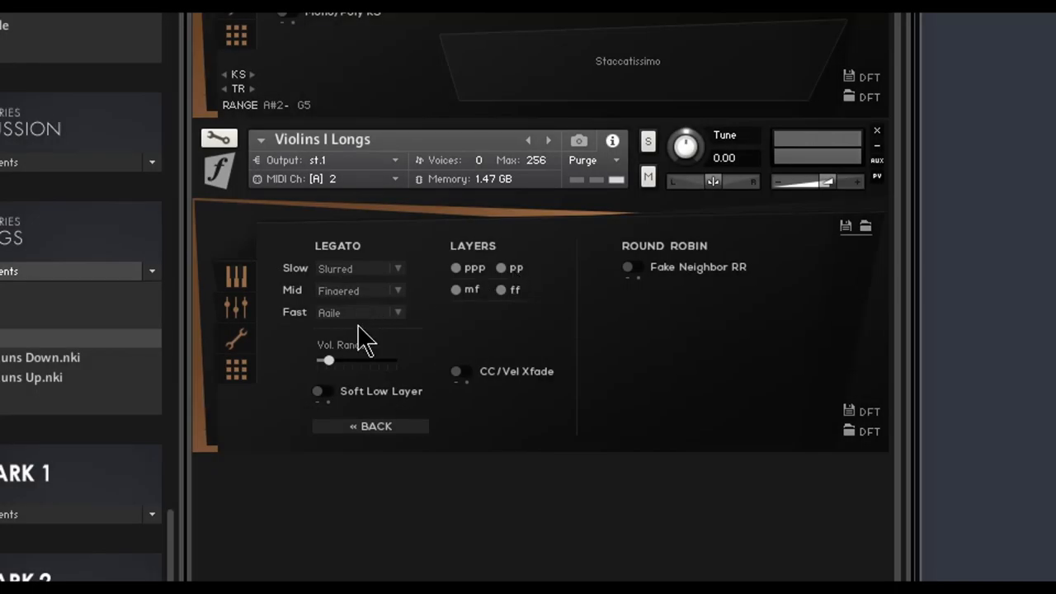
left_click(236, 275)
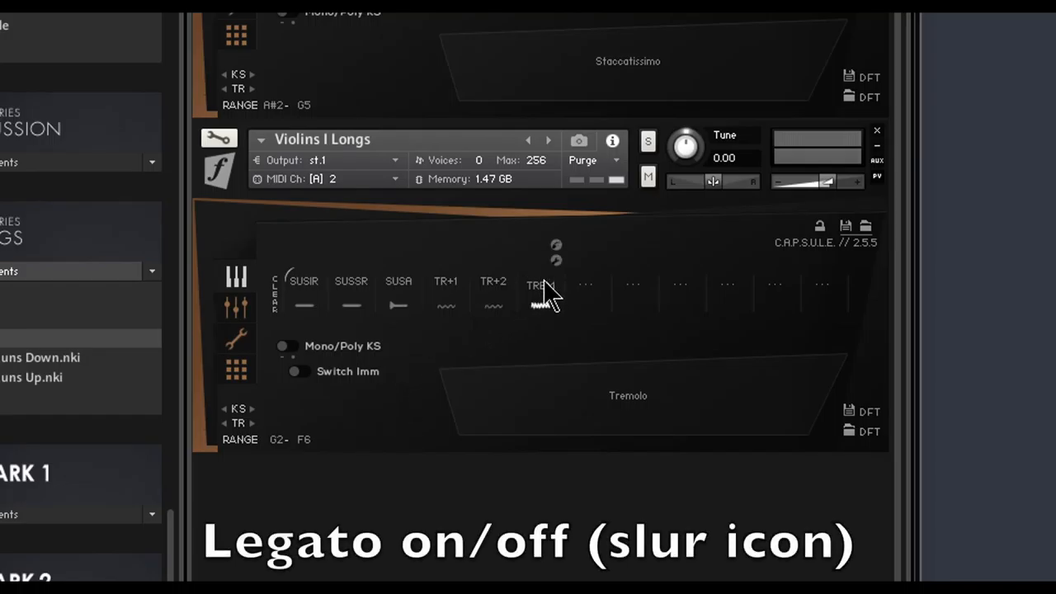
Enable legato on the TREM slot, then make Sus Imm RV active
left_click(556, 245)
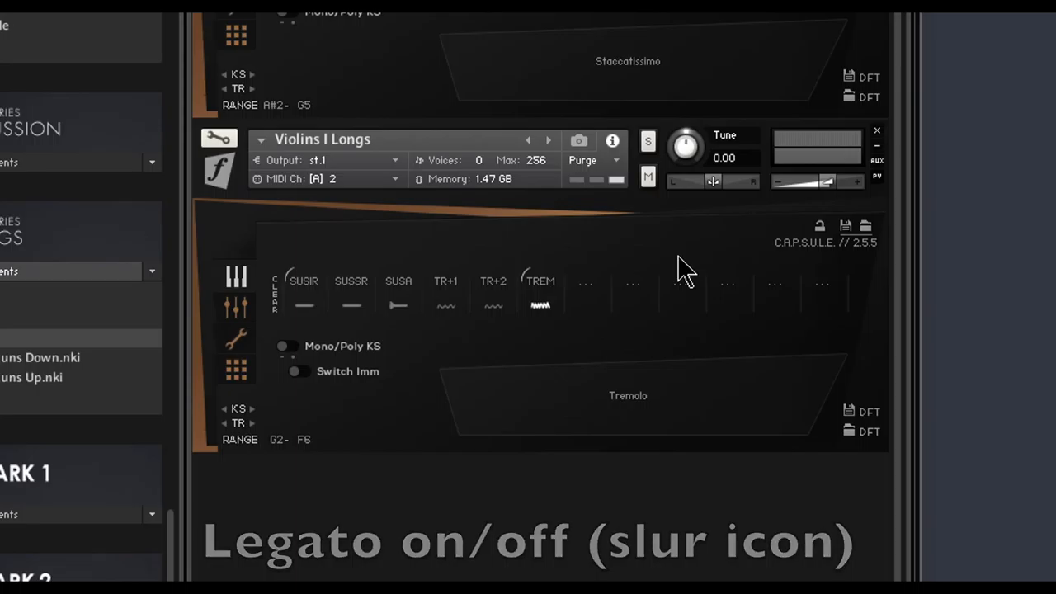
mouse_move(710, 372)
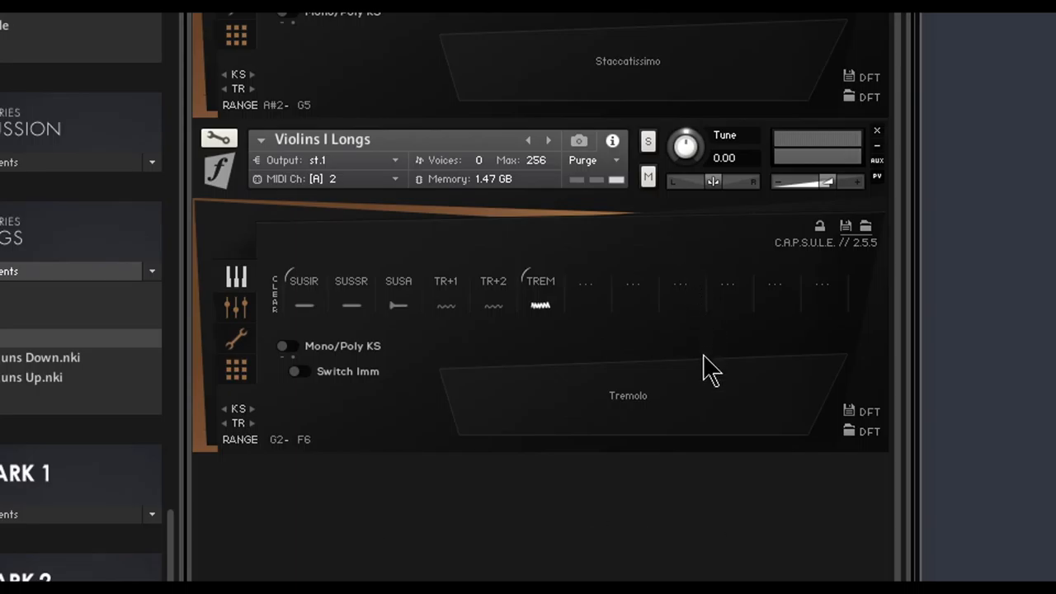
mouse_move(573, 416)
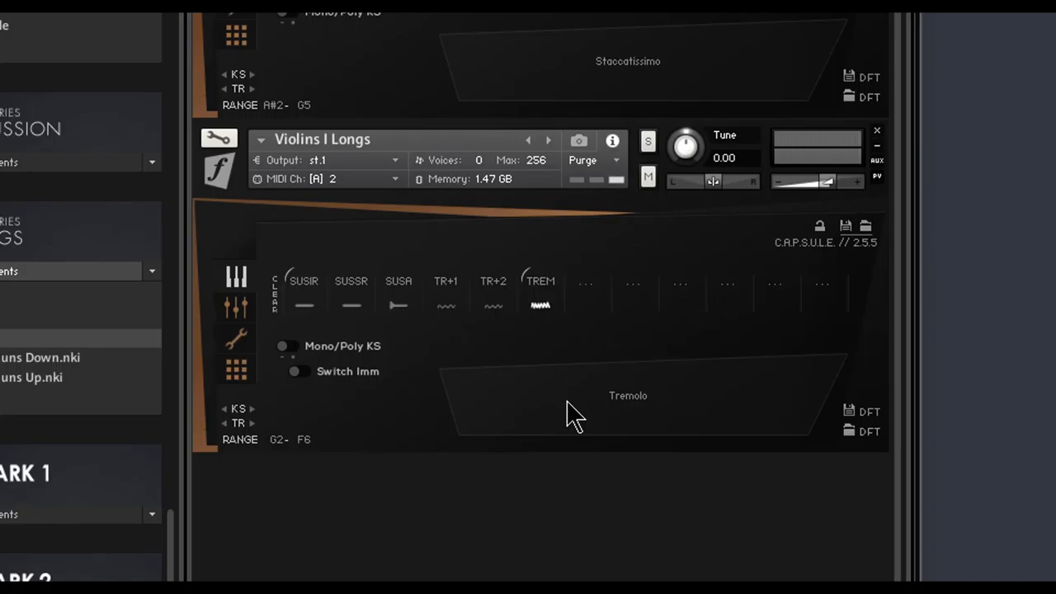
mouse_move(542, 410)
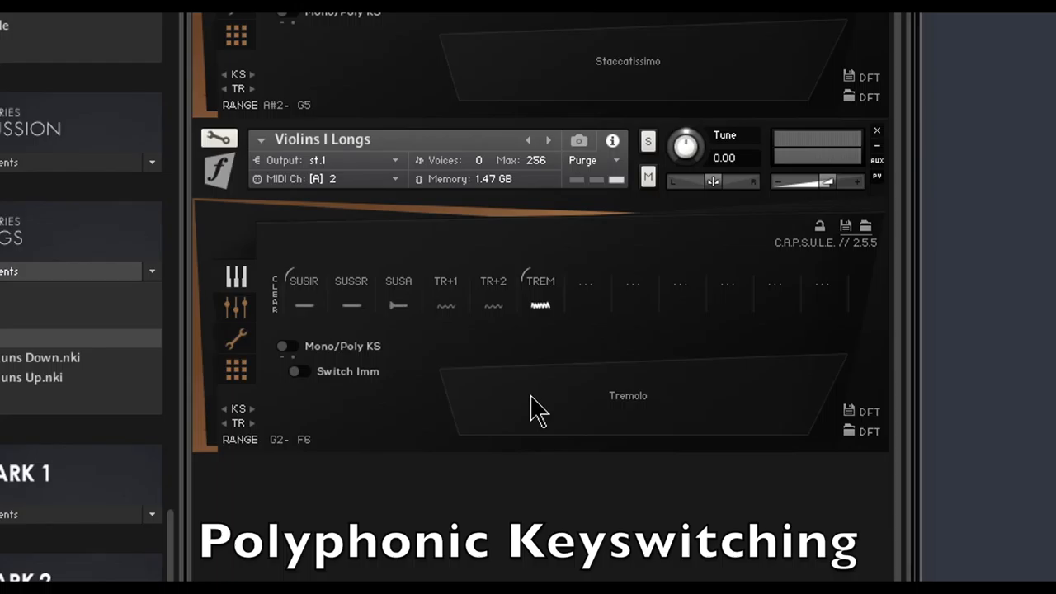
left_click(304, 293)
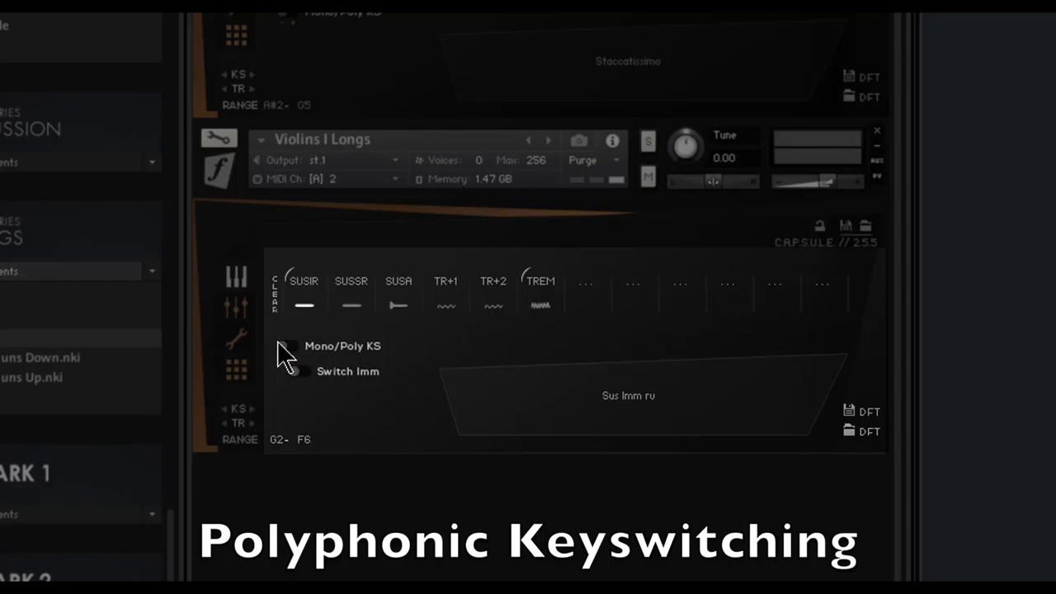
Switch on Mono/Poly KS for the Violins I Longs patch
left_click(293, 346)
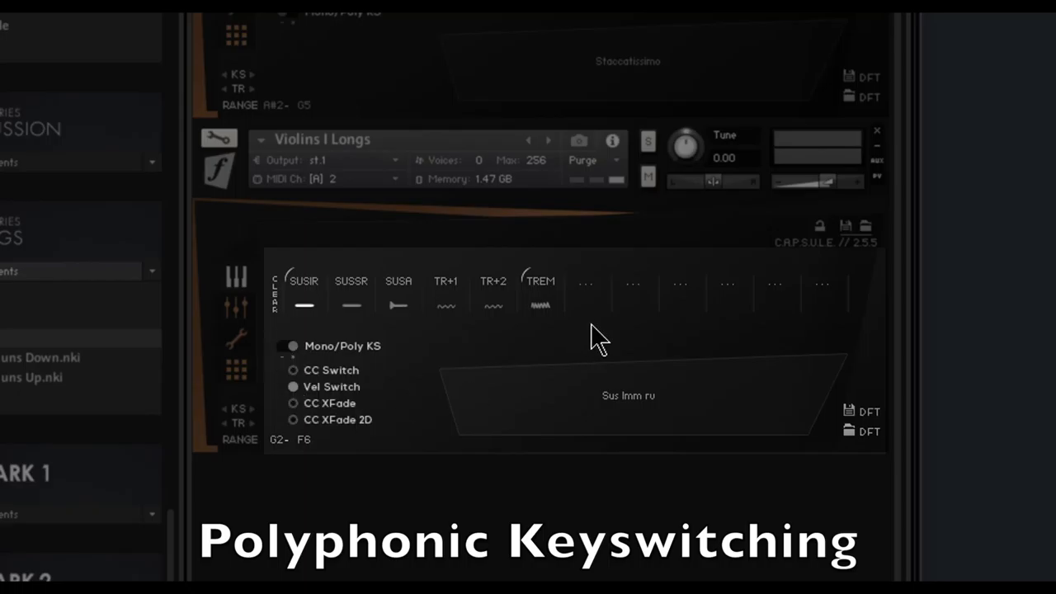
mouse_move(640, 239)
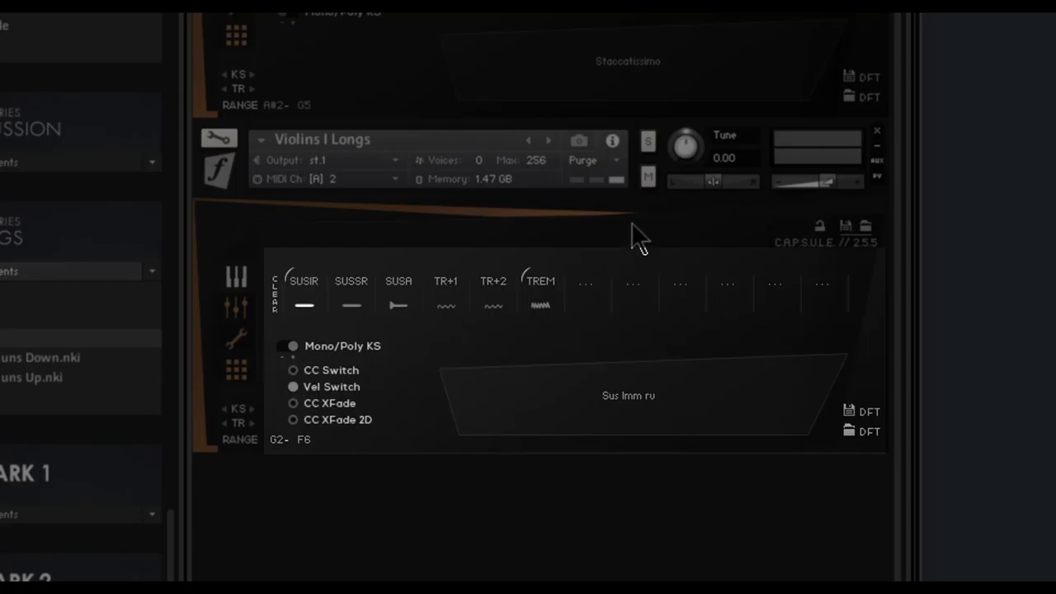
mouse_move(429, 367)
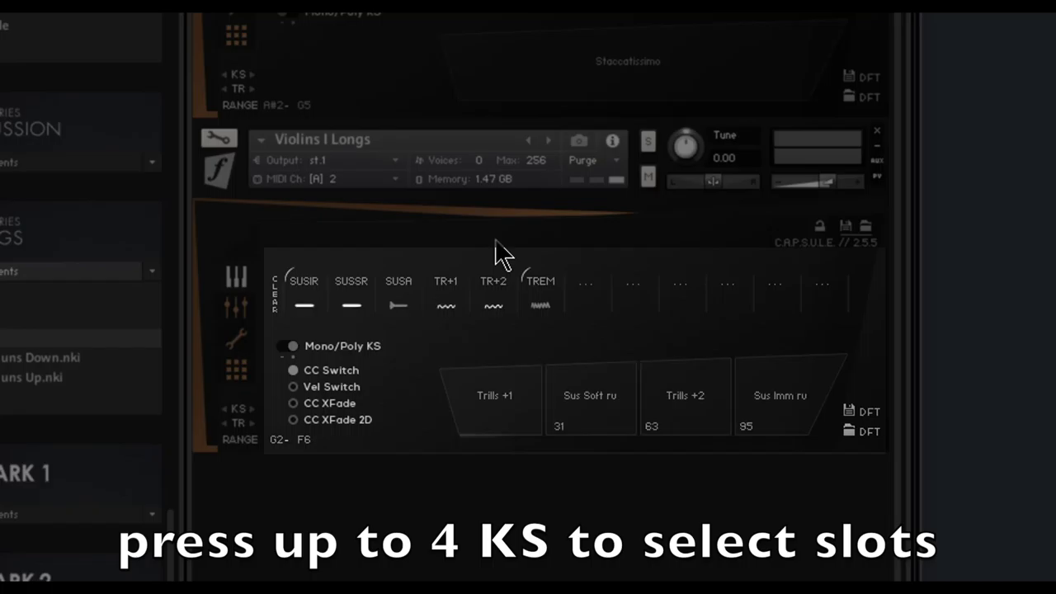
mouse_move(640, 235)
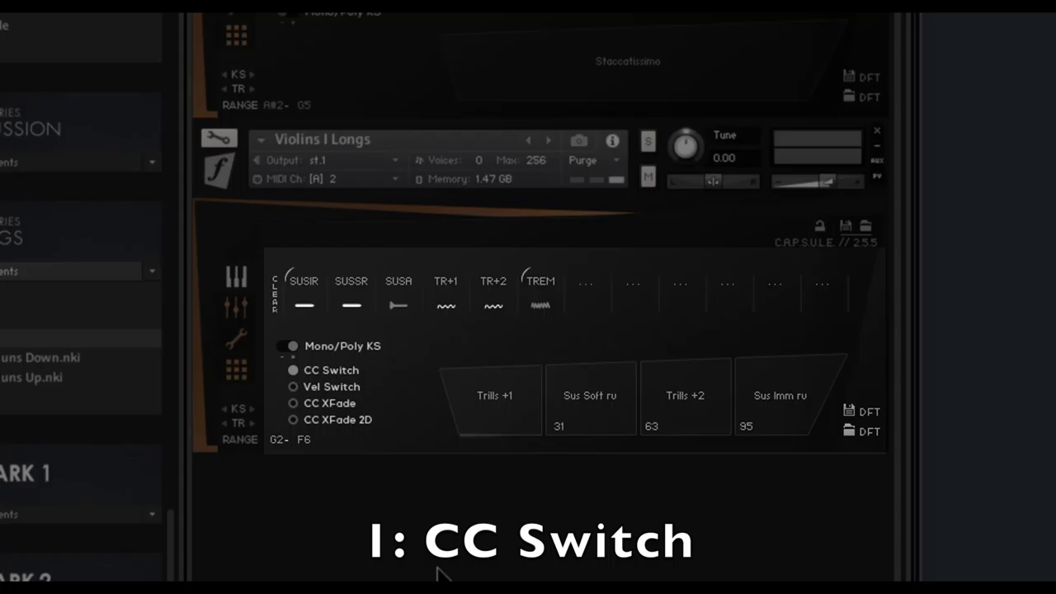
mouse_move(572, 438)
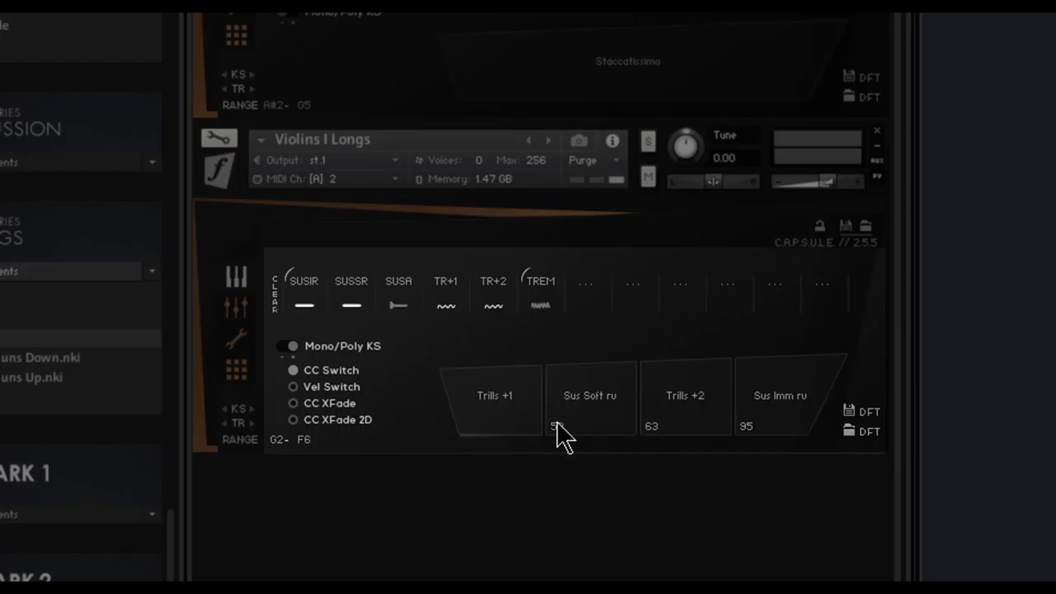
mouse_move(458, 458)
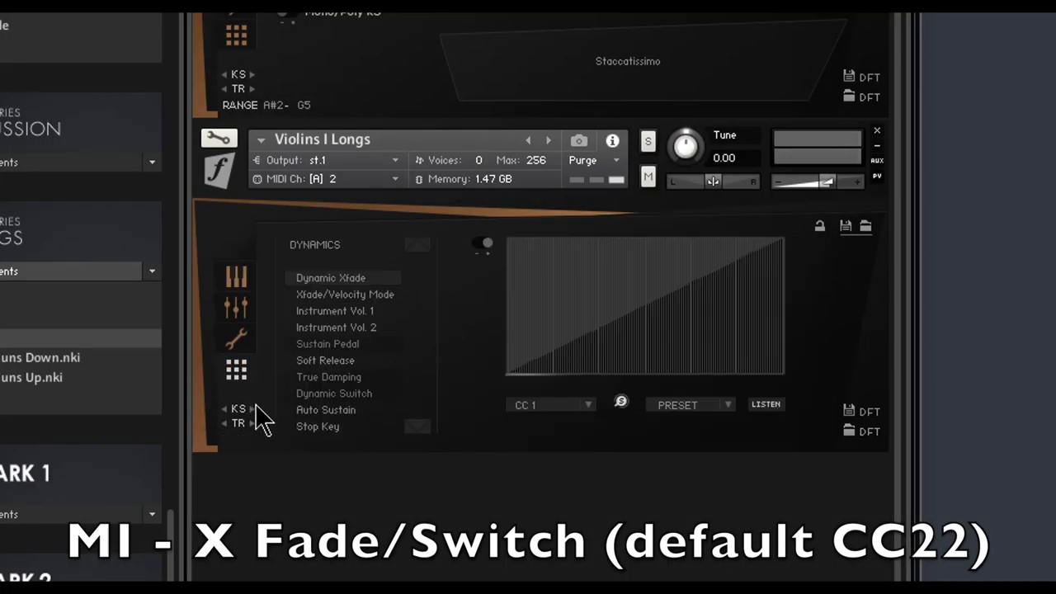
Go back to the articulation slots page for the poly keyswitch group
left_click(236, 275)
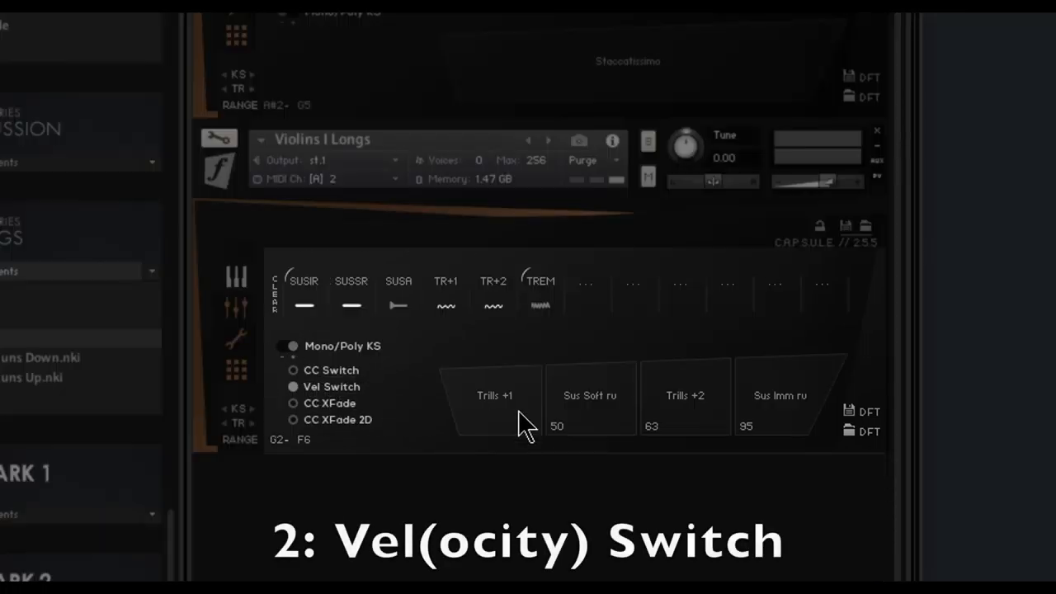
mouse_move(706, 149)
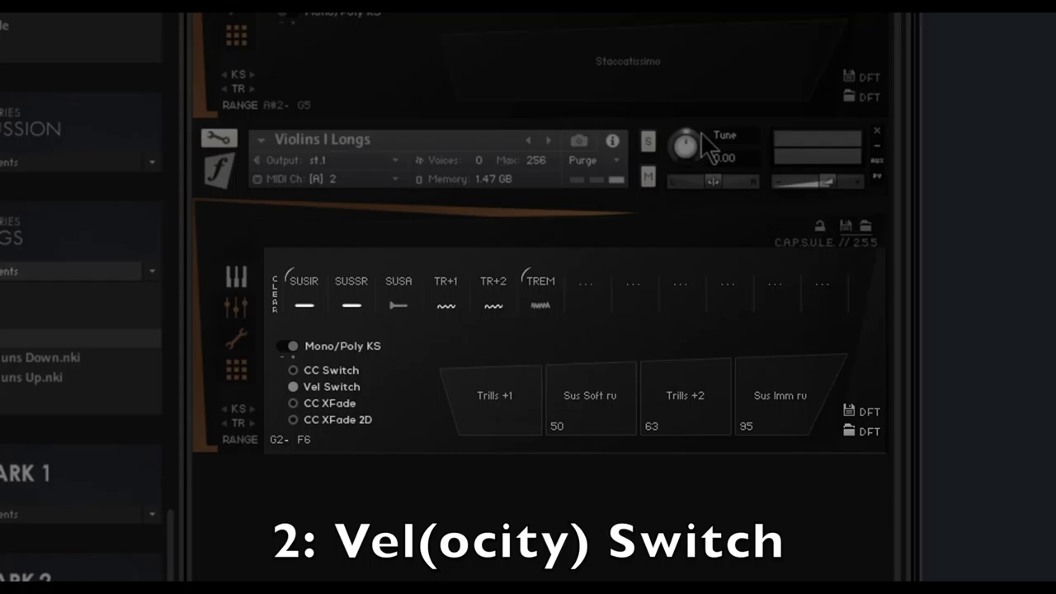
mouse_move(399, 408)
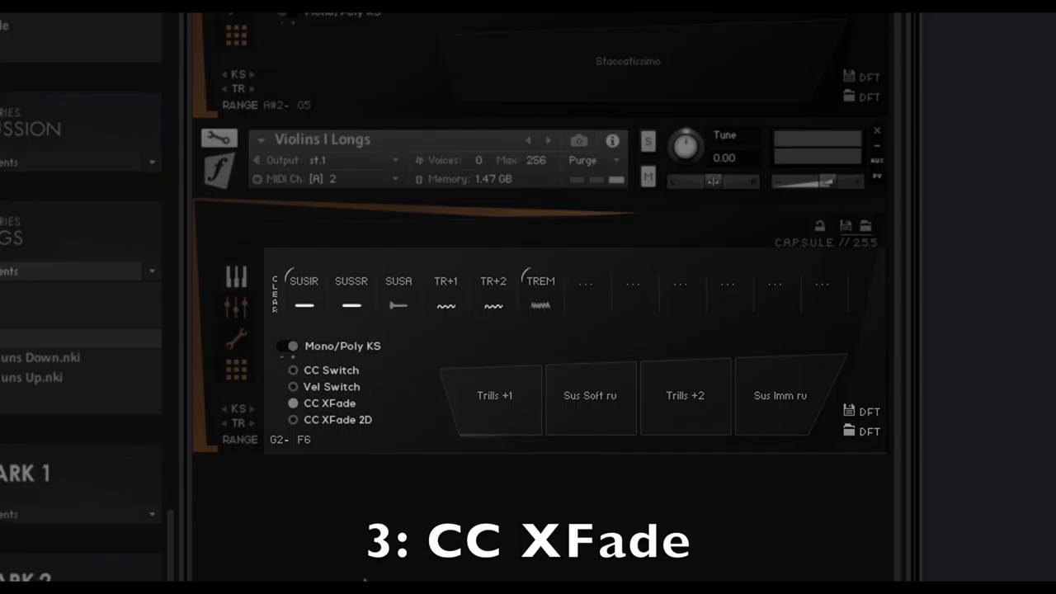
mouse_move(376, 568)
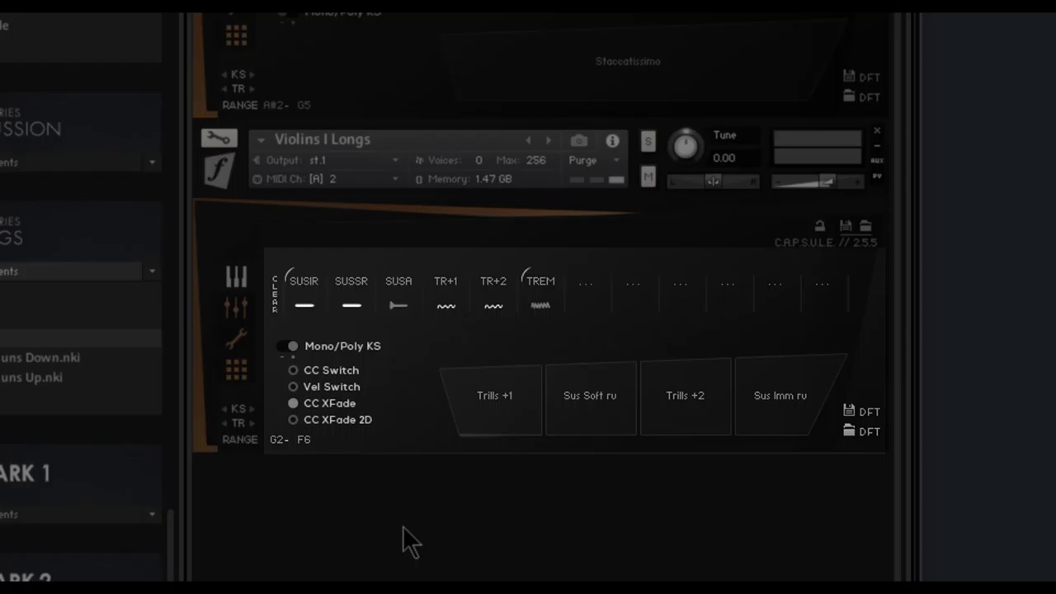
mouse_move(397, 529)
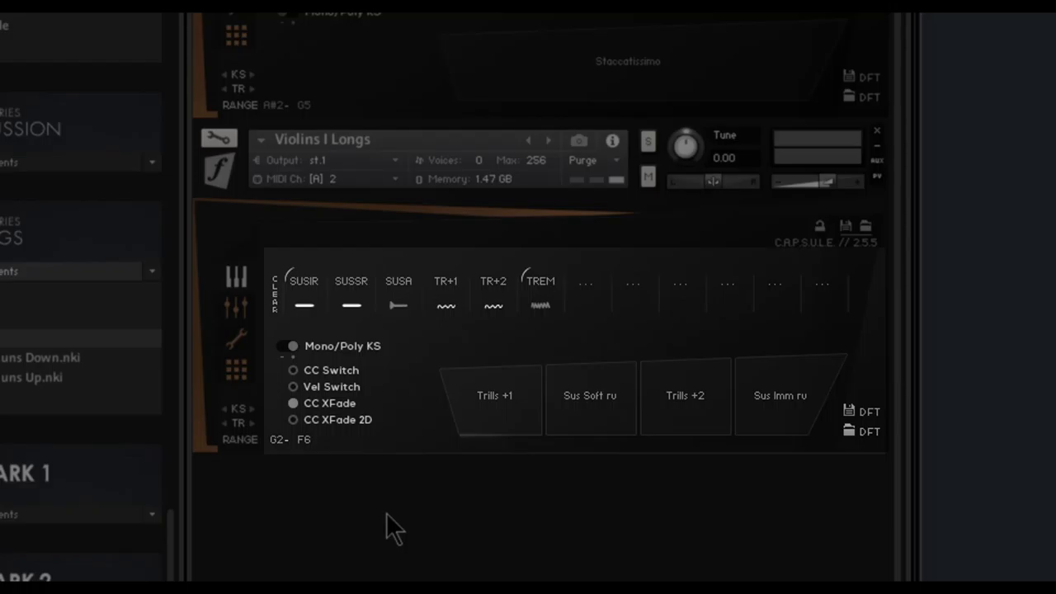
mouse_move(410, 541)
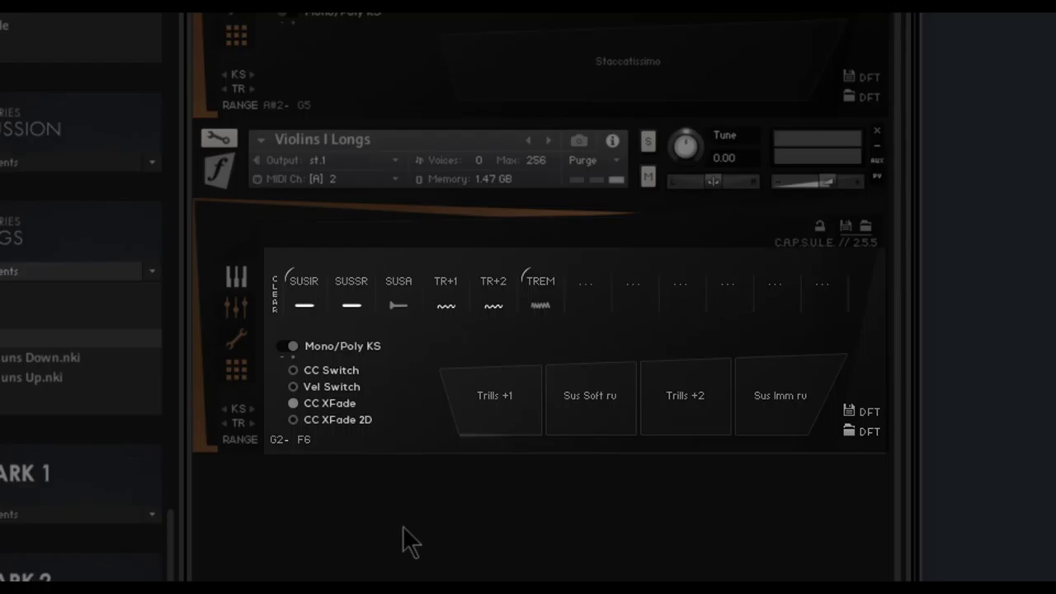
mouse_move(395, 527)
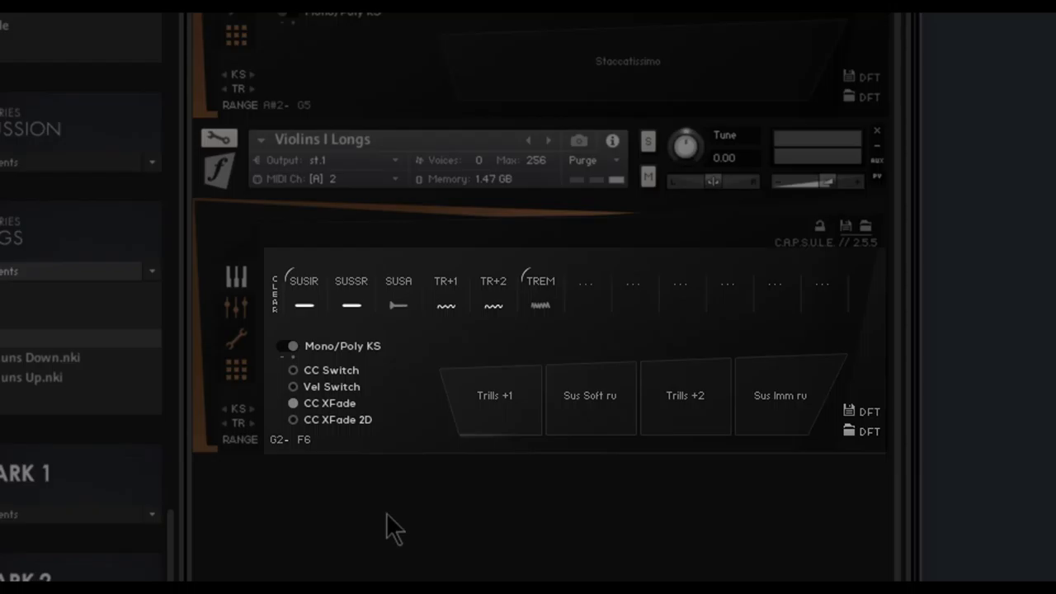
Check the multi-articulation controller assignments, including the 2D crossfade controller
left_click(293, 420)
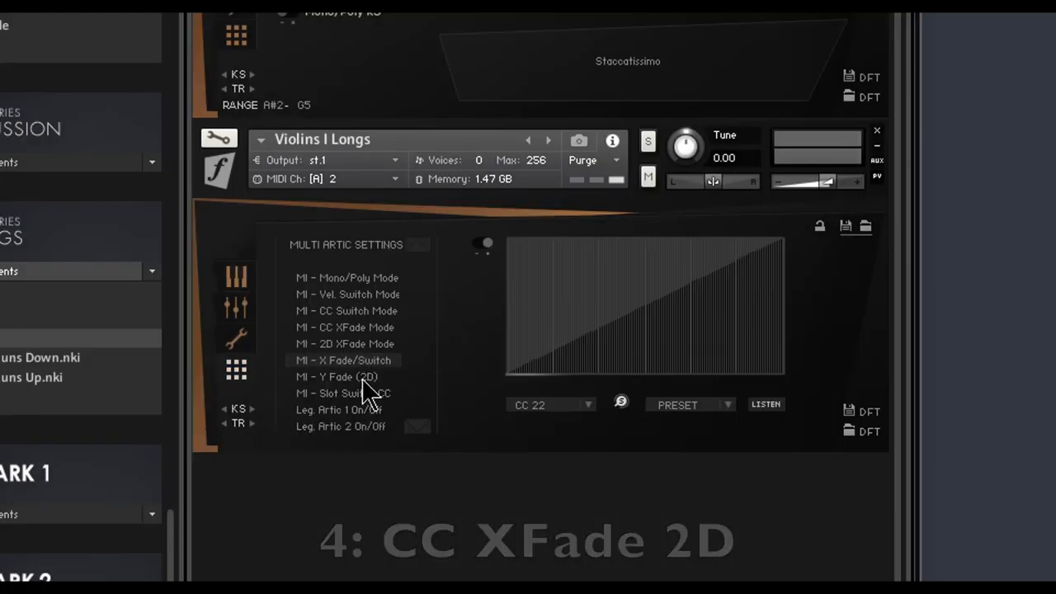
left_click(337, 376)
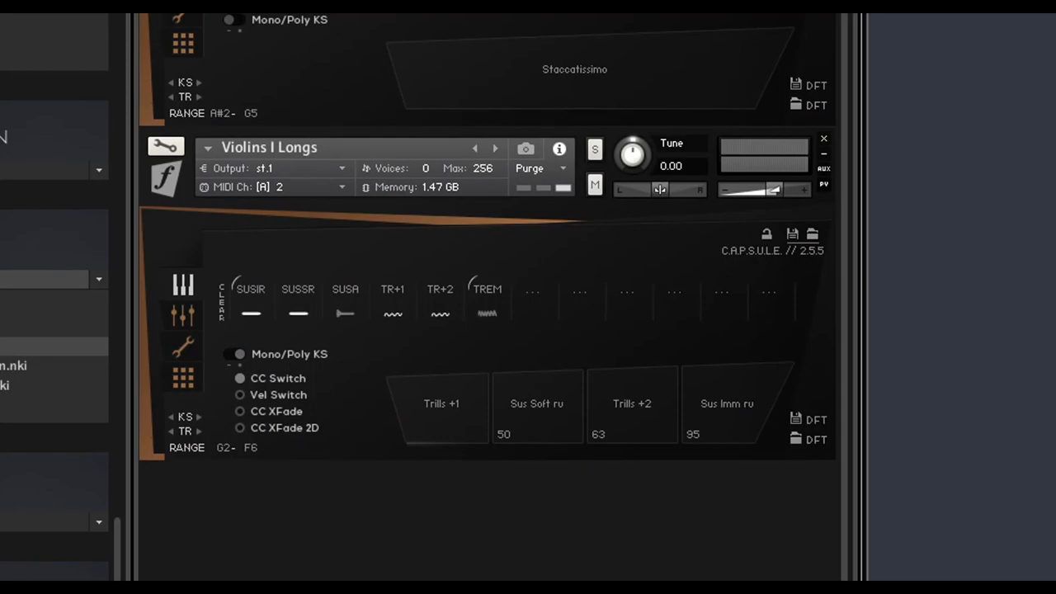
mouse_move(286, 50)
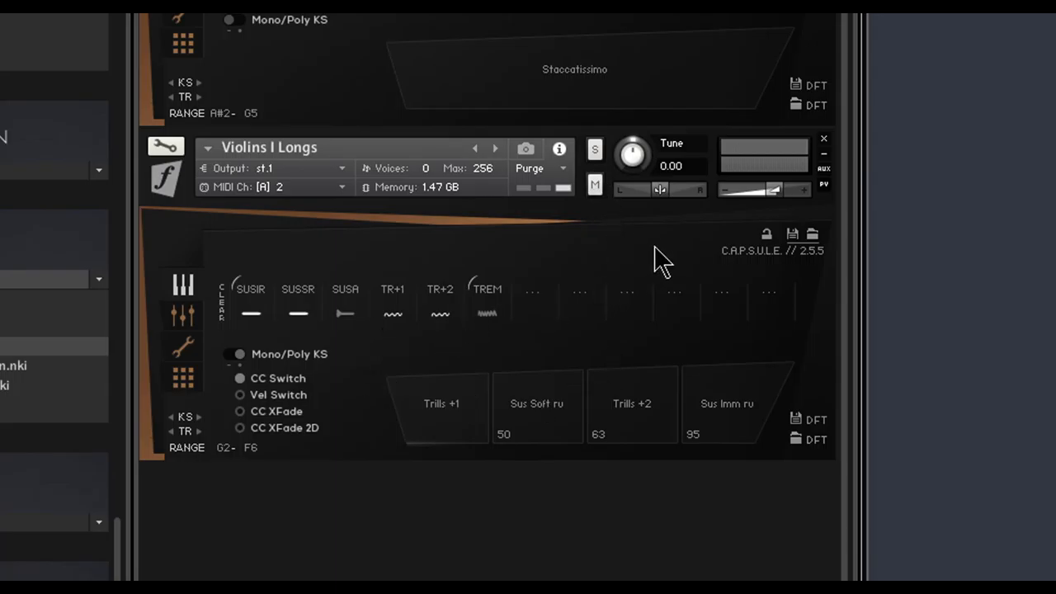
mouse_move(775, 219)
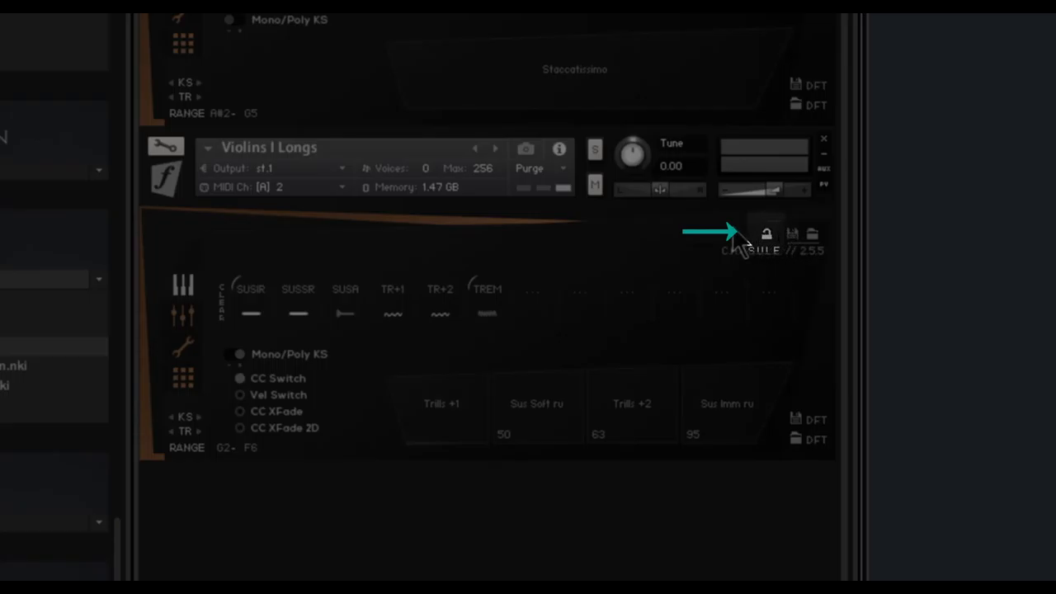
Lock the C.A.P.S.U.L.E. panel with the padlock icon
left_click(765, 233)
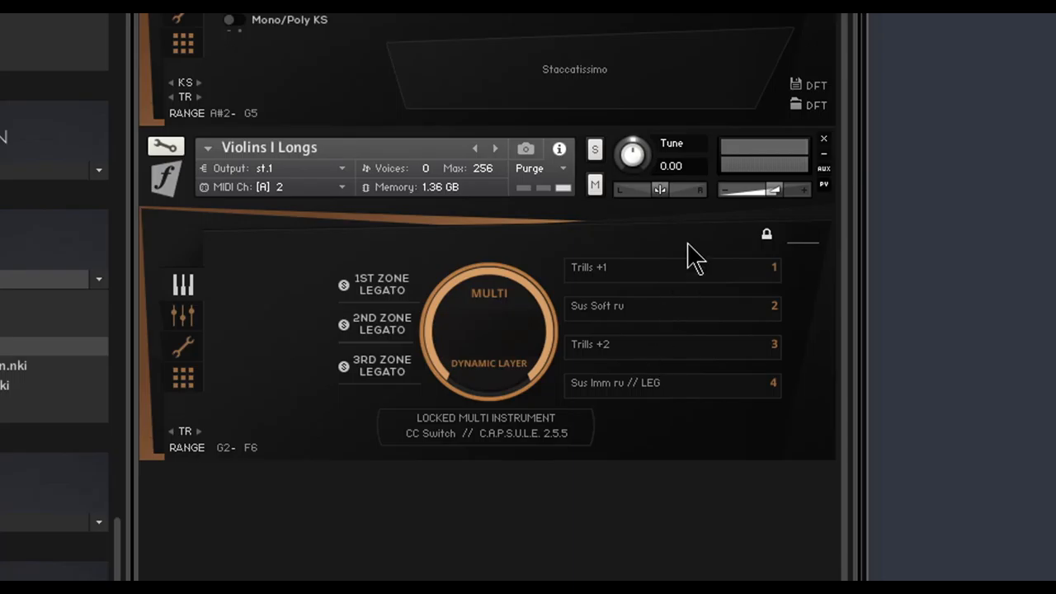